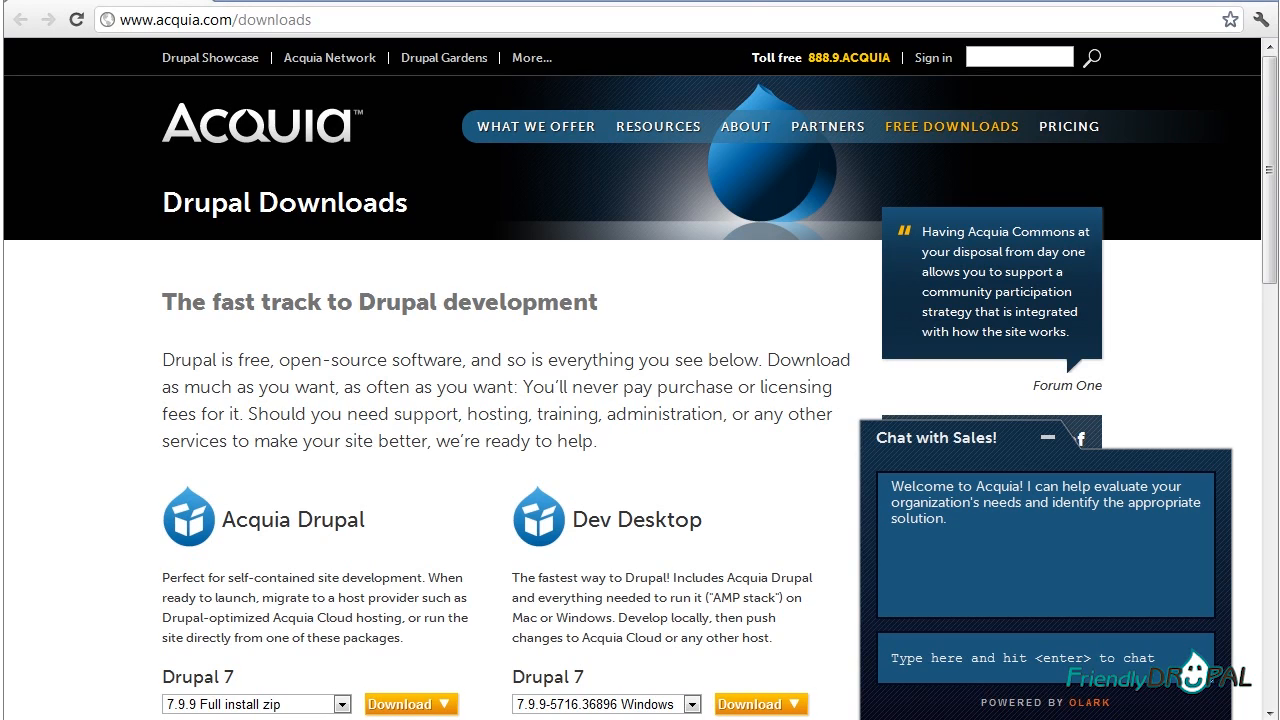
mouse_move(738, 638)
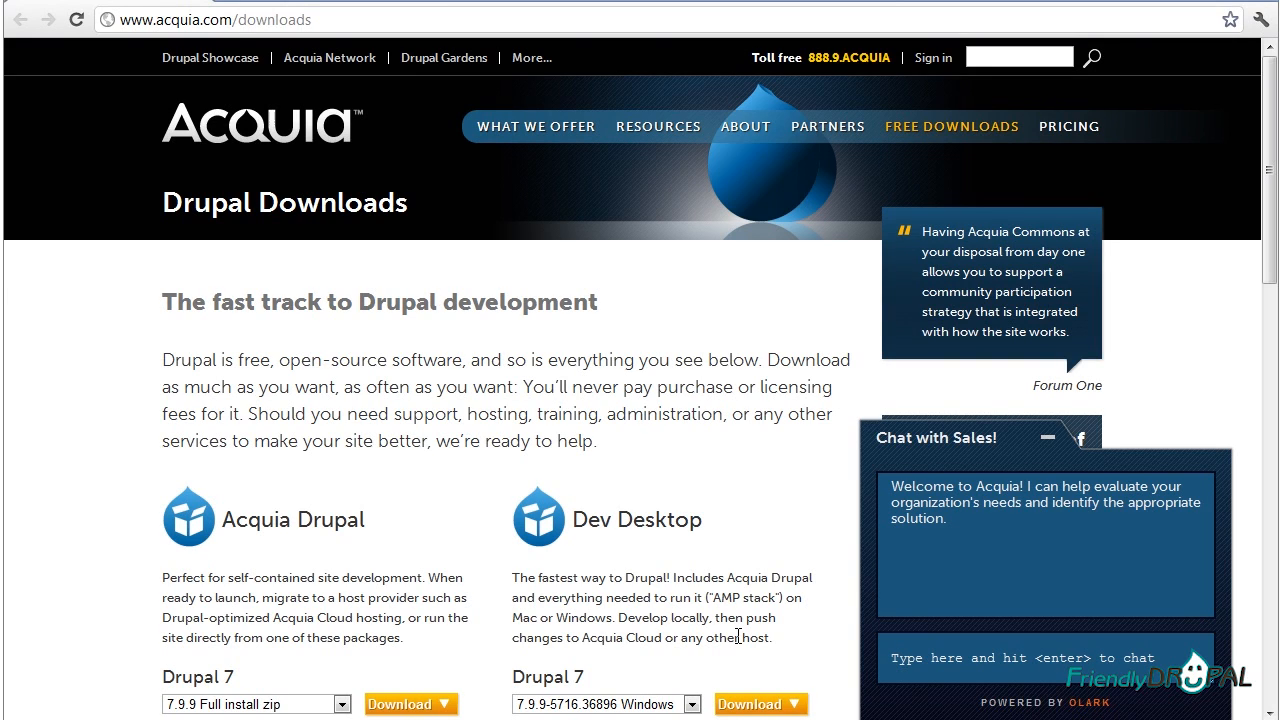
mouse_move(742, 718)
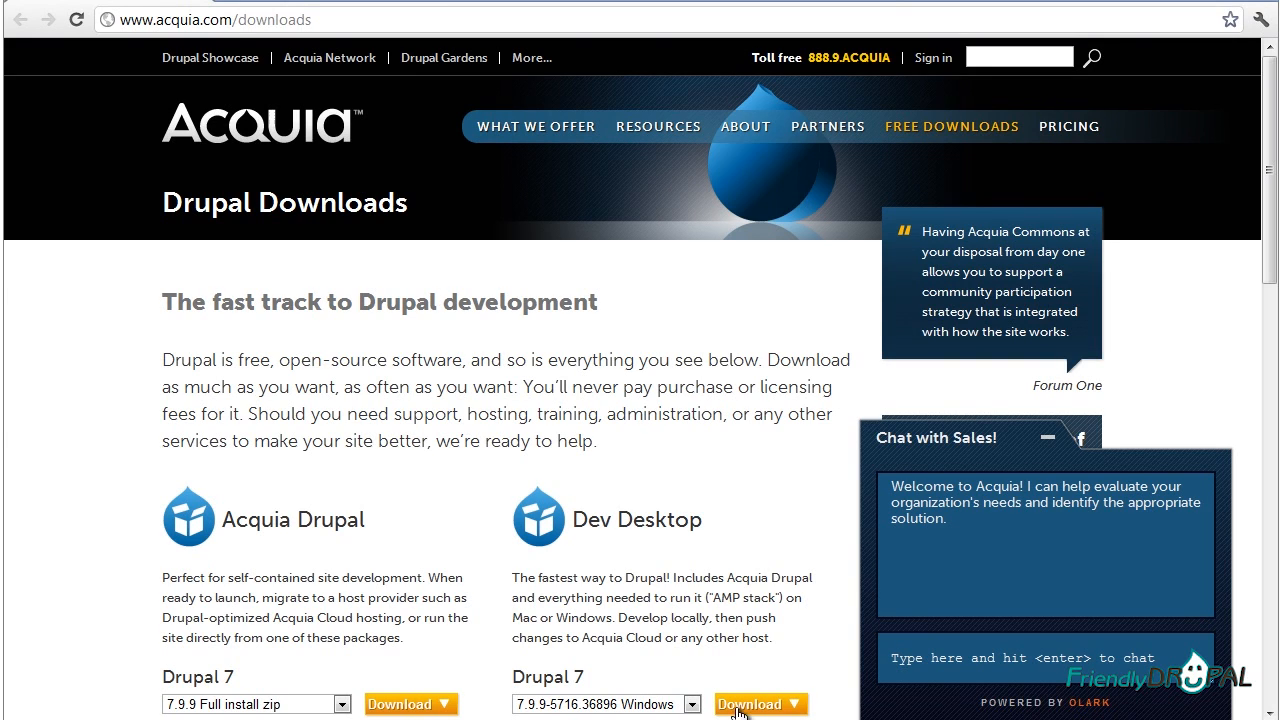
Step: Download the Dev Desktop Windows installer and keep it despite Chrome's download warning
click(764, 702)
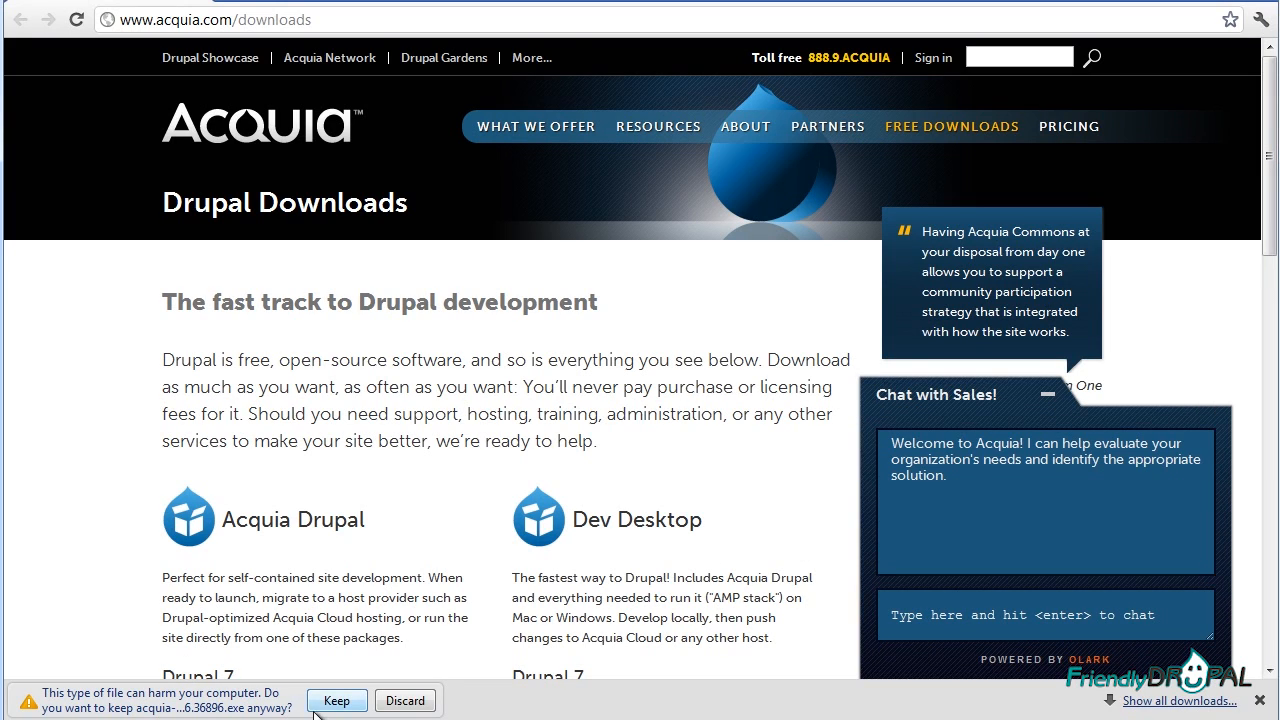
click(337, 700)
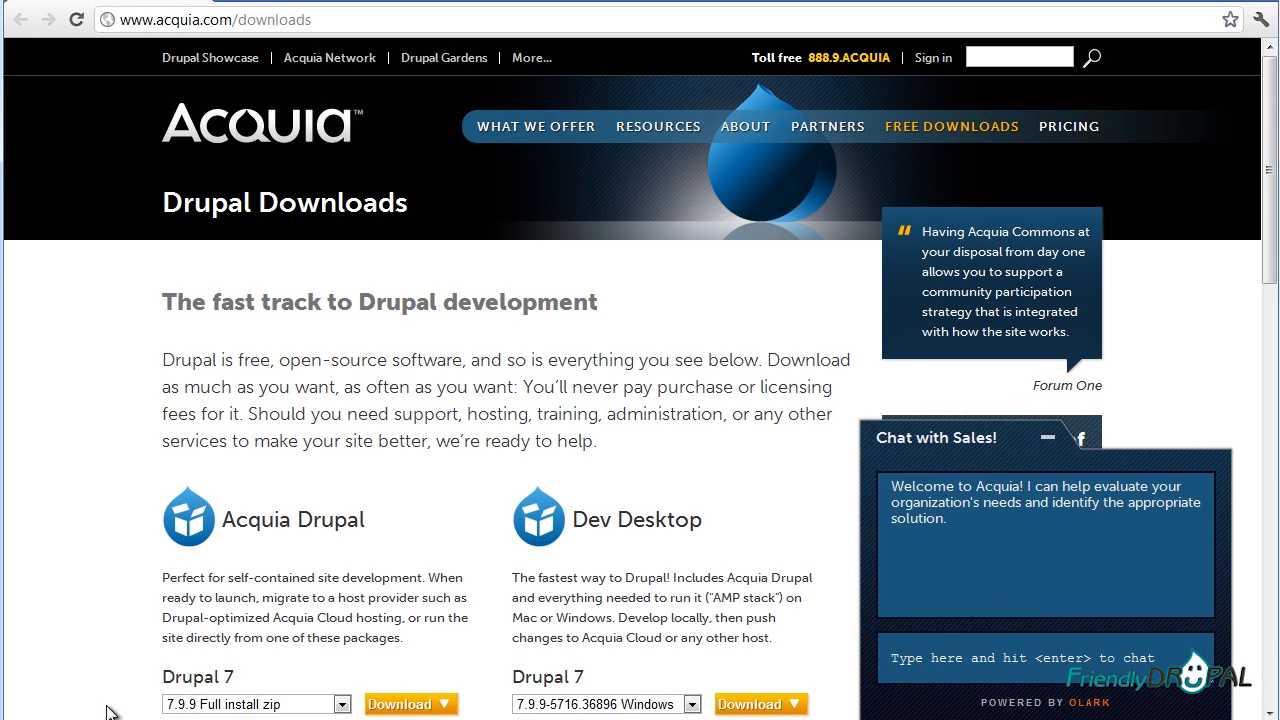
Step: Run the installer, approve User Account Control, and accept default components, locations and ports
click(748, 703)
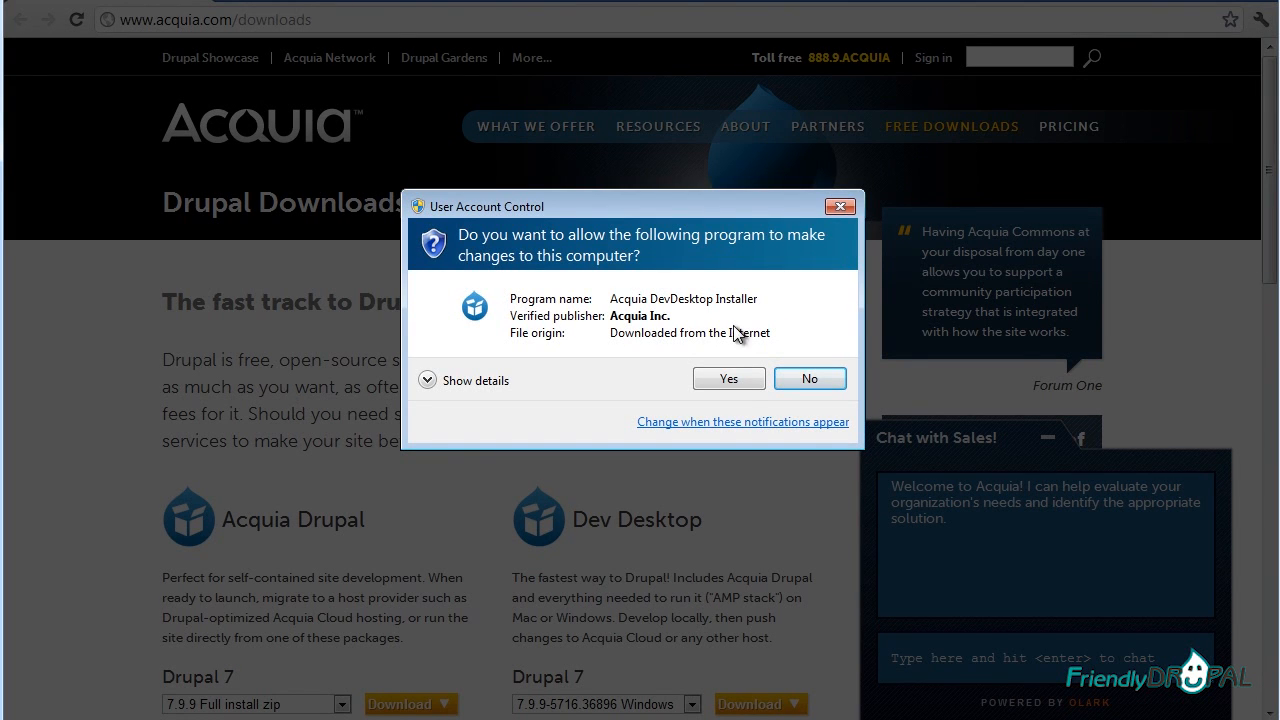
click(728, 378)
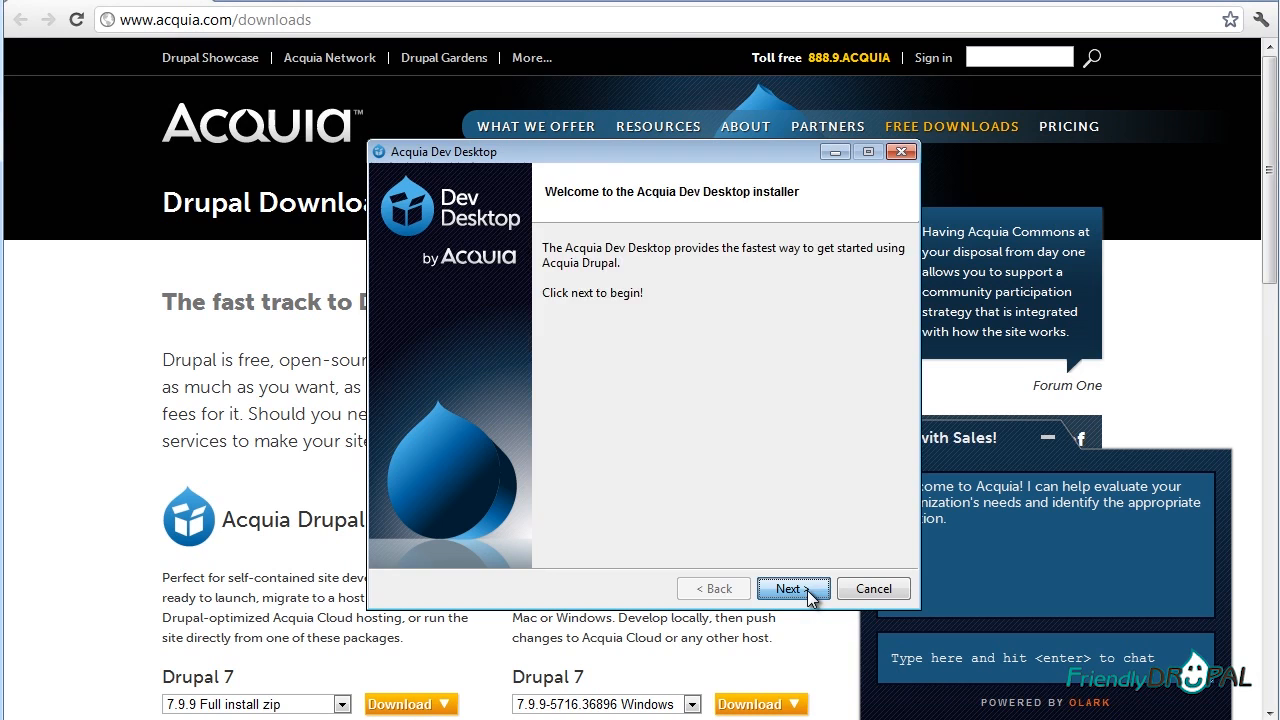
click(793, 588)
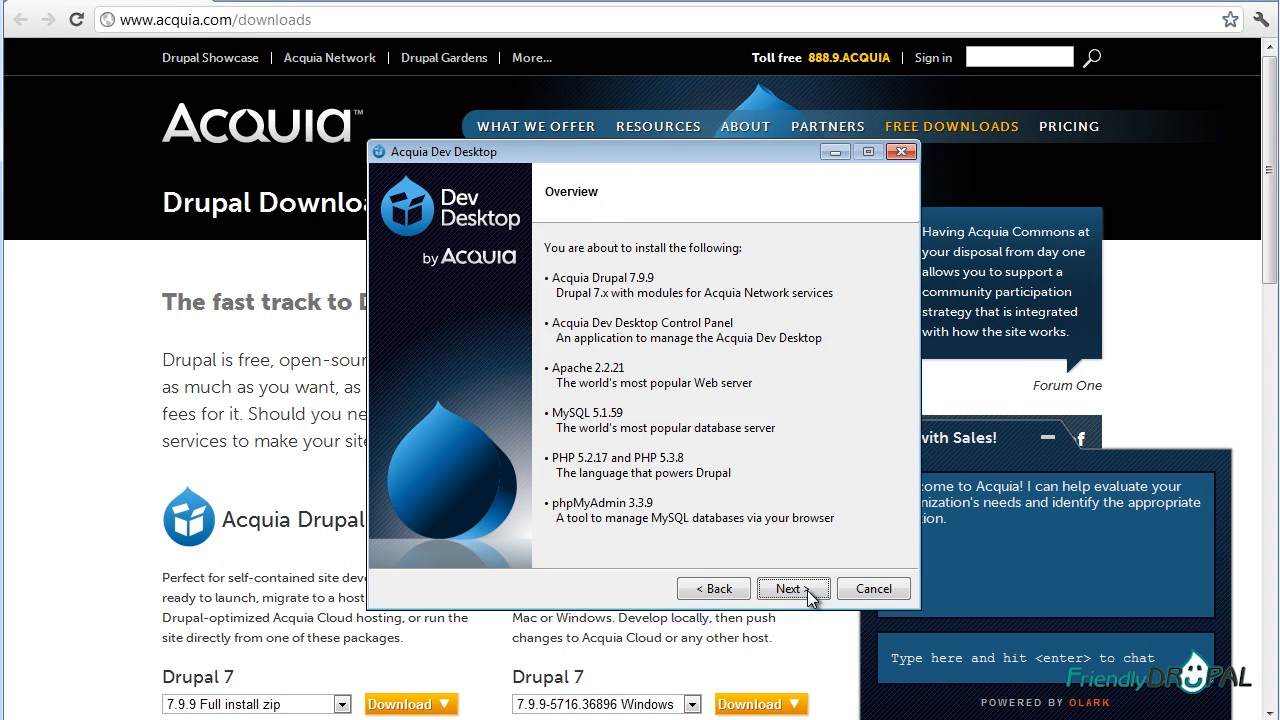
click(792, 588)
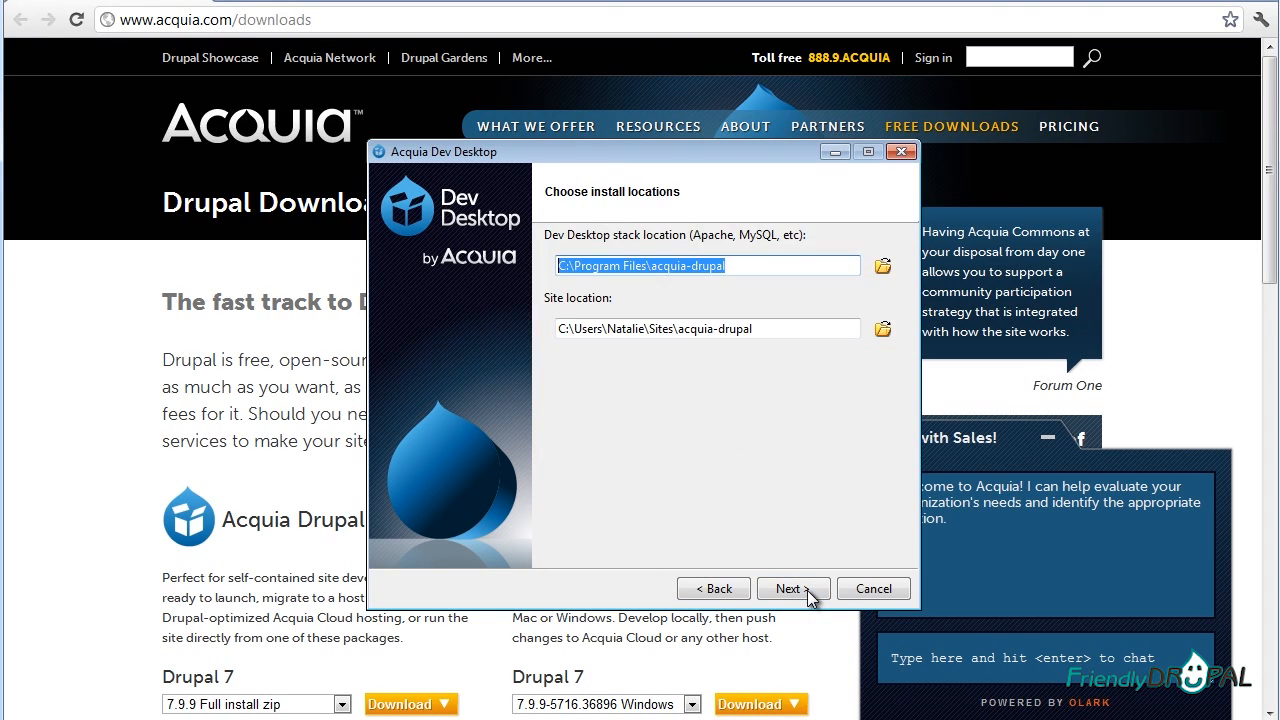
click(793, 588)
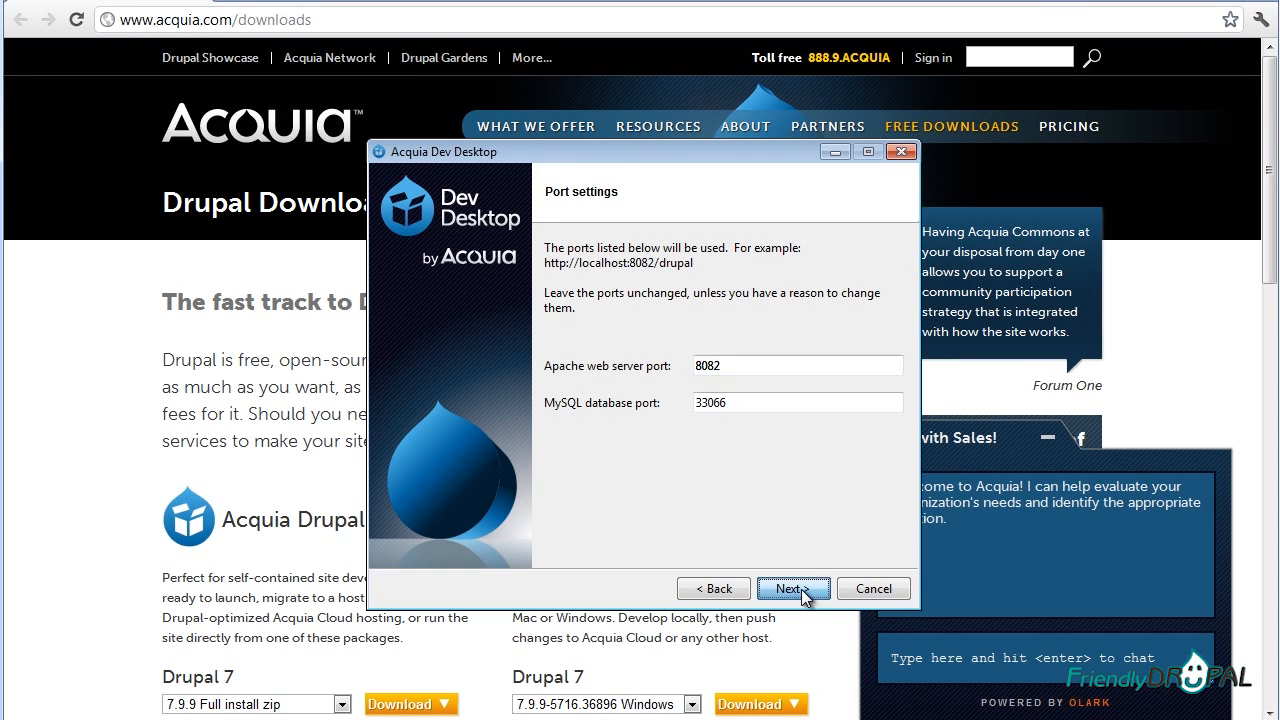
click(793, 588)
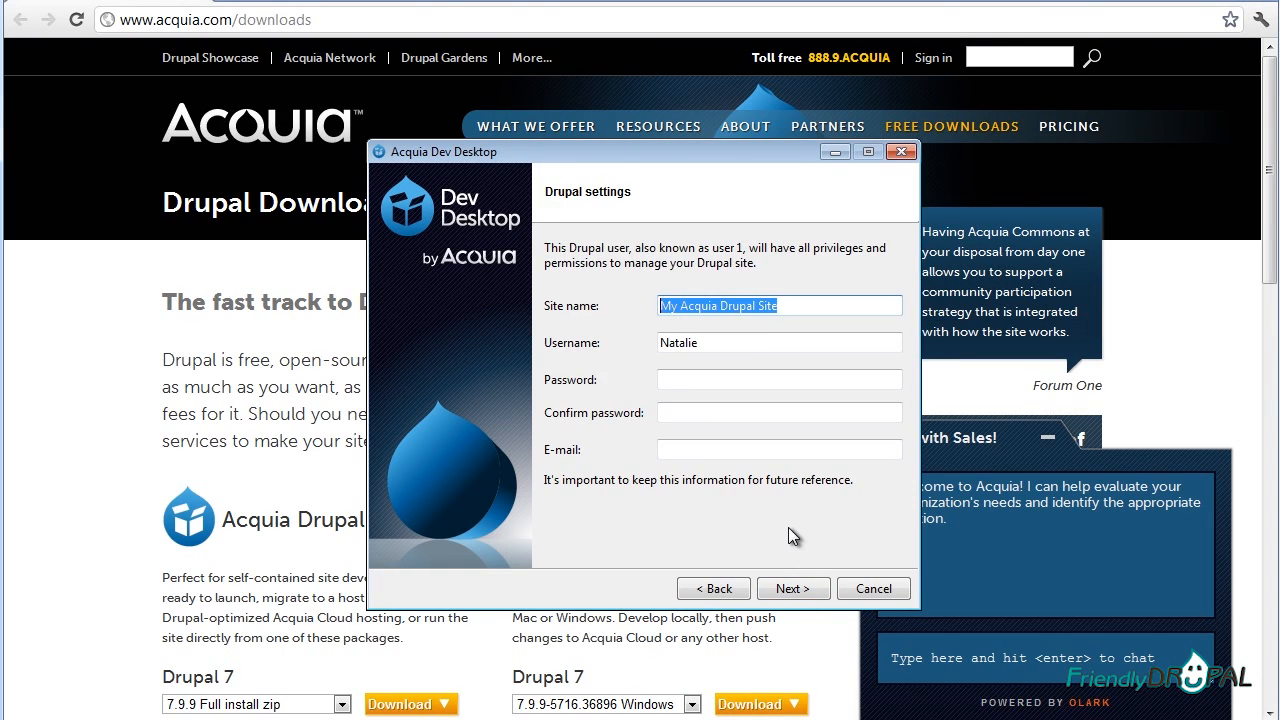
Step: Enter and confirm the admin password, fill in the e-mail, and continue to review
click(779, 379)
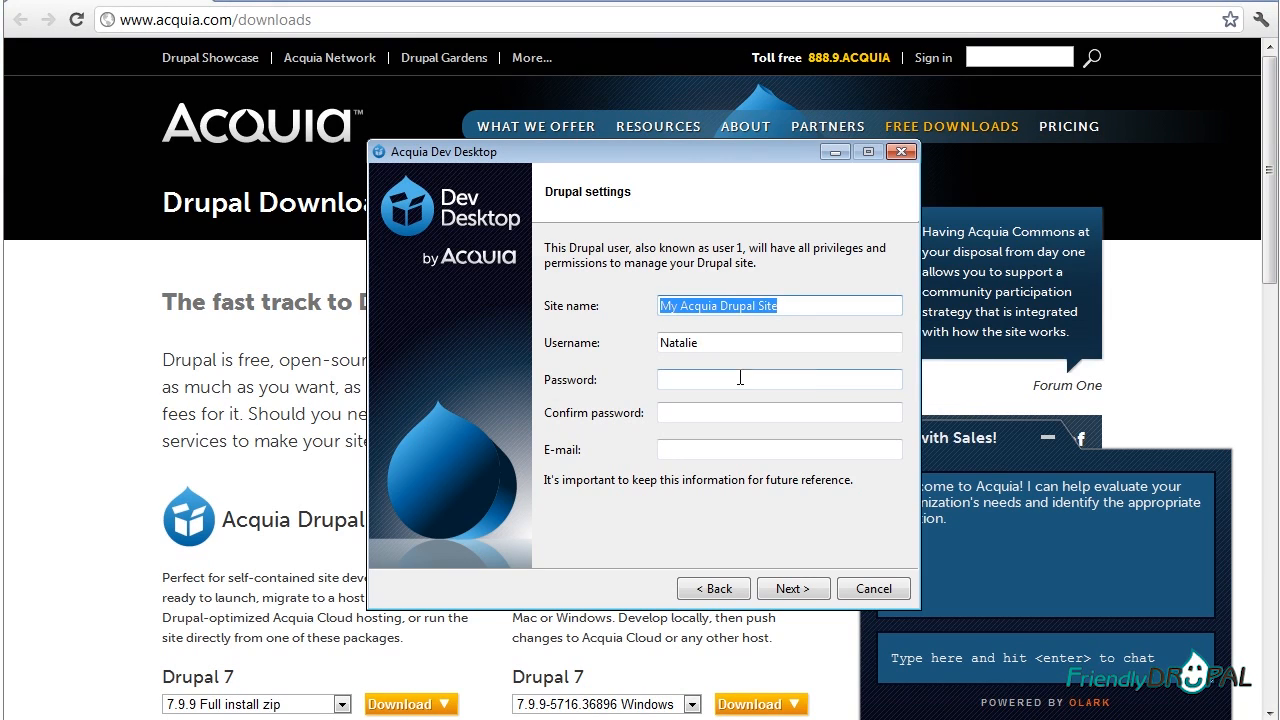
text(•)
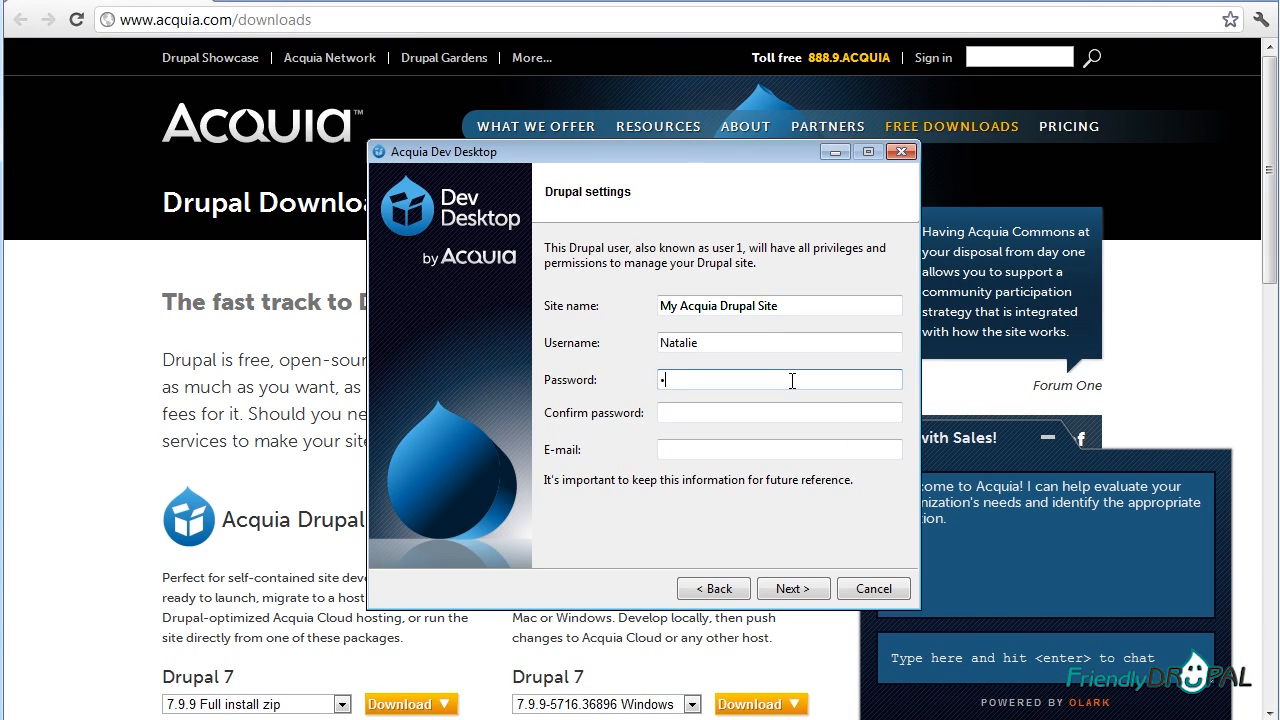
text(•••••)
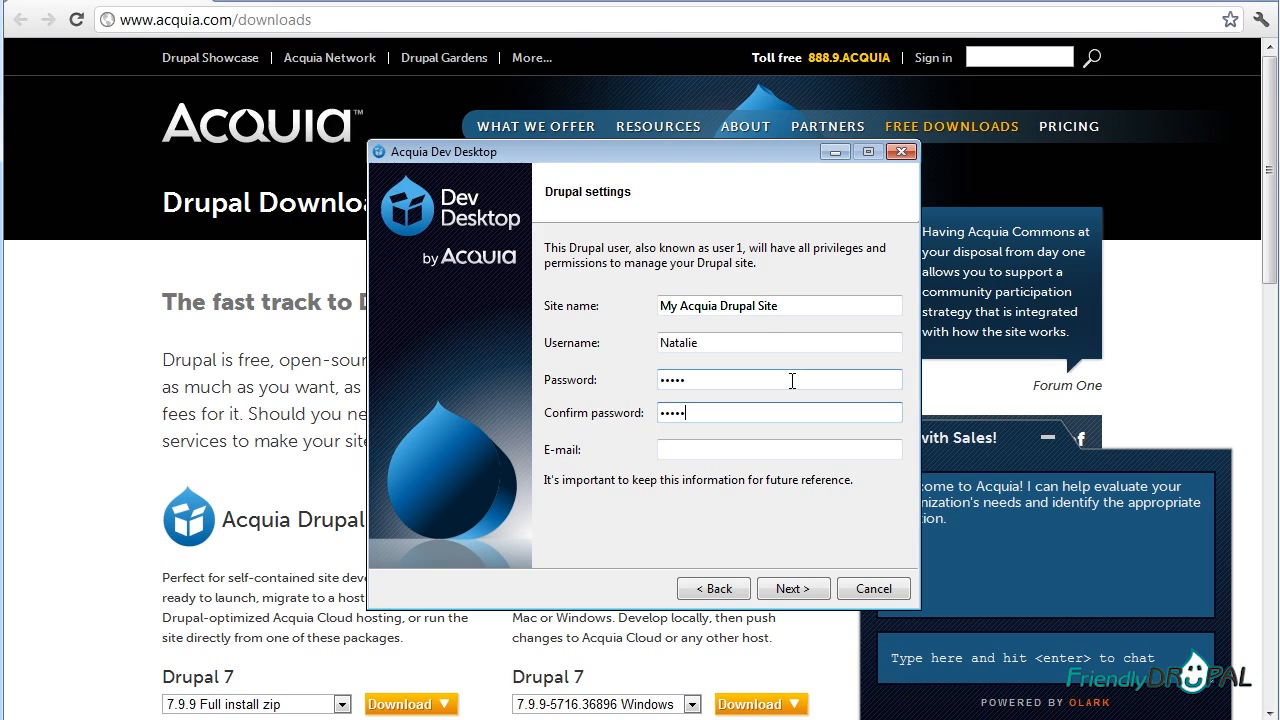
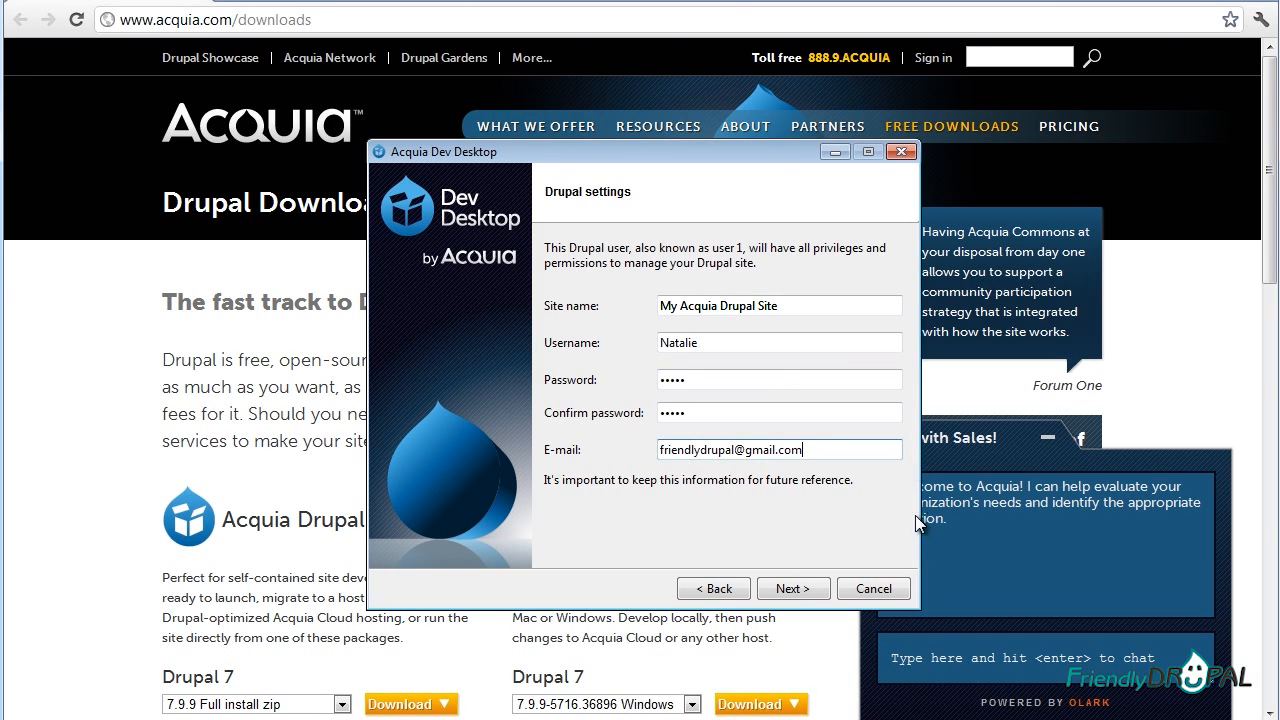
click(793, 588)
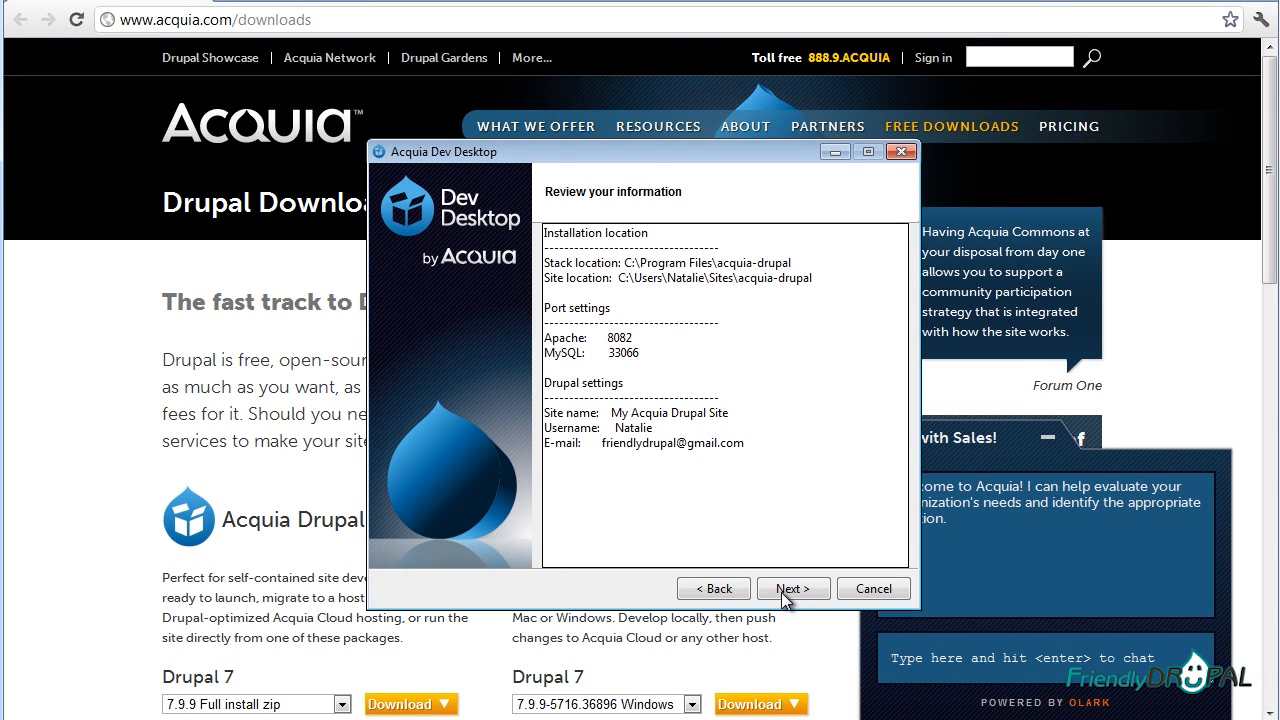
Step: Install Dev Desktop, allow mysqld and Apache through Windows Firewall, and open the local site
click(793, 588)
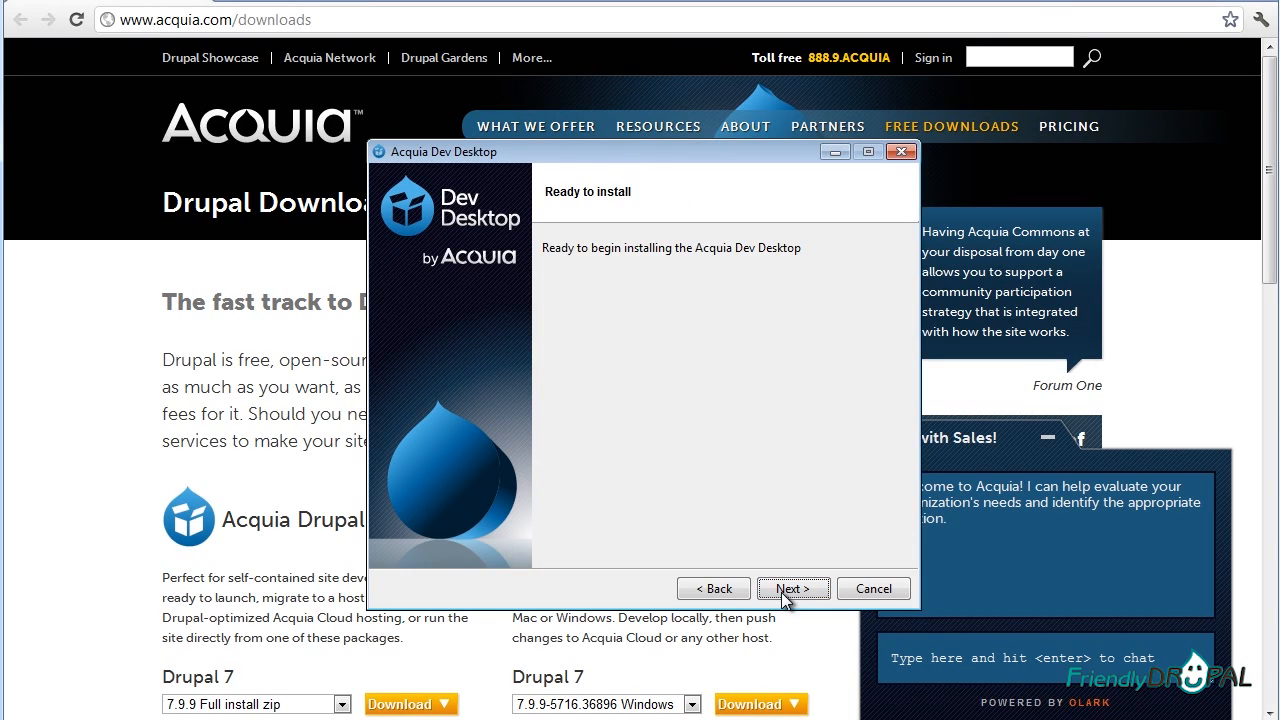
click(793, 588)
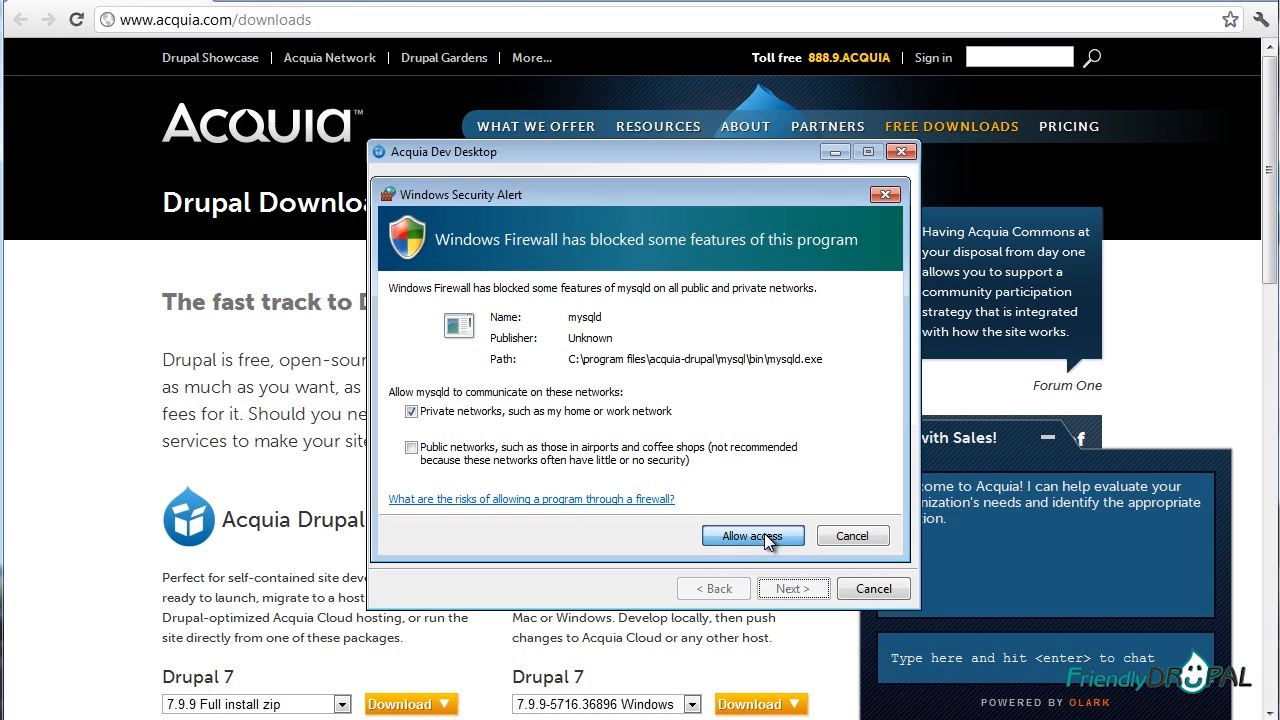
click(753, 535)
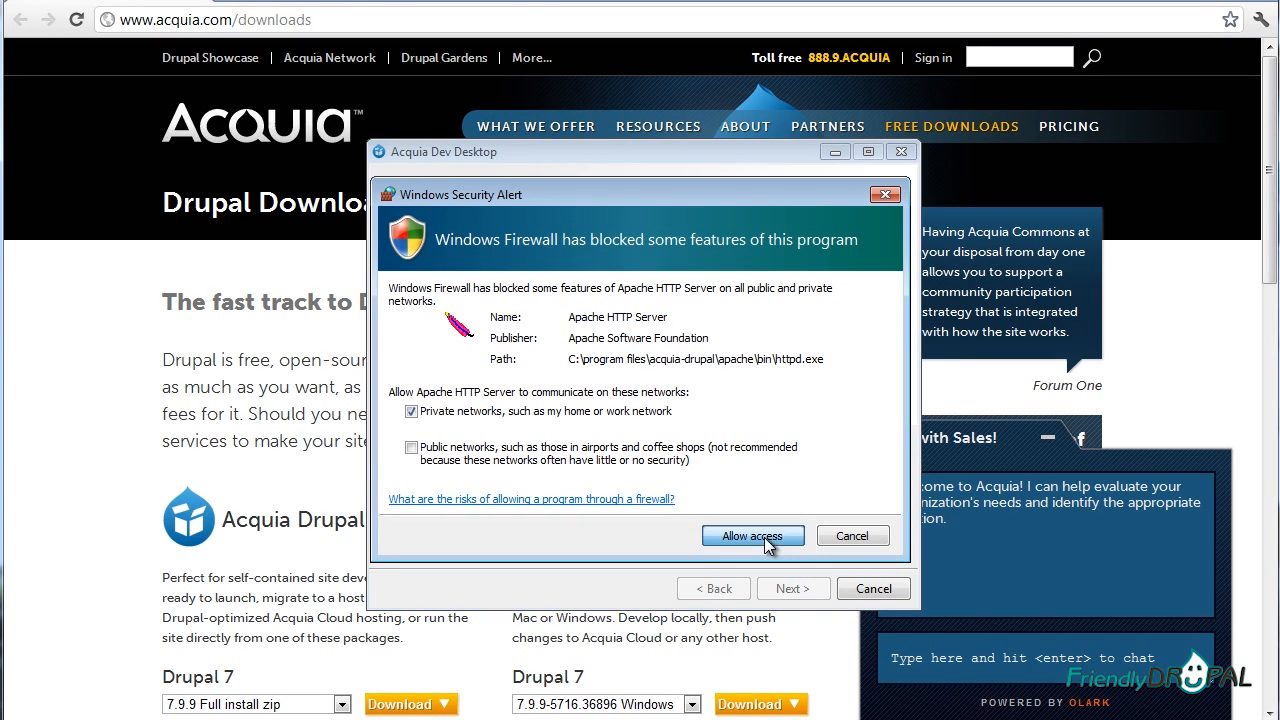
click(753, 535)
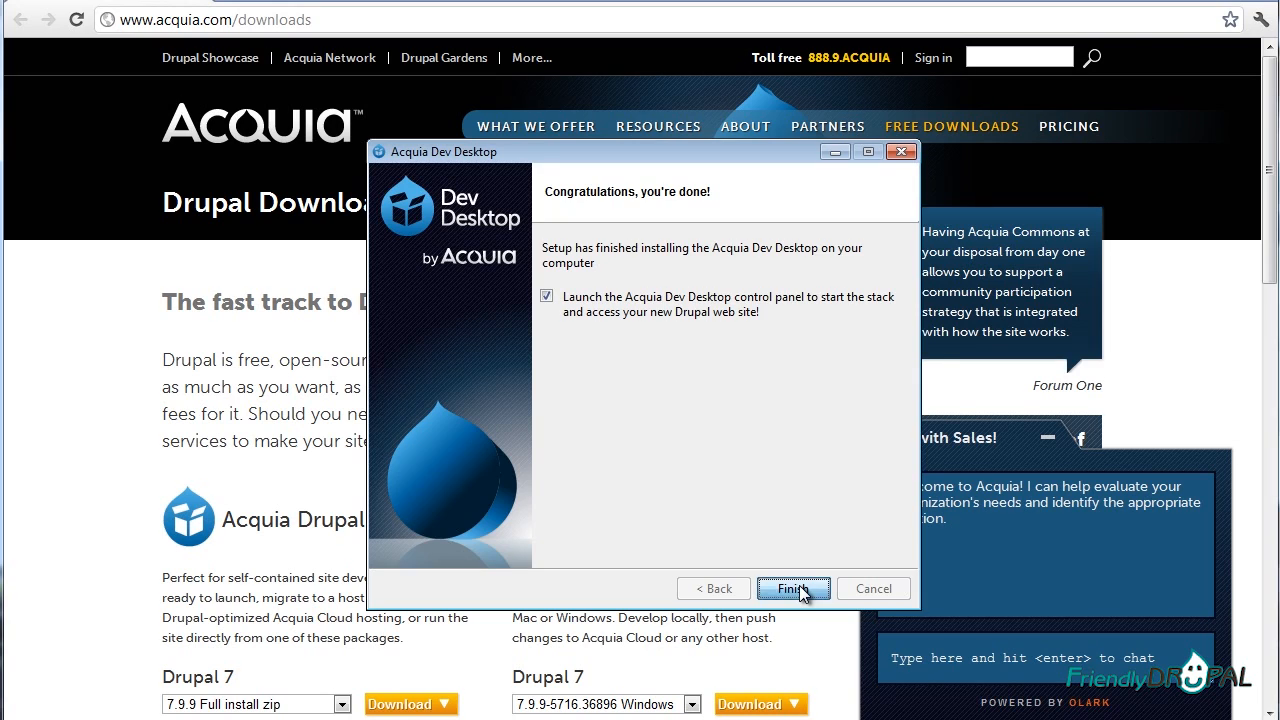
click(793, 588)
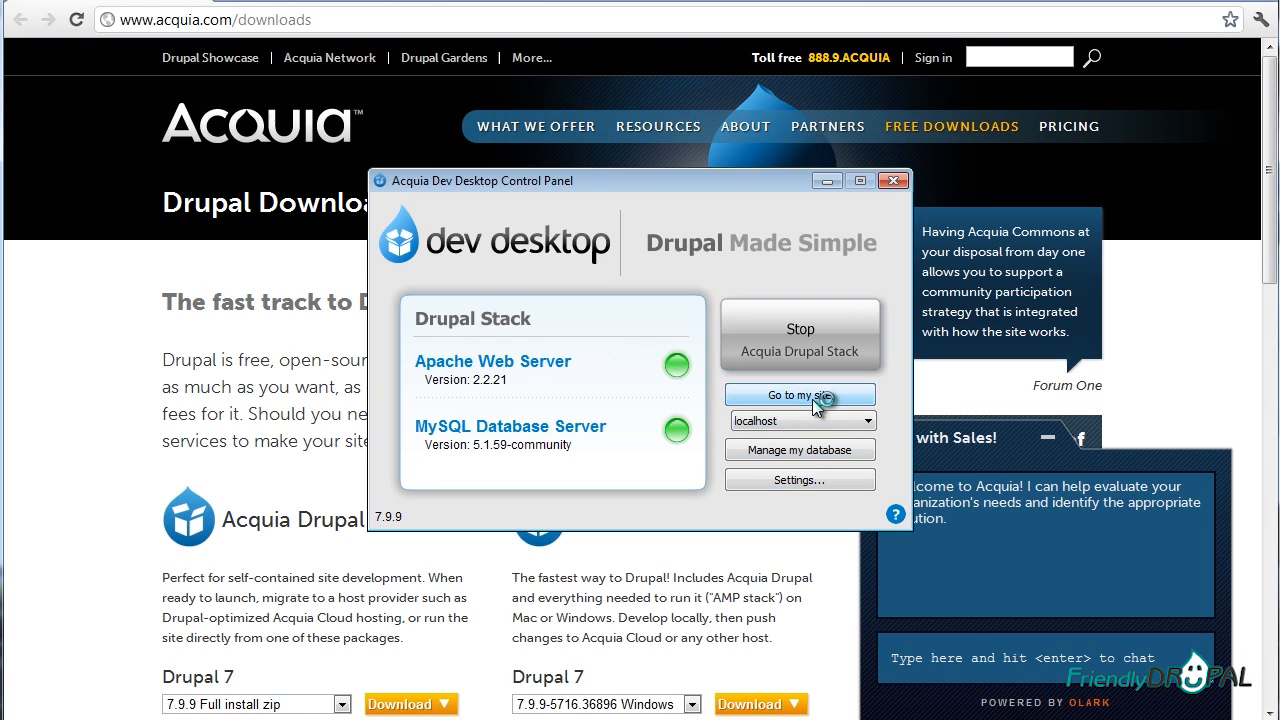
click(800, 394)
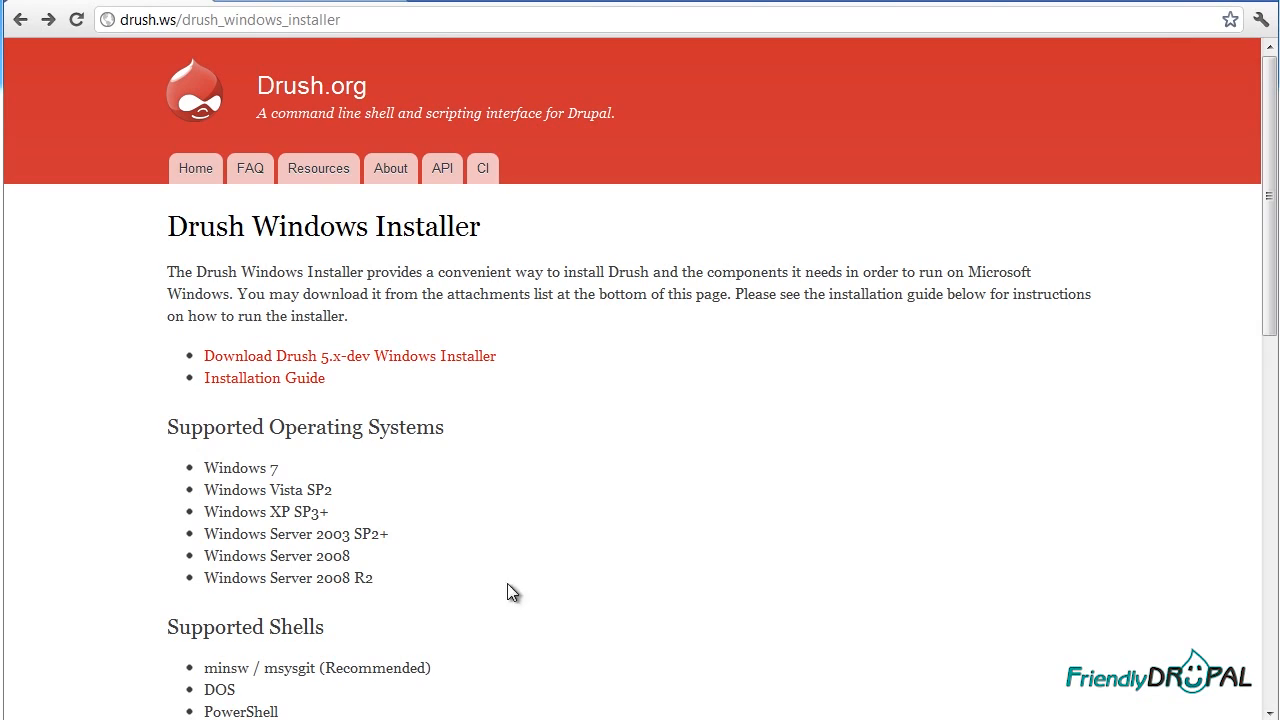
mouse_move(540, 428)
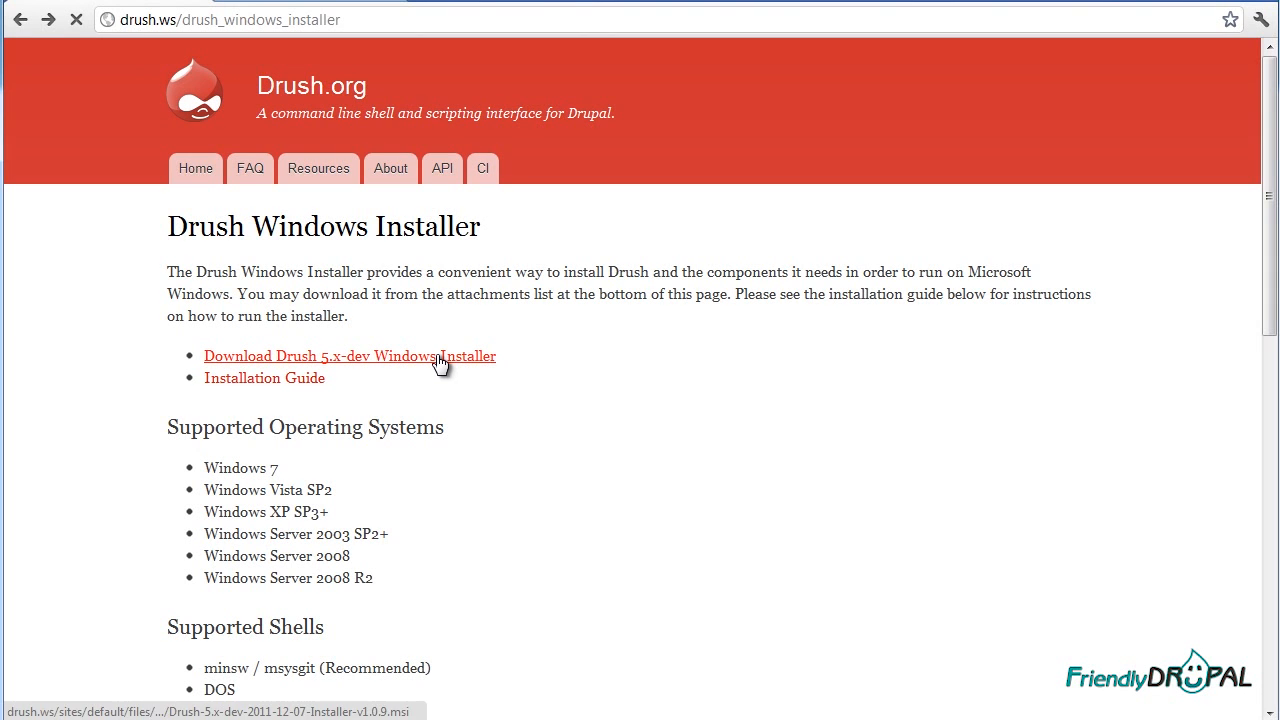
Step: Download and run the Drush 5.x-dev Windows Installer, review Custom Setup features, and continue
click(349, 355)
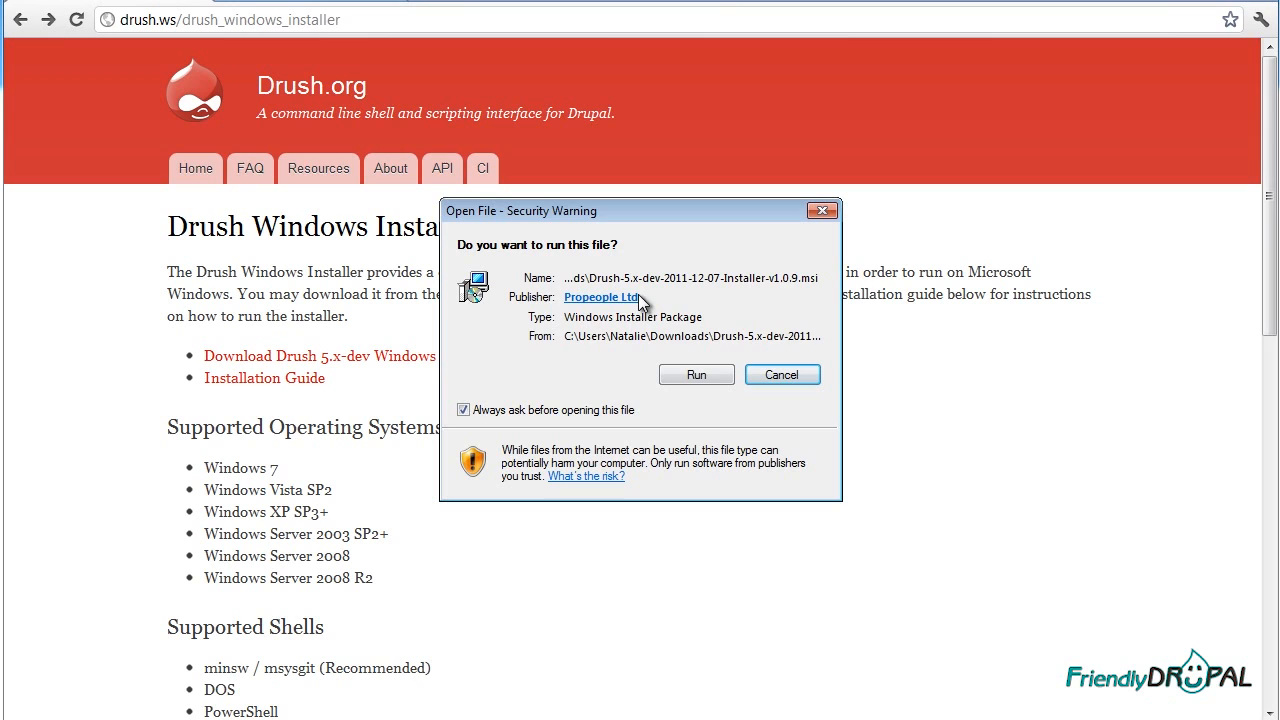
click(696, 375)
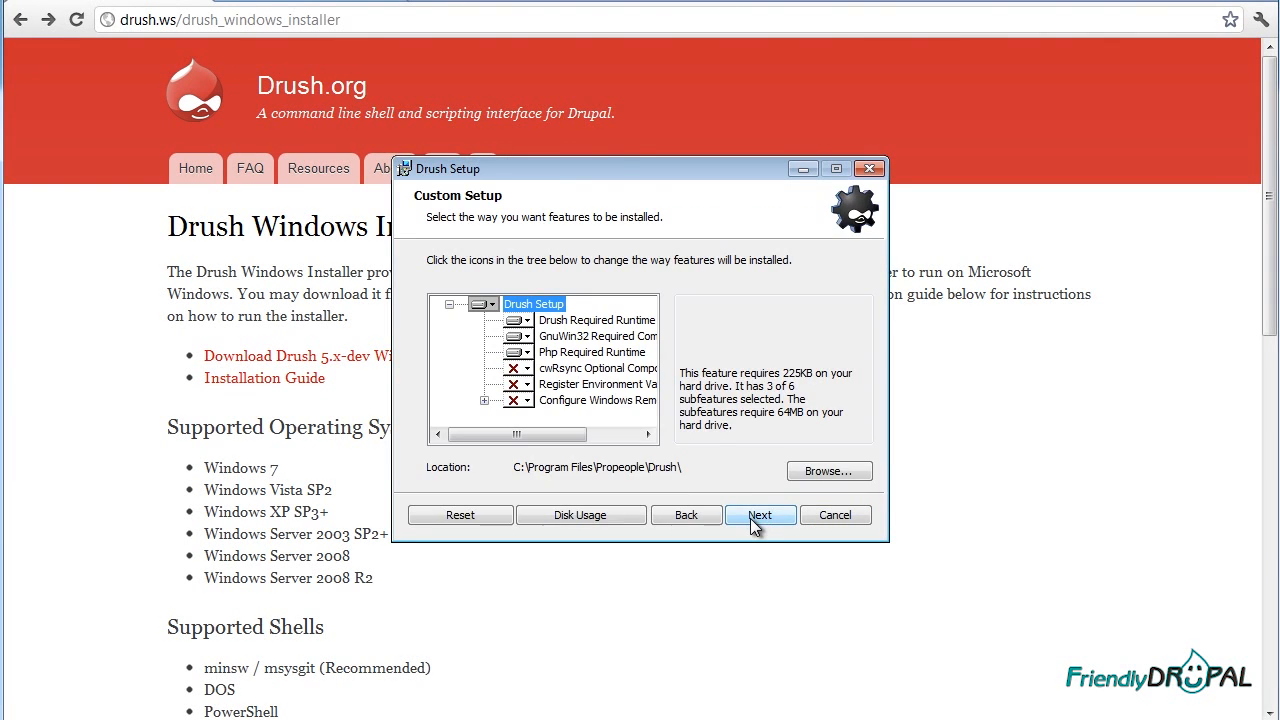
click(519, 383)
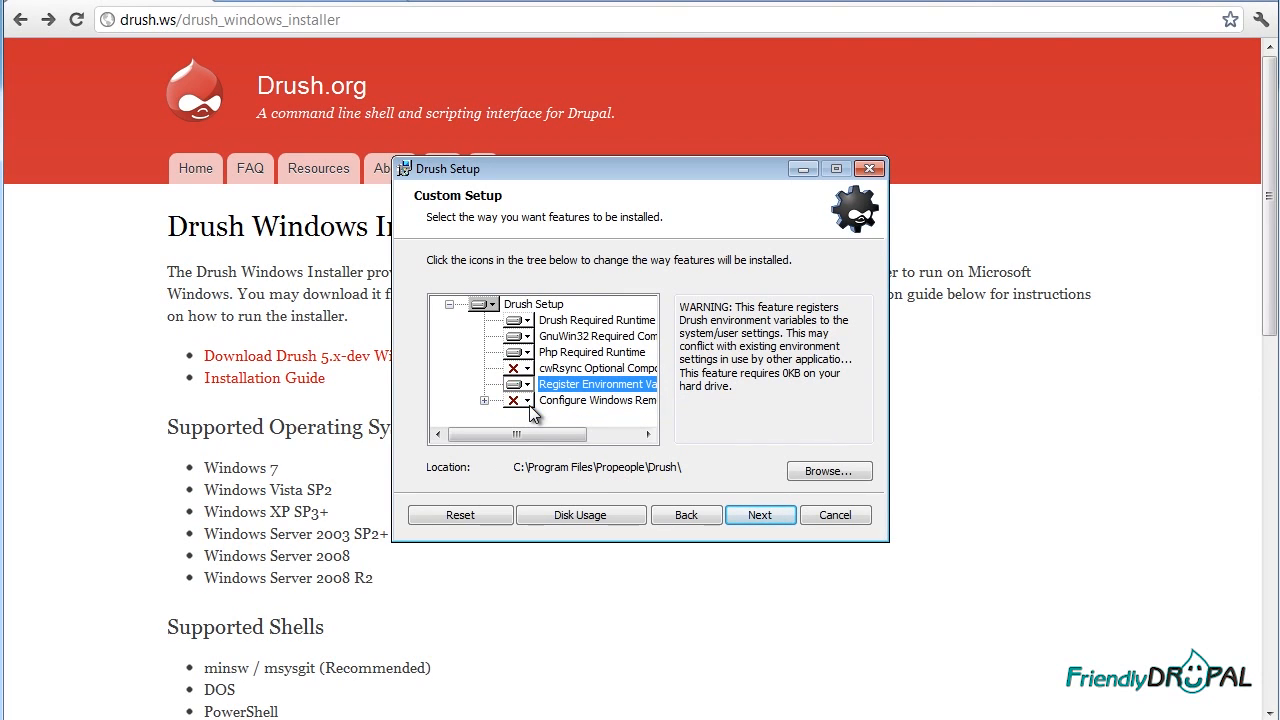
drag(517, 434, 595, 434)
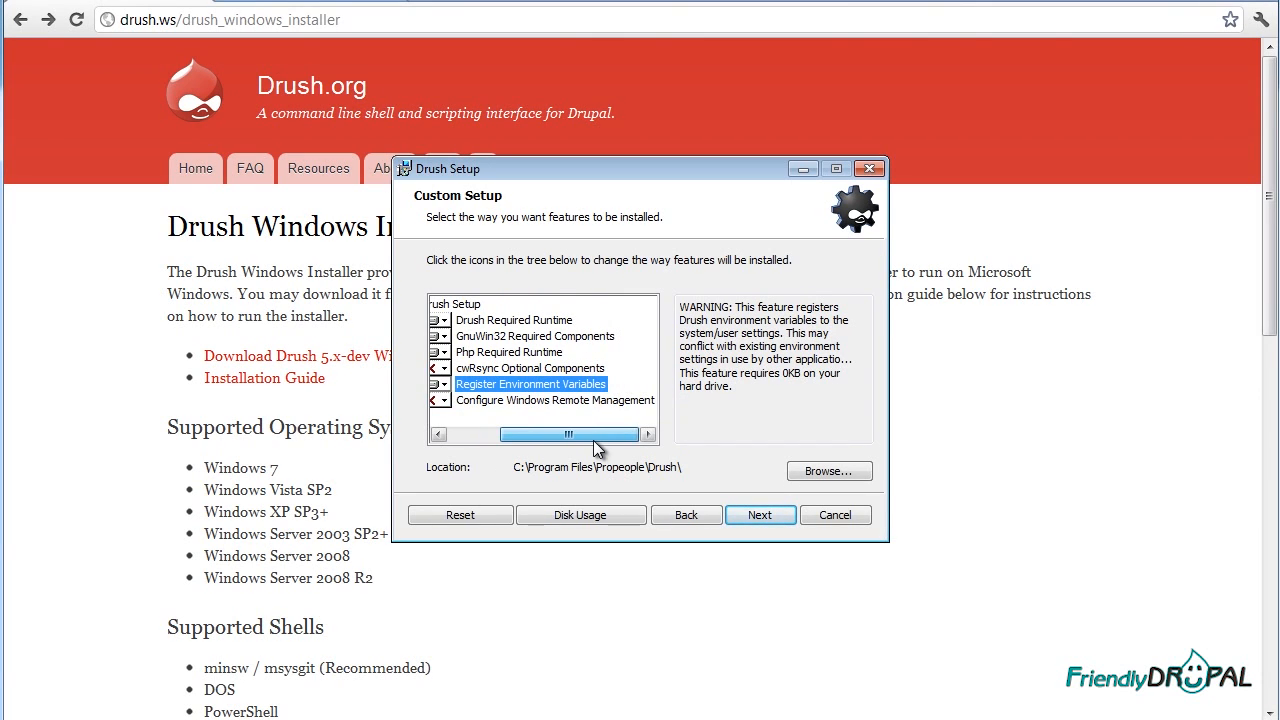
drag(598, 434, 518, 434)
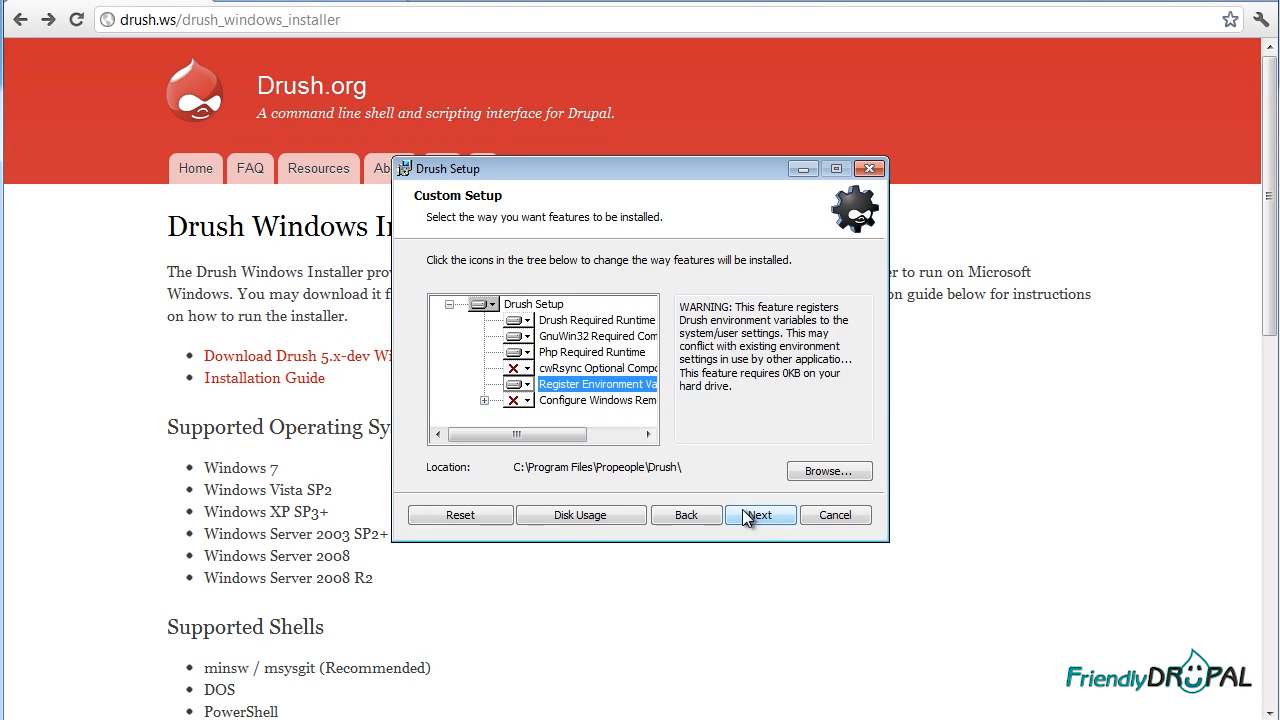
click(760, 515)
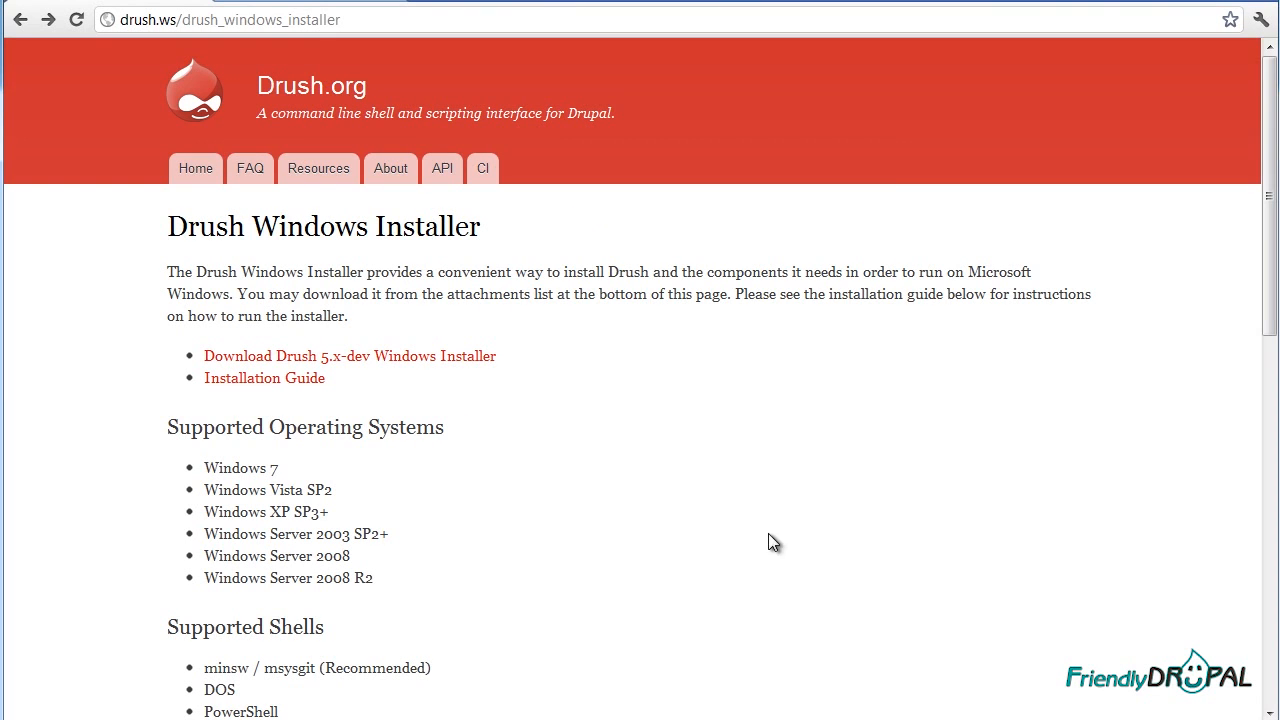
mouse_move(488, 597)
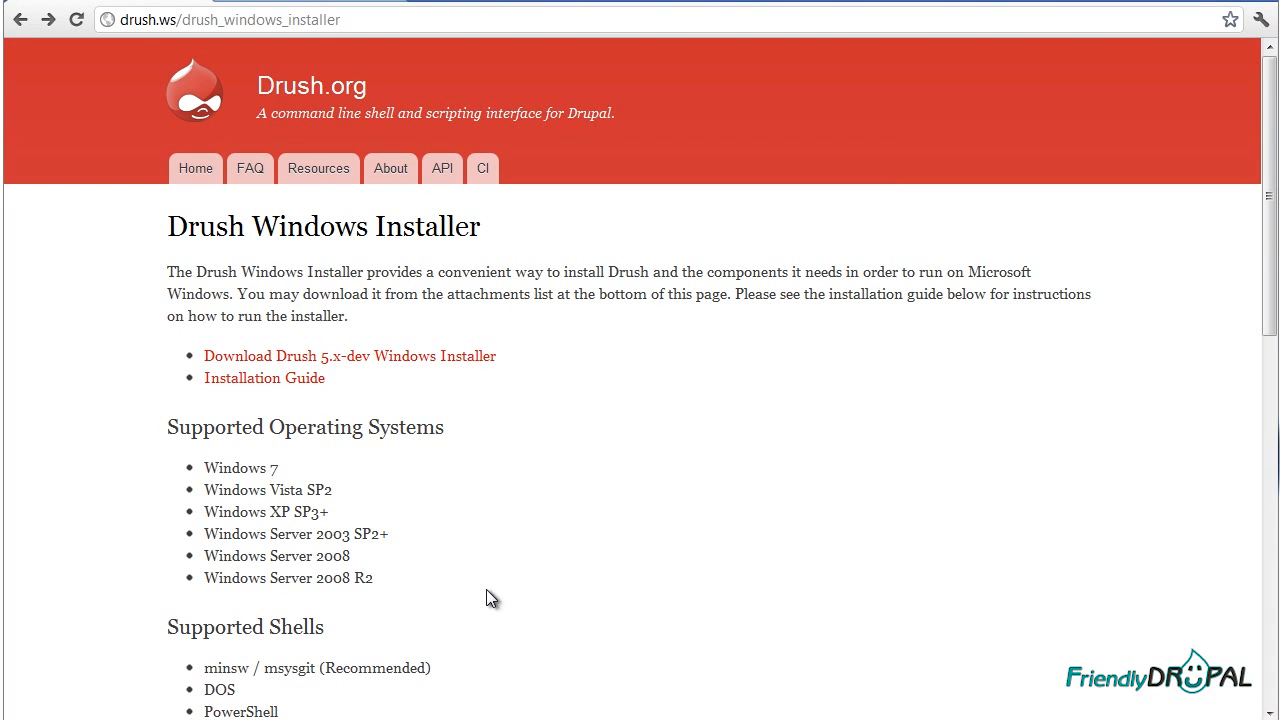
click(15, 715)
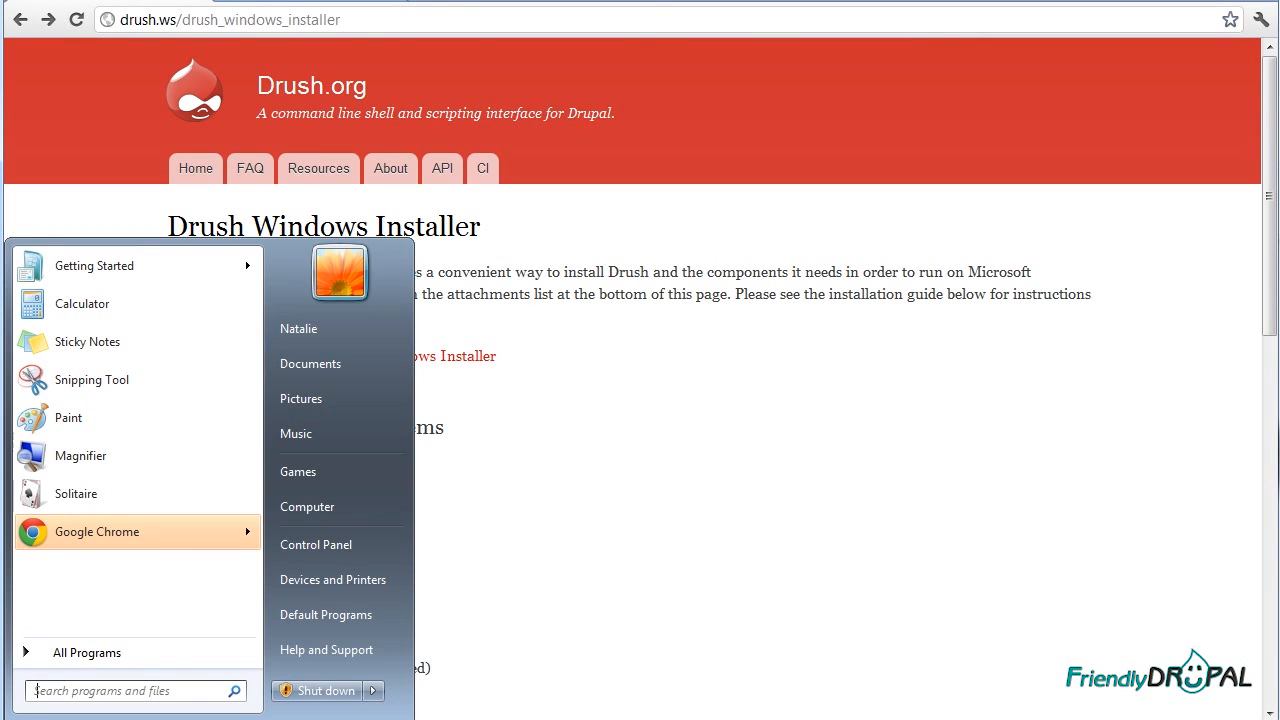
text(environ)
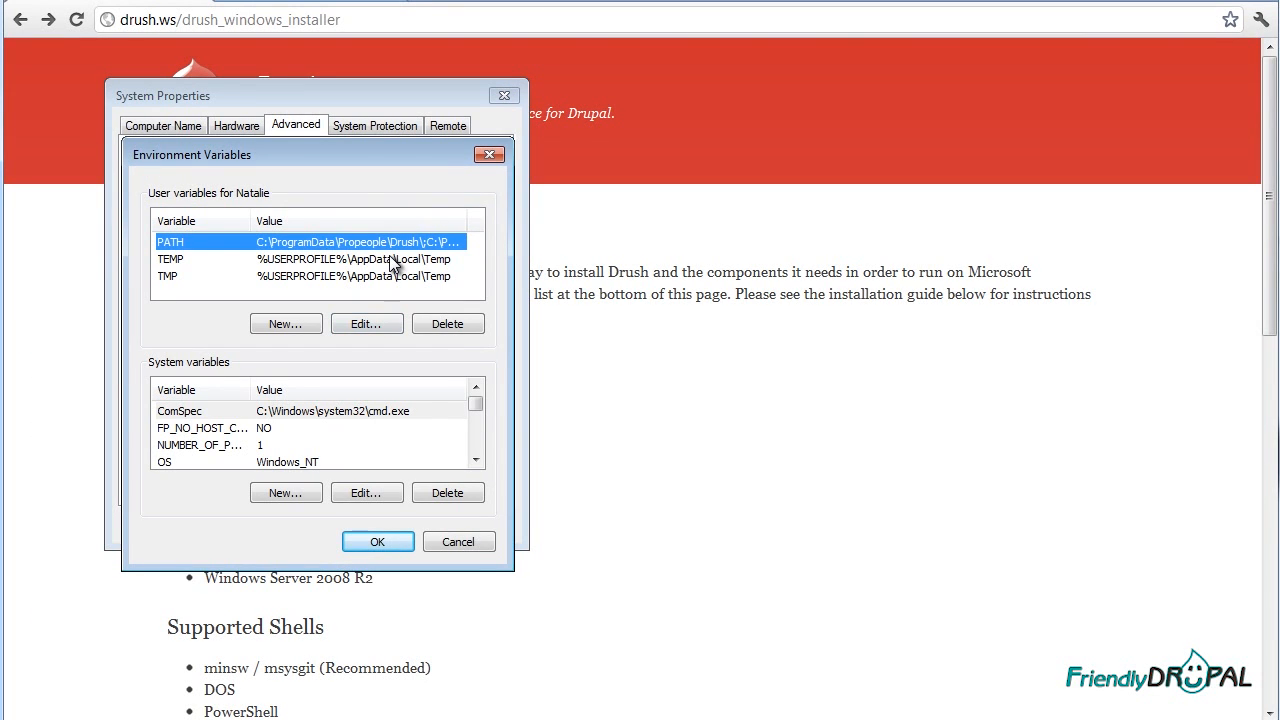
click(366, 323)
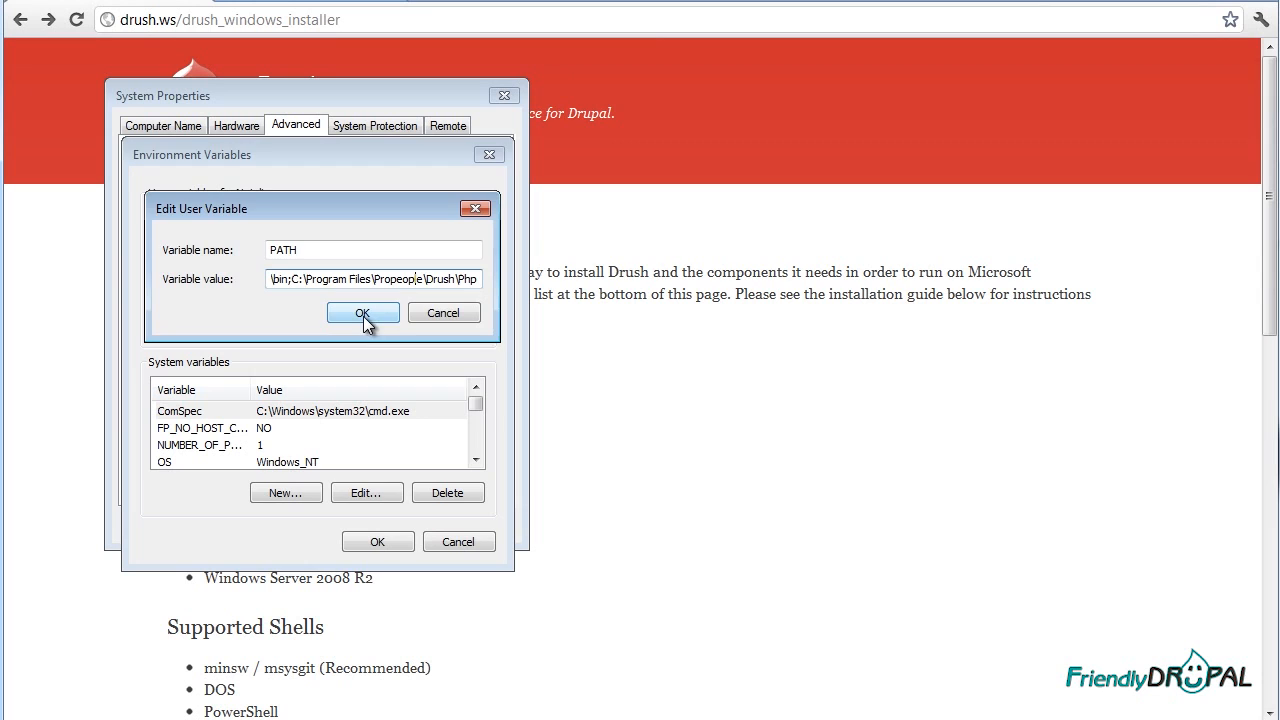
click(363, 312)
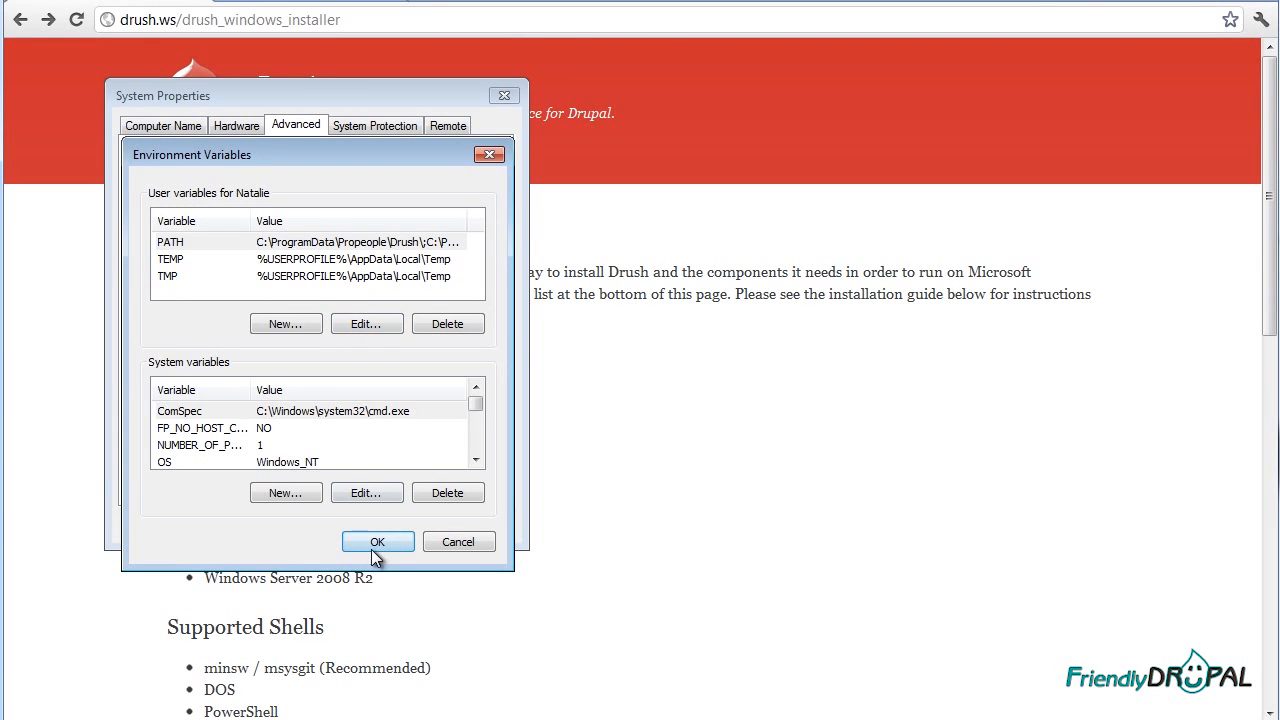
click(378, 541)
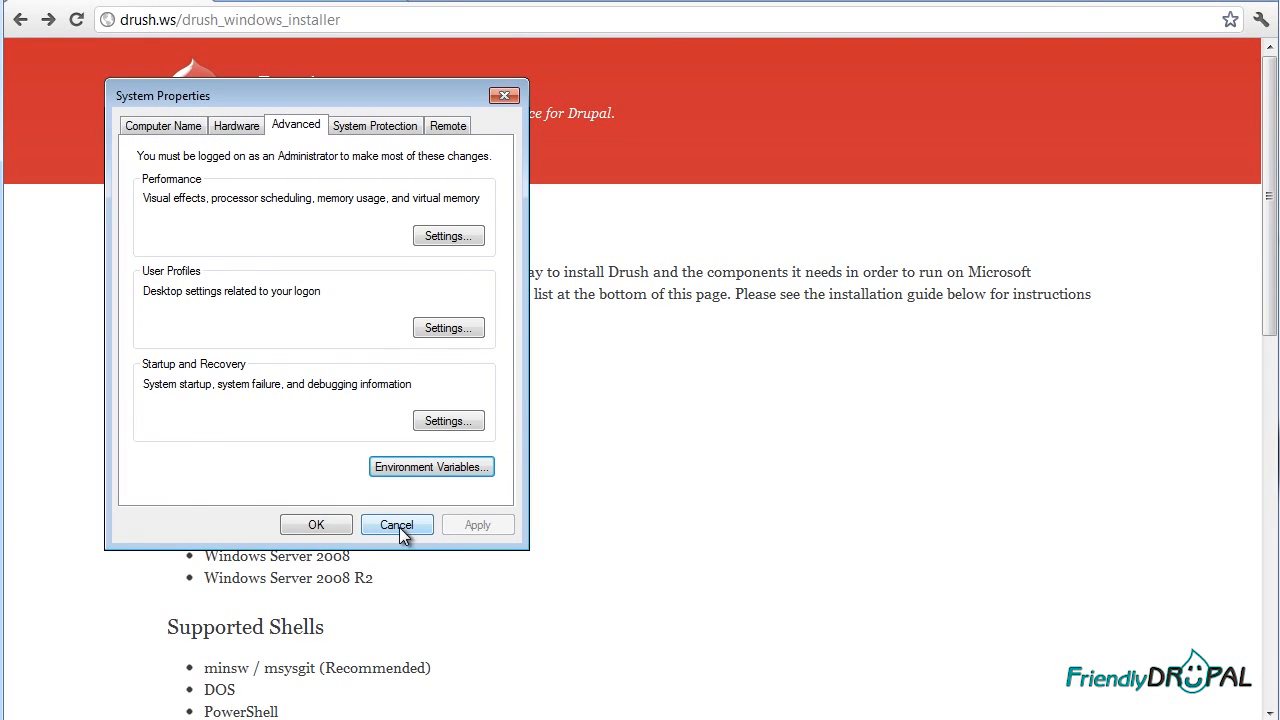
click(397, 524)
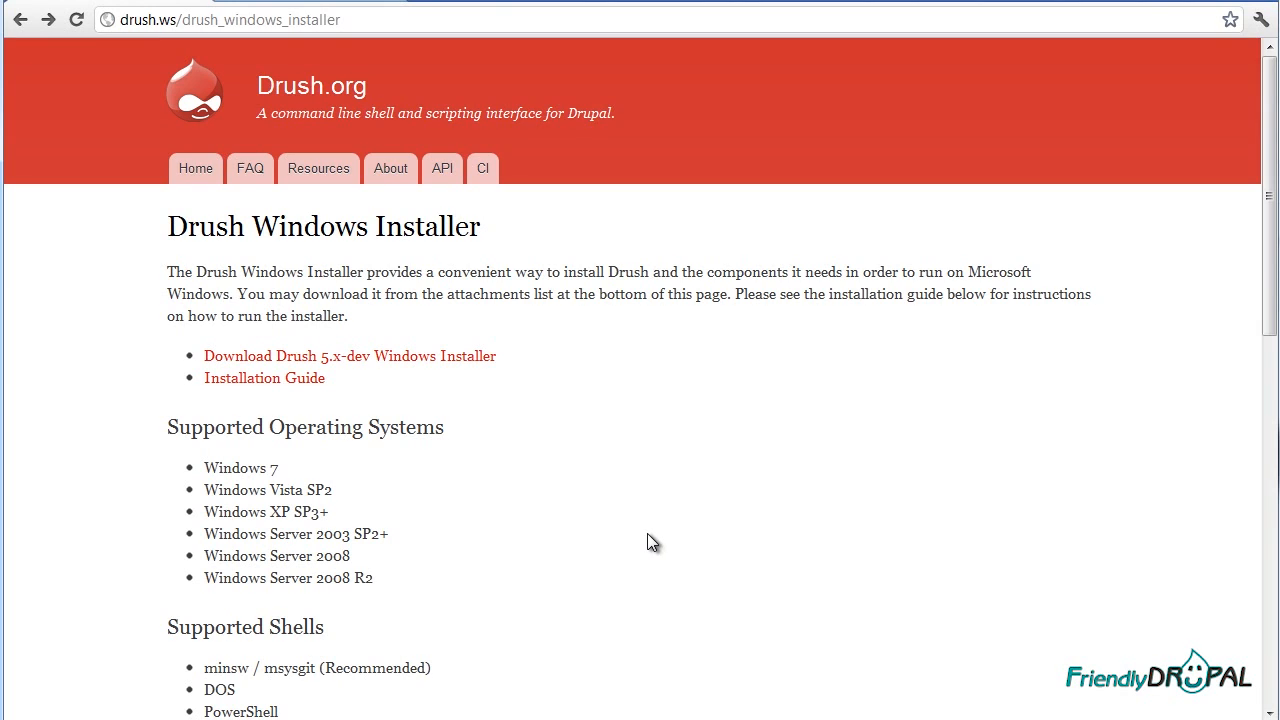
scroll(down, 3)
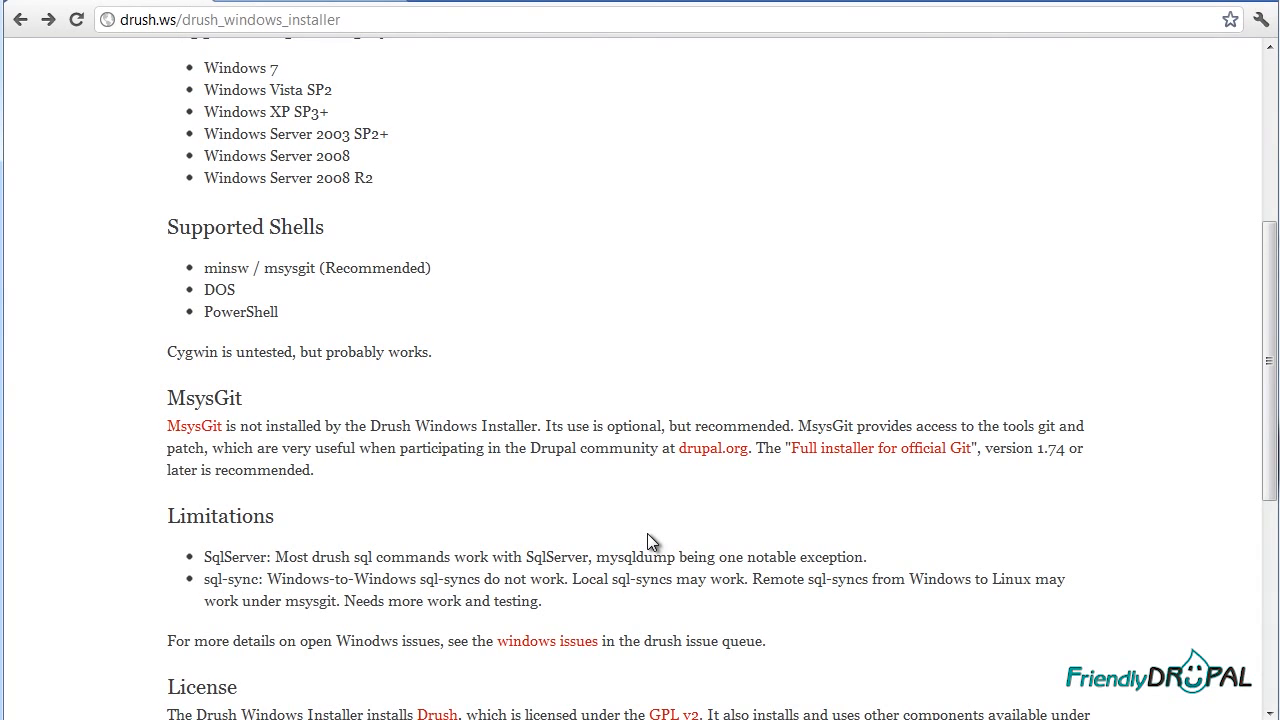
Step: Follow the 'Full installer for official Git' link to the msysgit downloads list
click(880, 448)
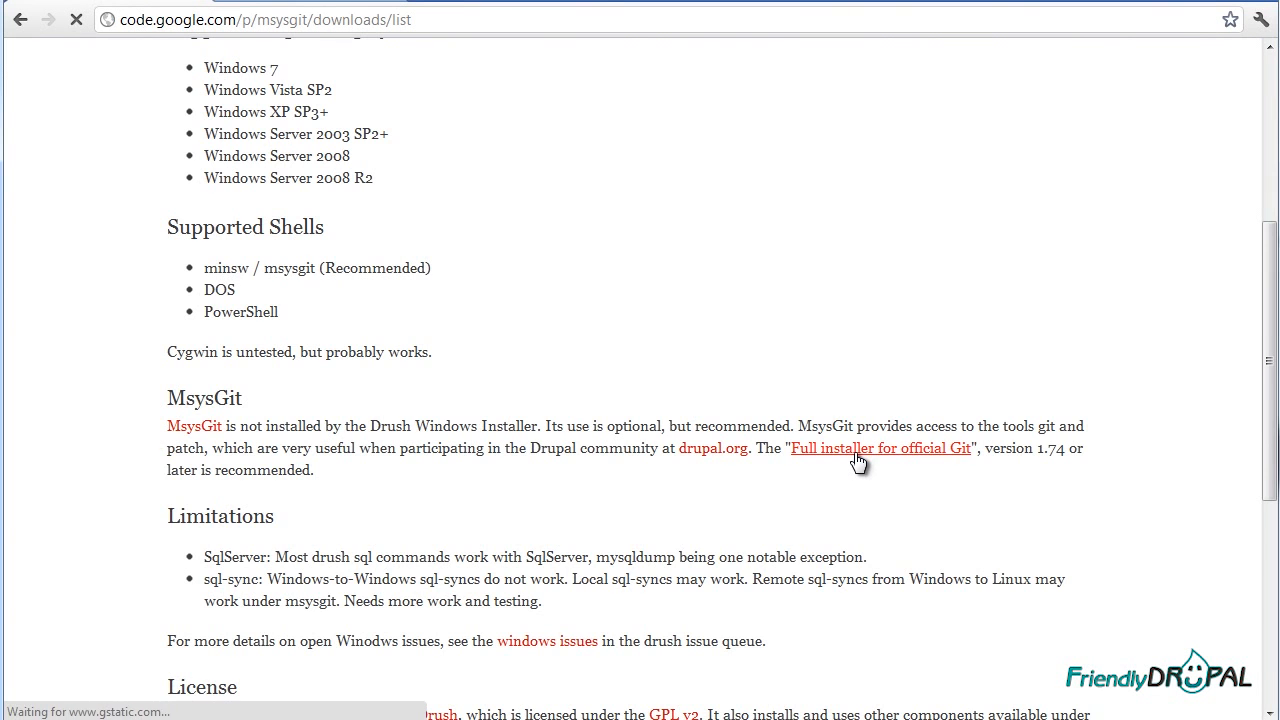
click(880, 448)
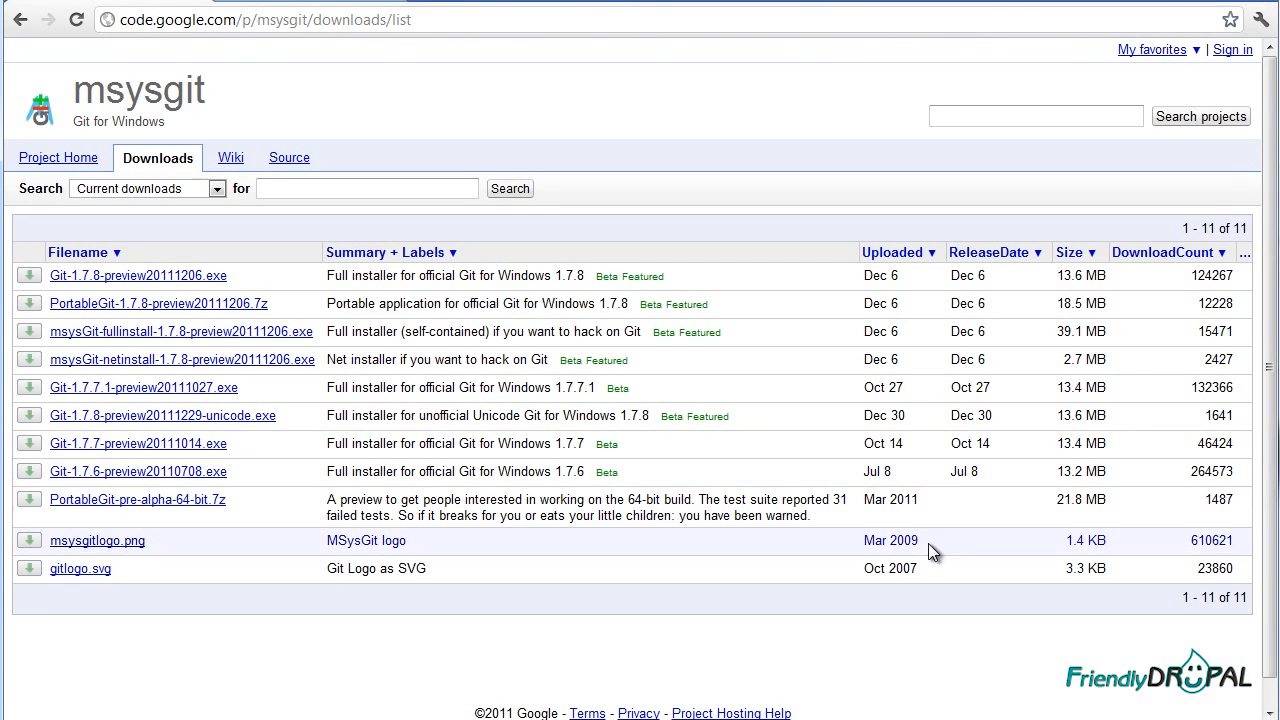
mouse_move(113, 283)
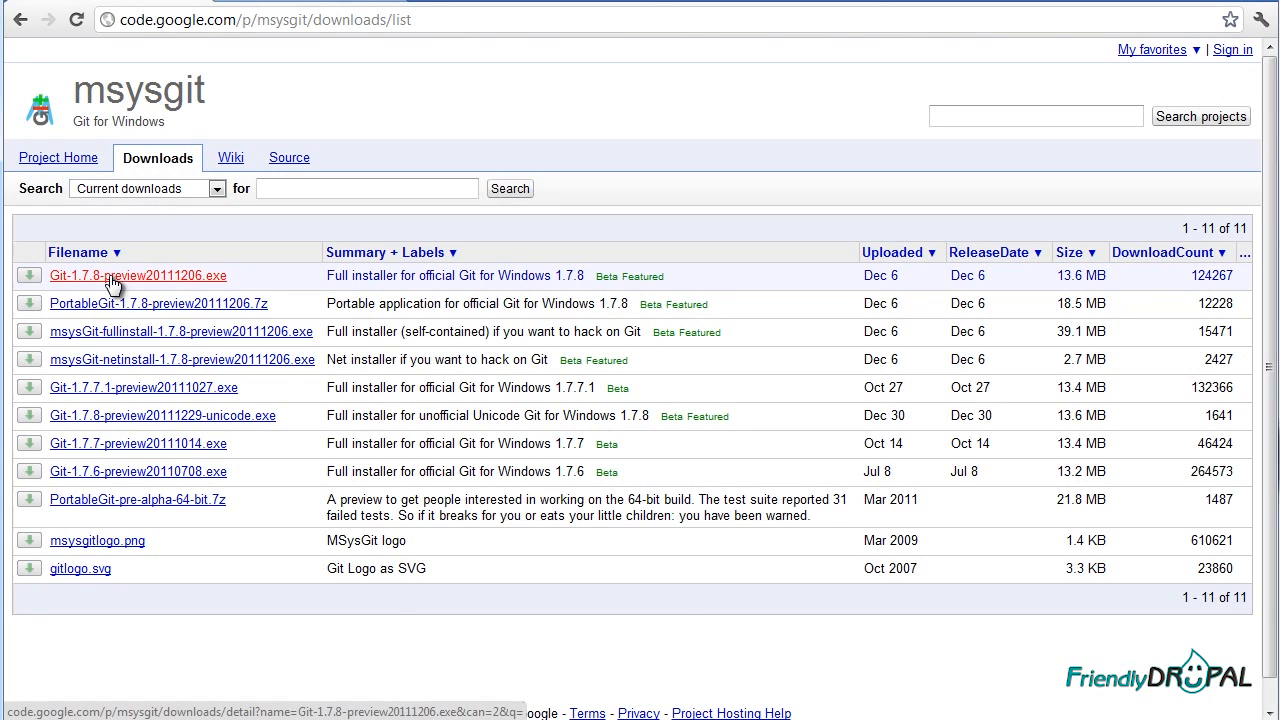
Step: Download Git-1.7.8-preview20111206.exe and start setup, accepting the license and default folder
click(137, 275)
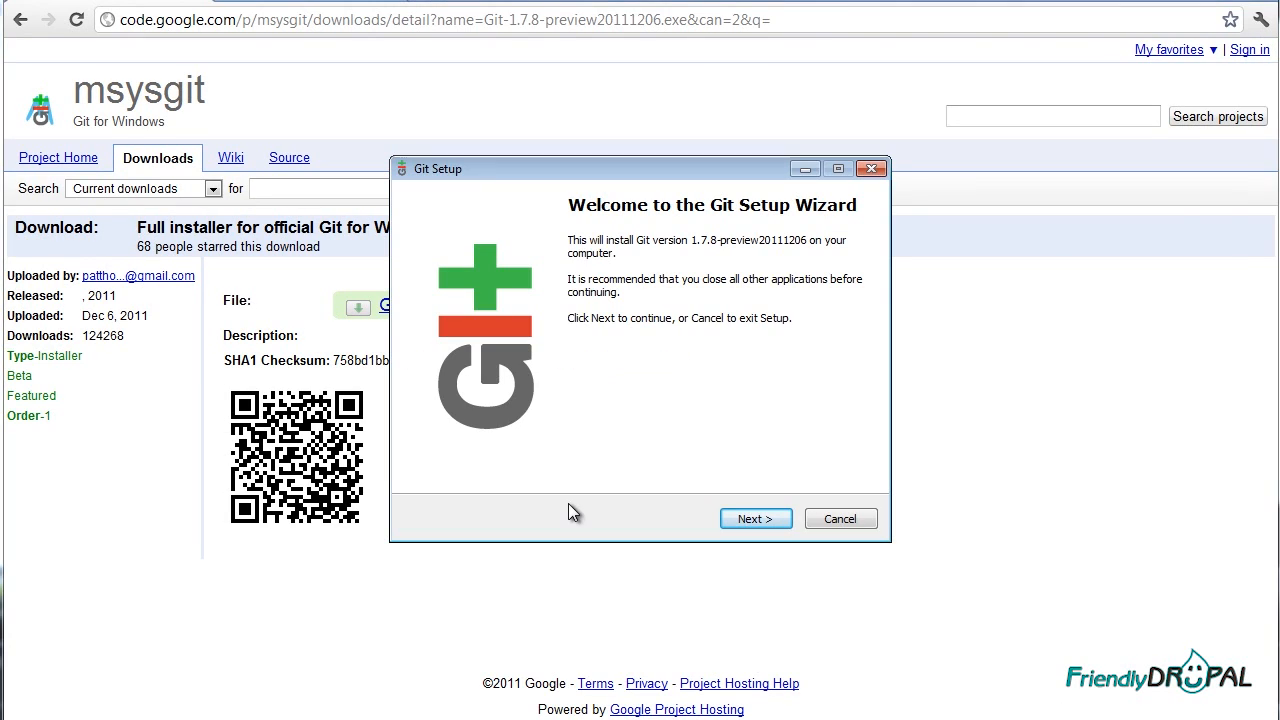
click(755, 518)
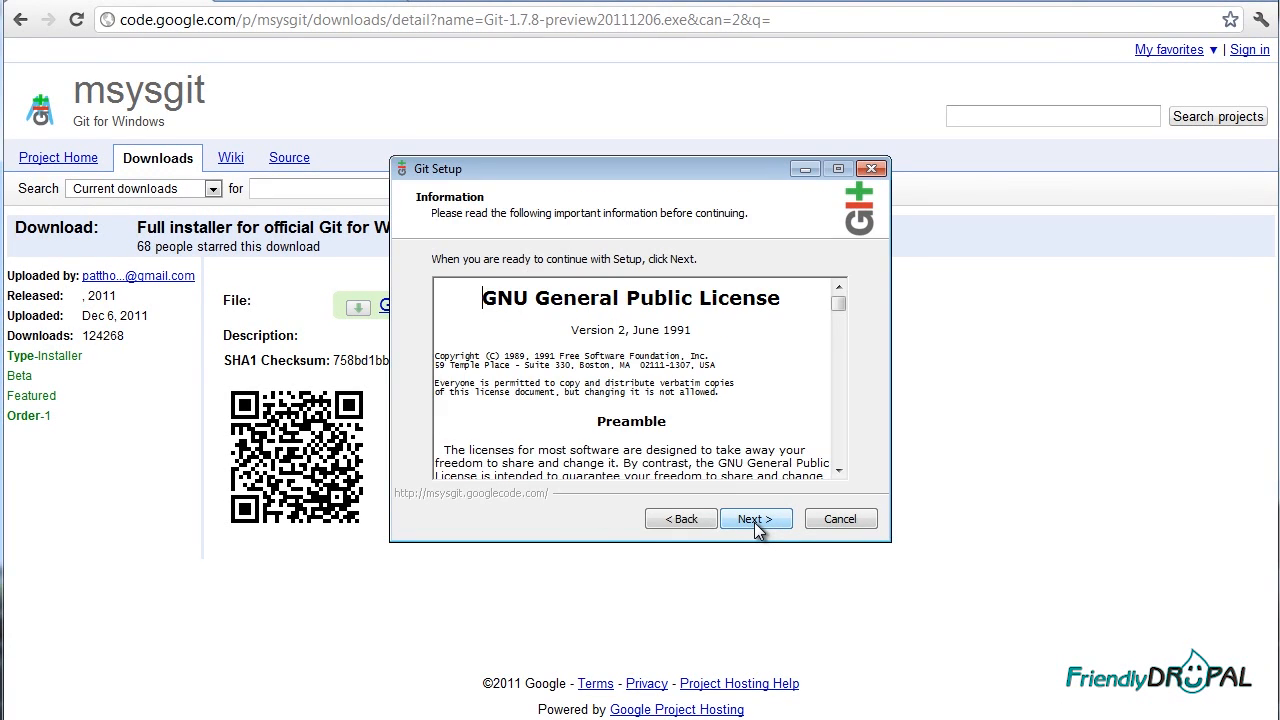
click(756, 518)
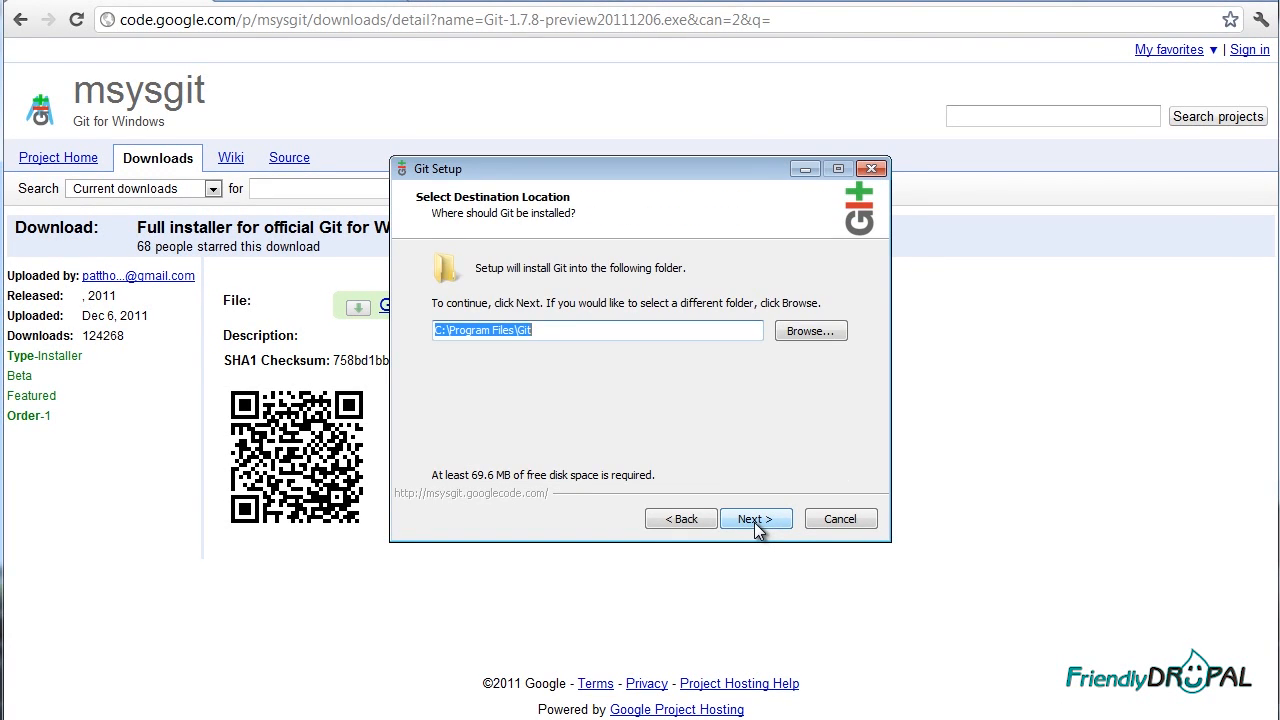
click(756, 518)
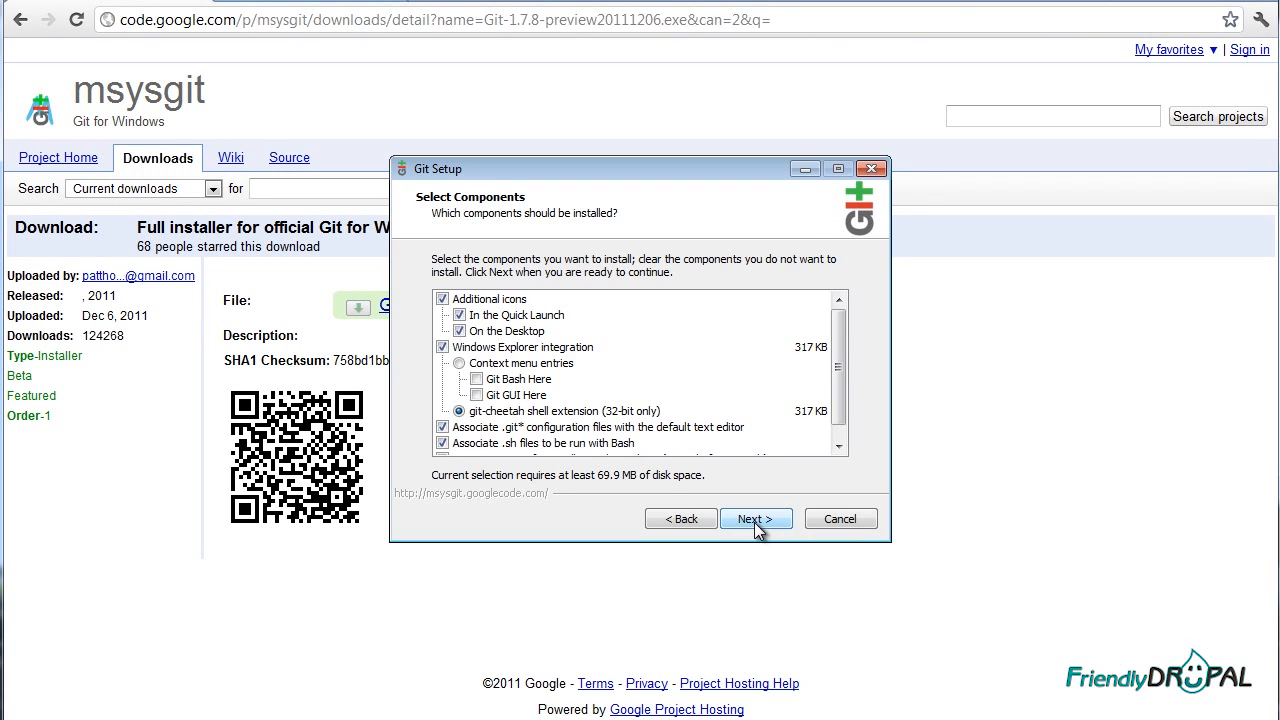
Step: Add Git Bash Here and Git GUI Here context menu entries, keep other defaults, and finish
scroll(down, 3)
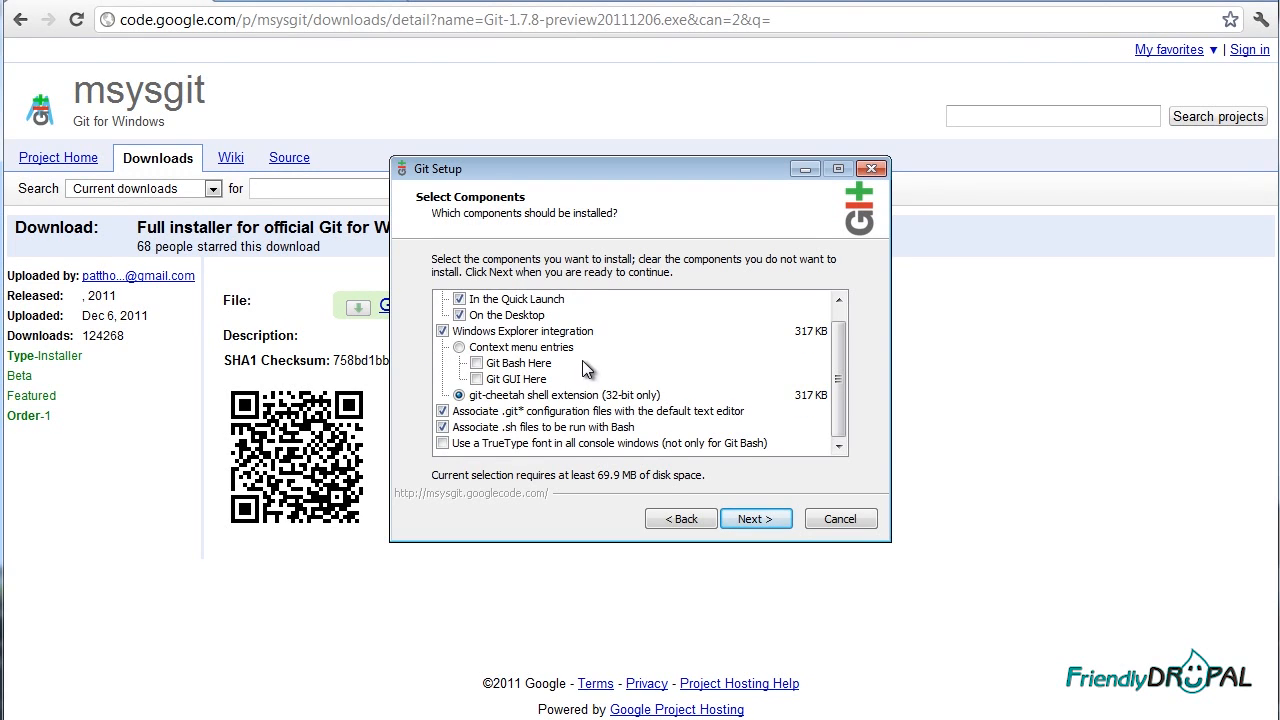
click(459, 347)
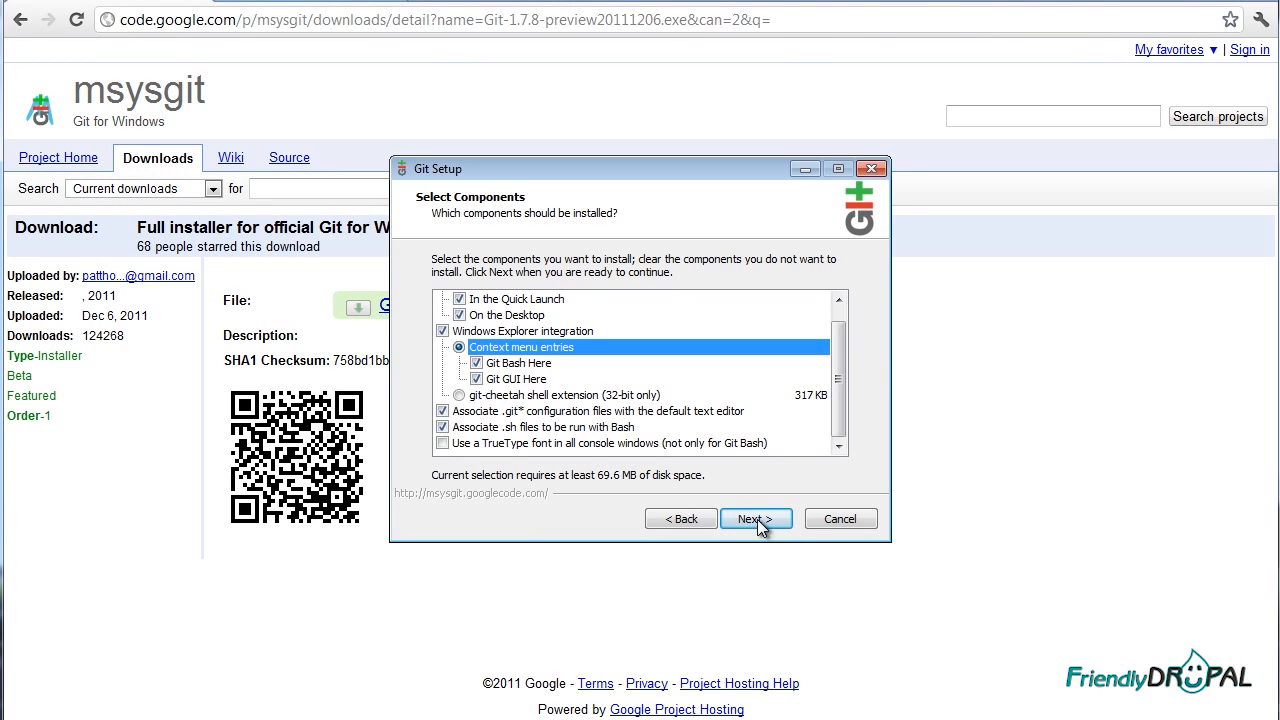
click(756, 518)
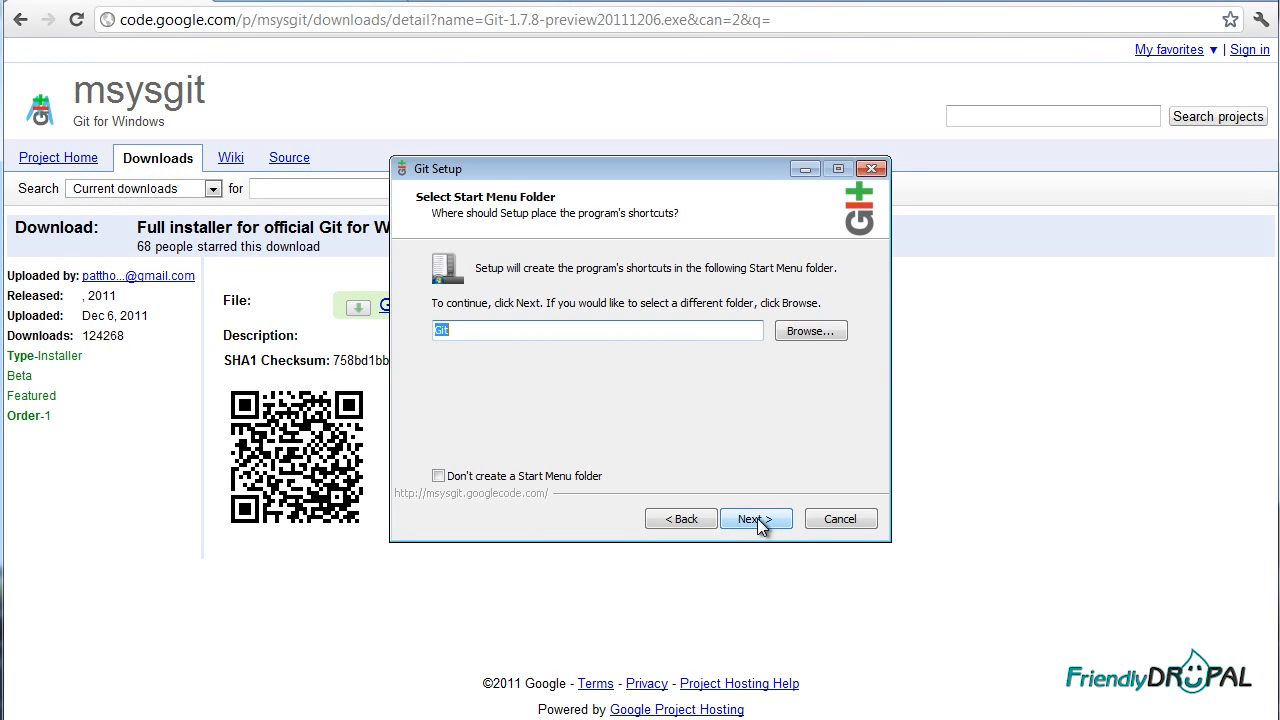
click(755, 518)
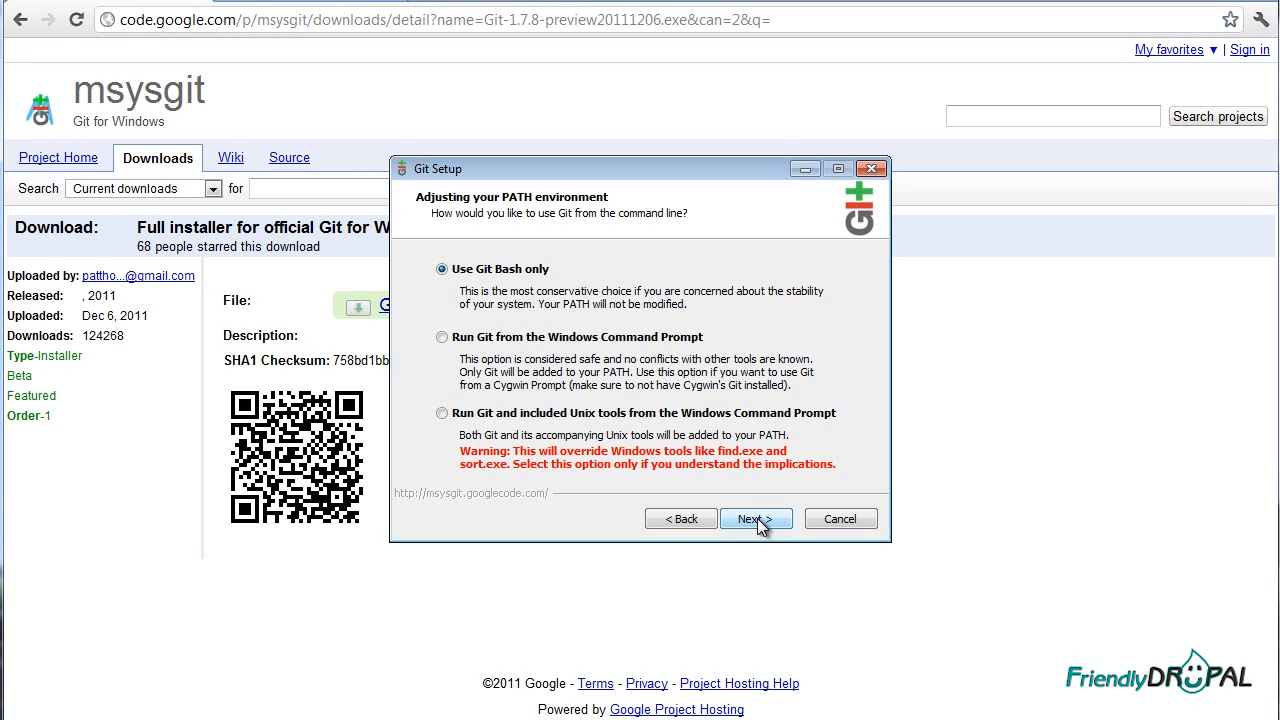
click(756, 518)
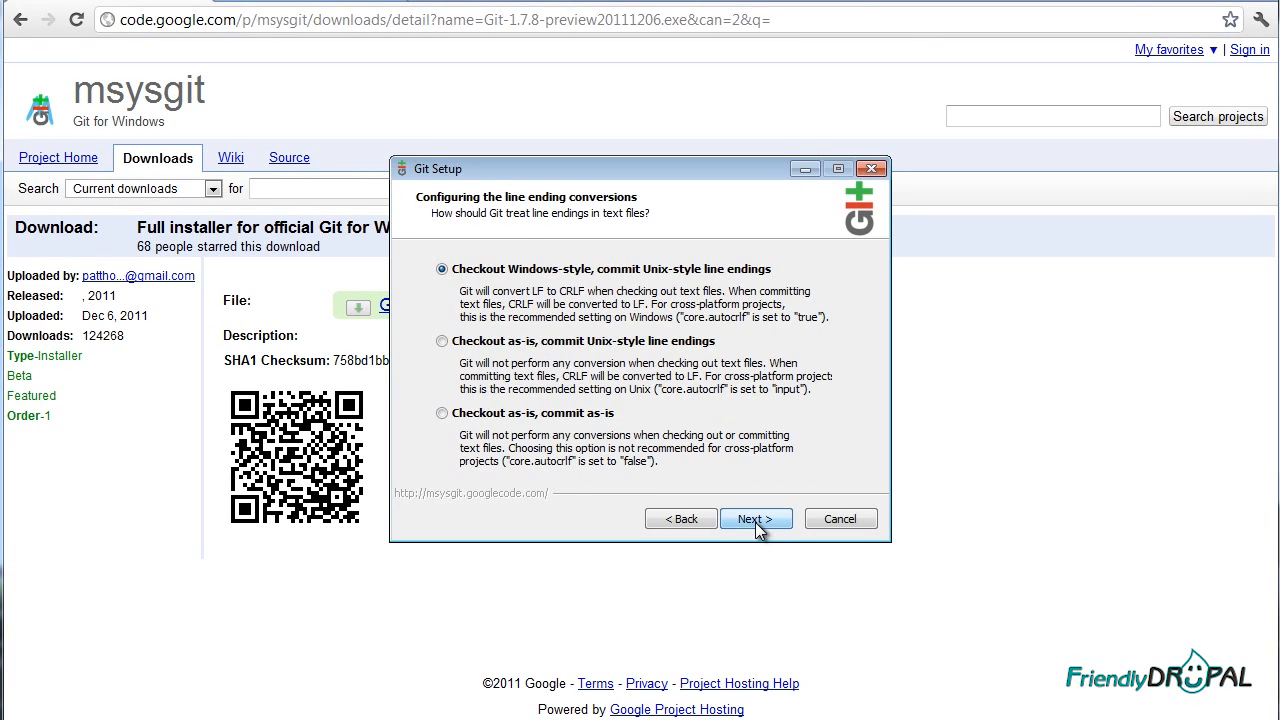
click(756, 518)
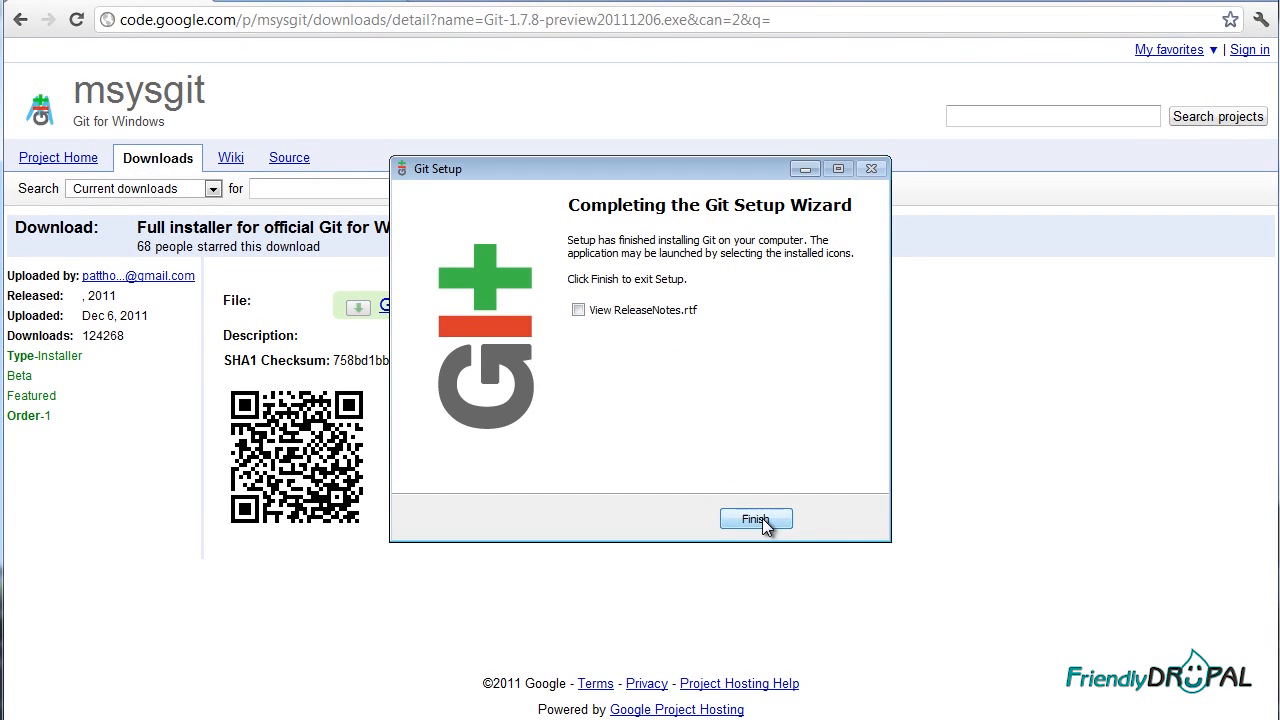
click(756, 519)
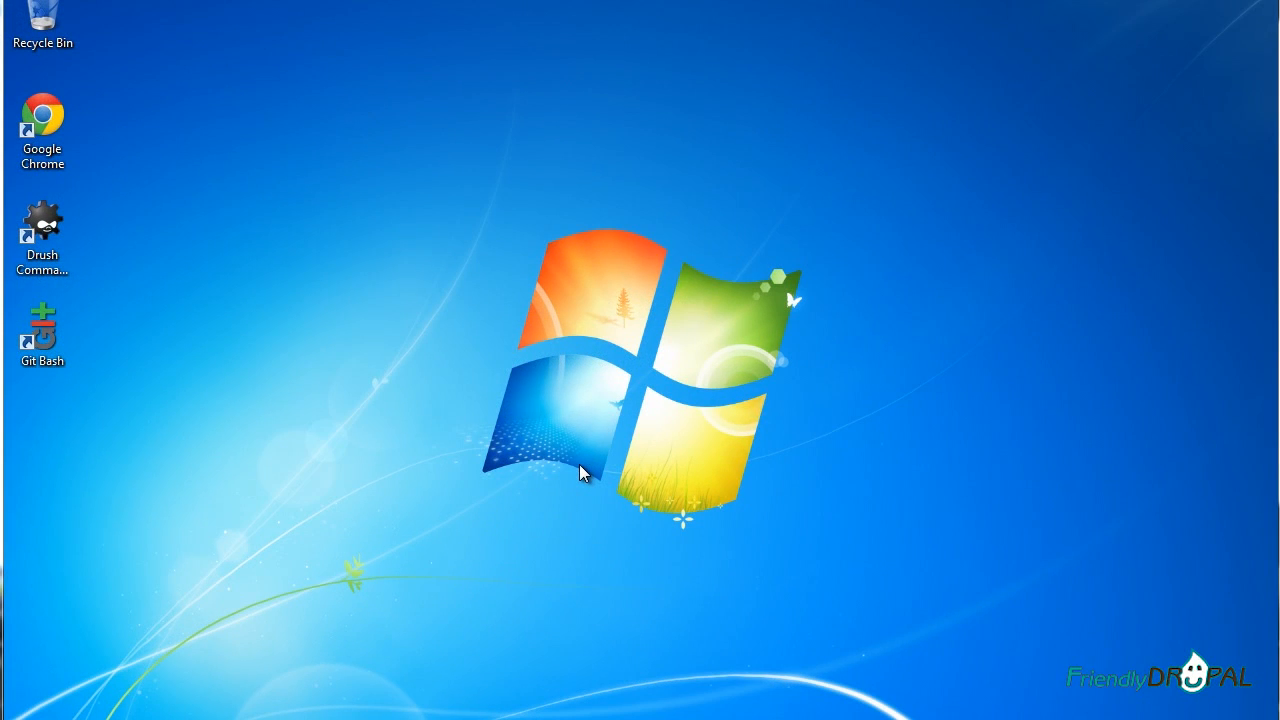
mouse_move(348, 425)
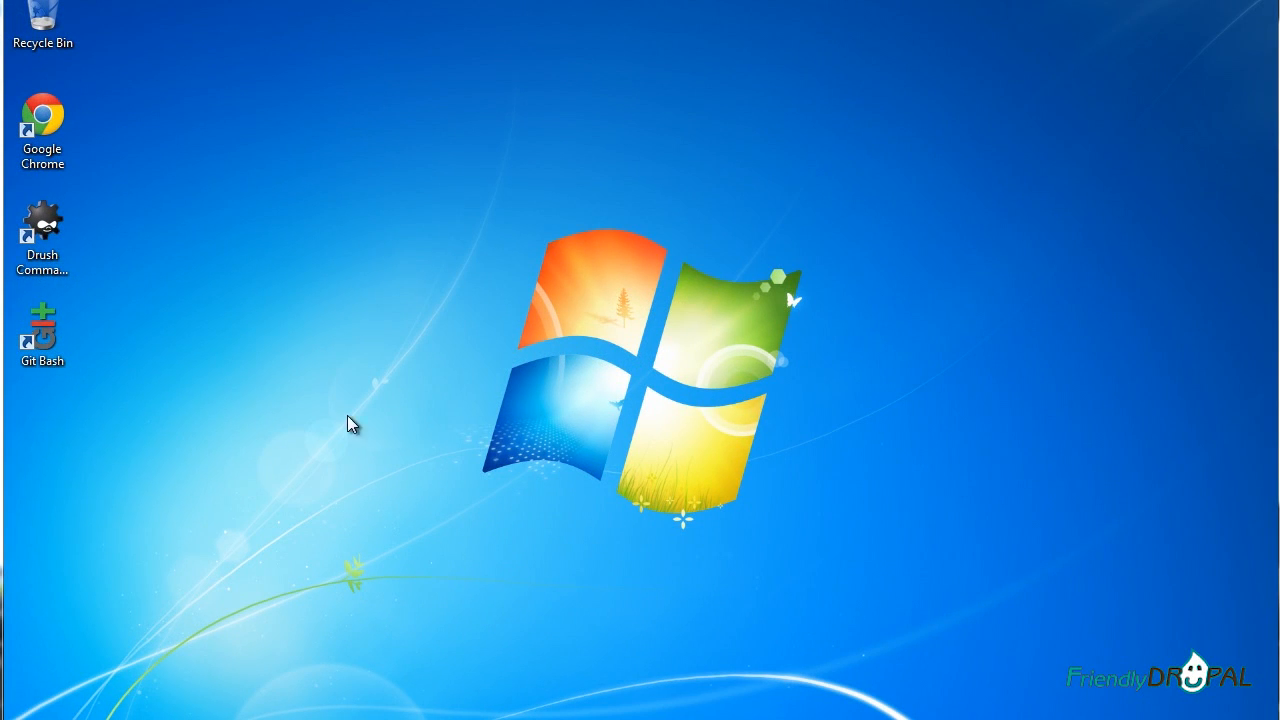
Step: Open Git Bash and check the Drush status with drush st
double_click(42, 323)
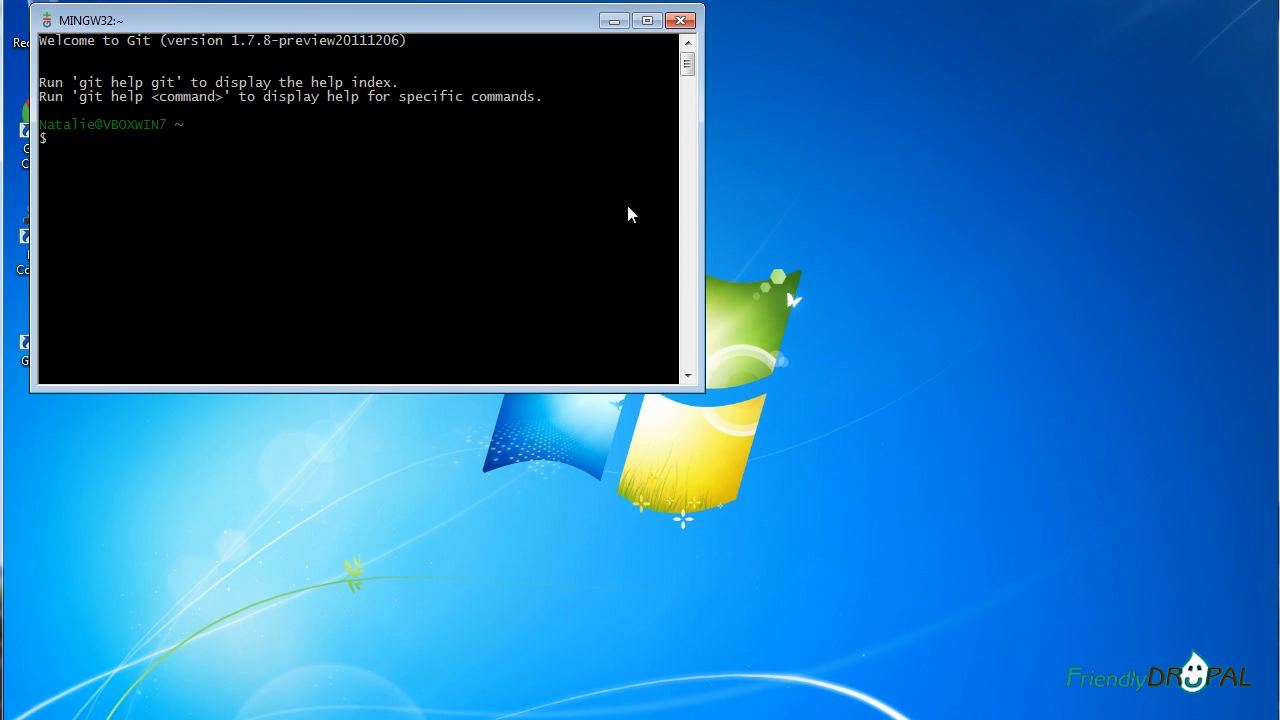
mouse_move(412, 240)
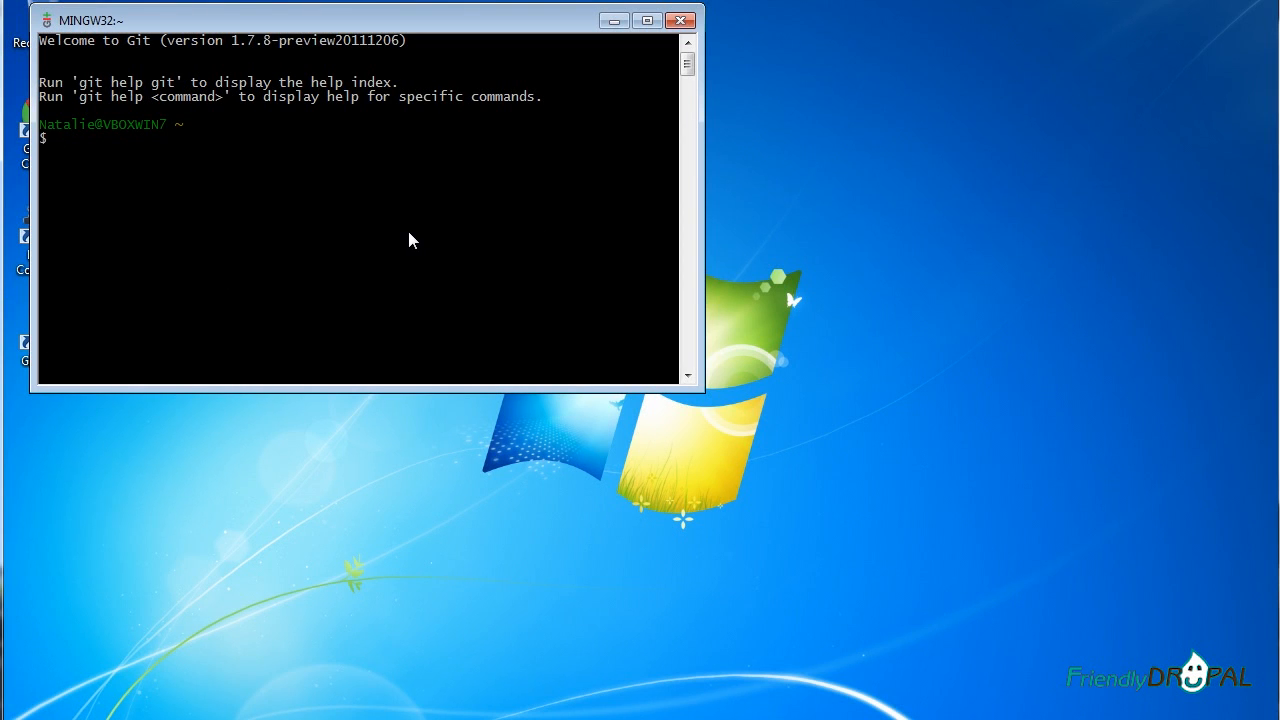
text(drus)
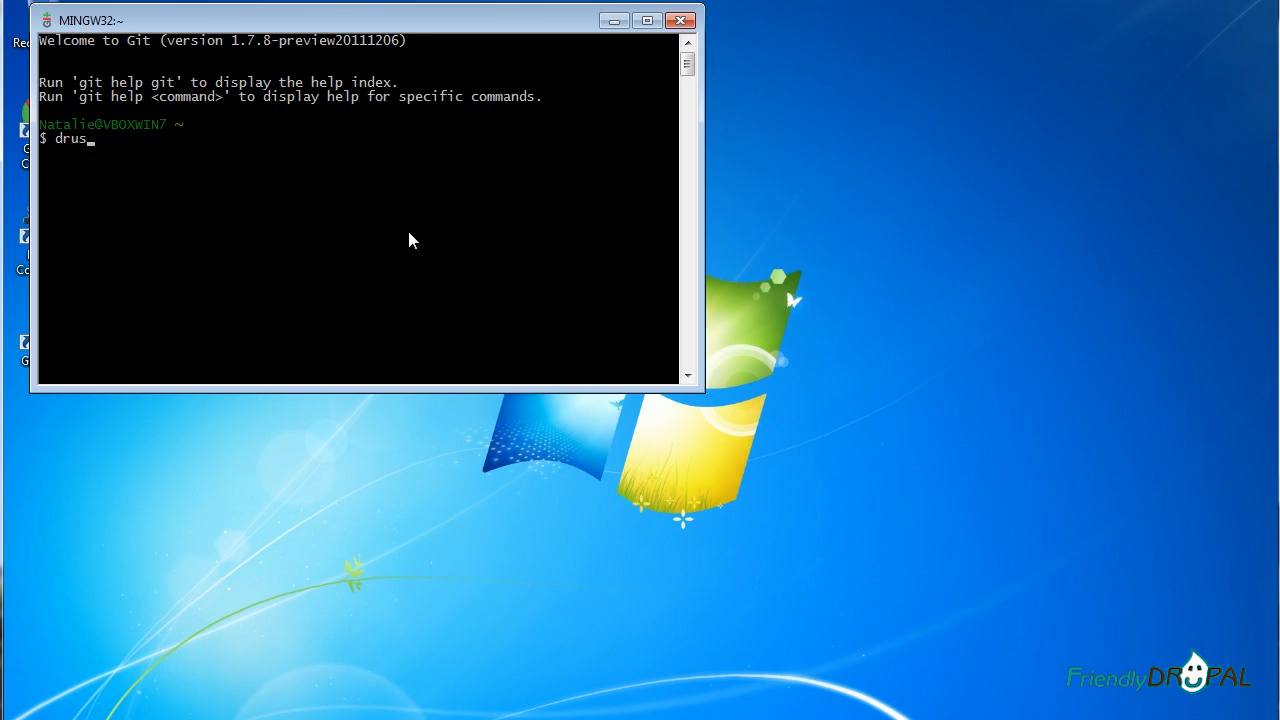
text(h status)
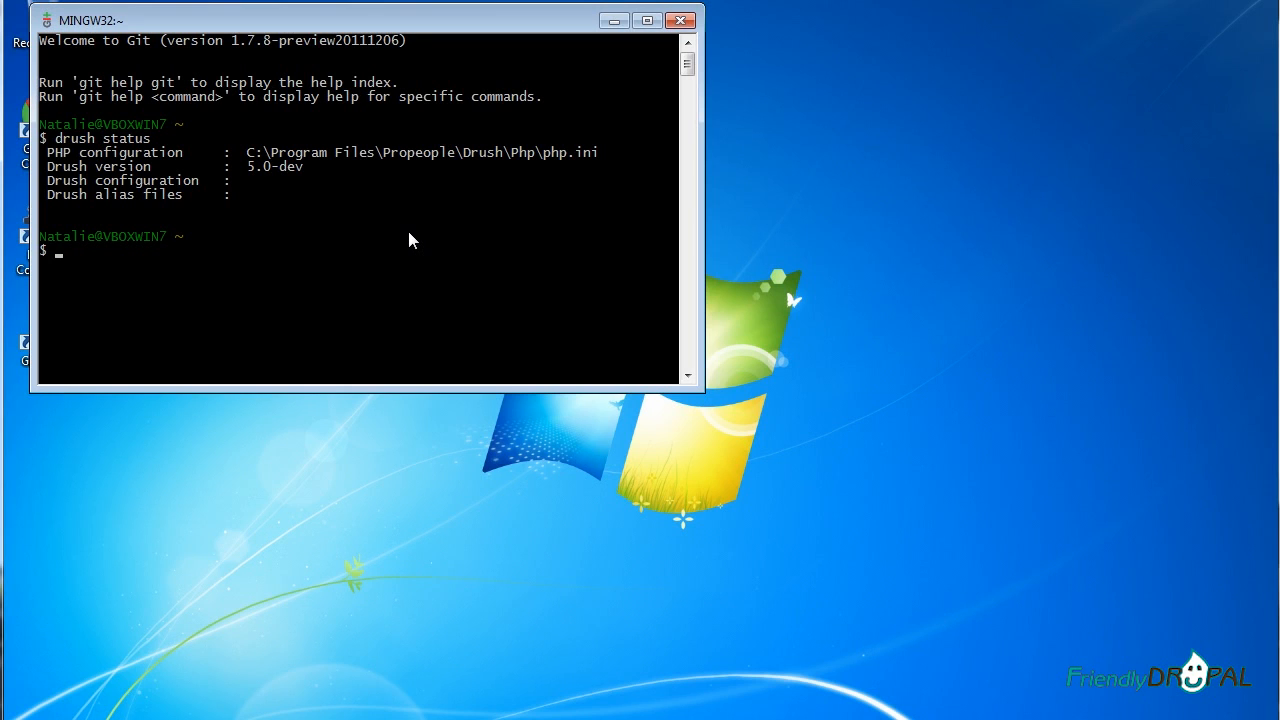
Step: In Sites/acquia-drupal run drush up, decline with n, then cd back to Sites
text(cd Sites)
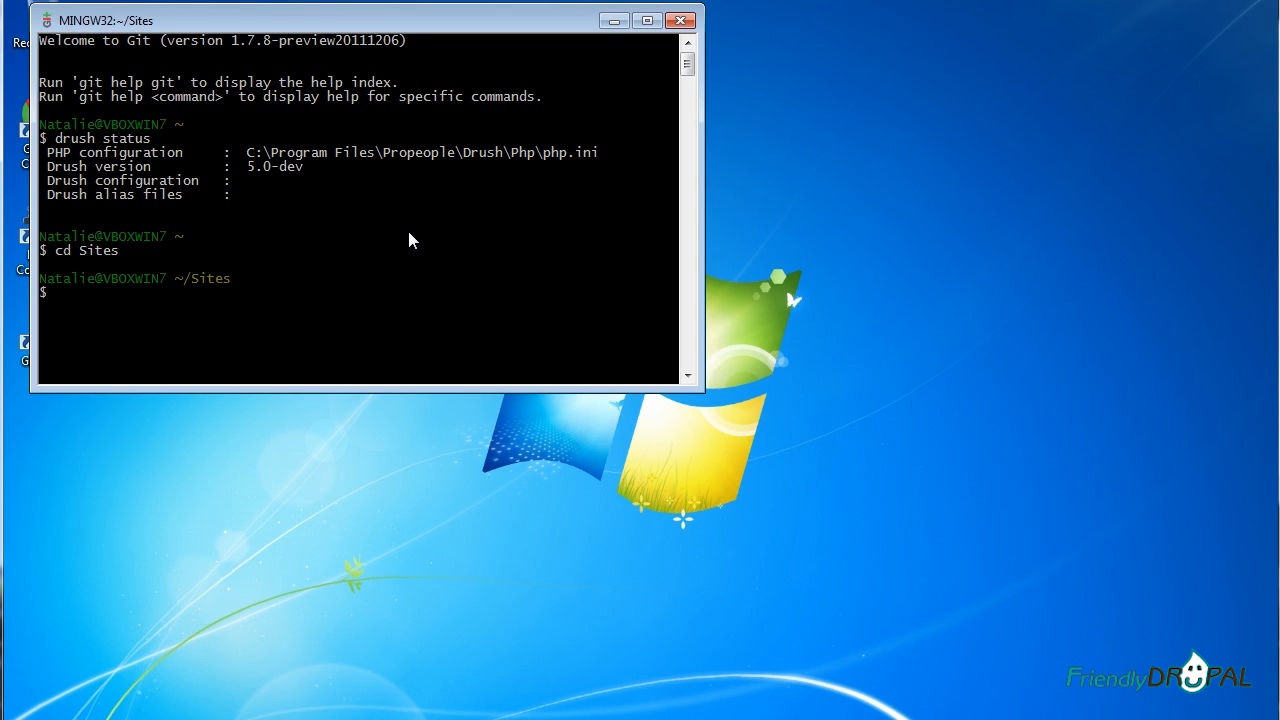
text(l)
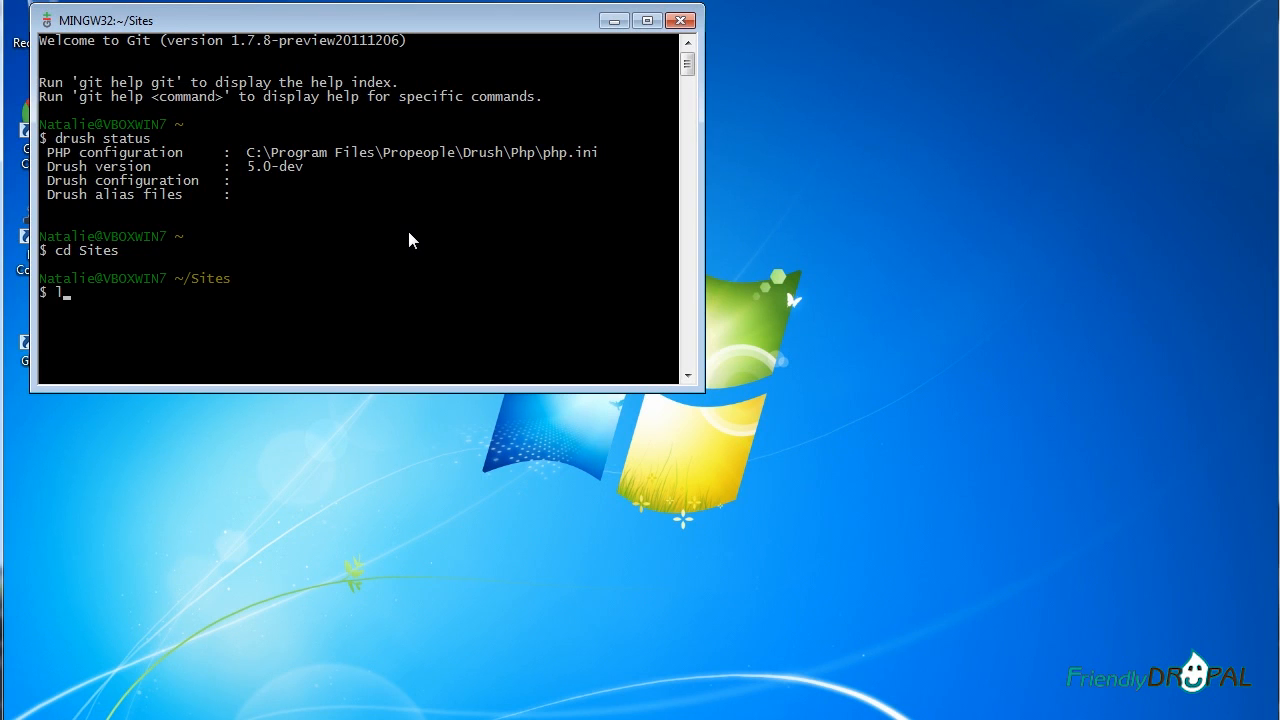
text(cd acquia-drupal/)
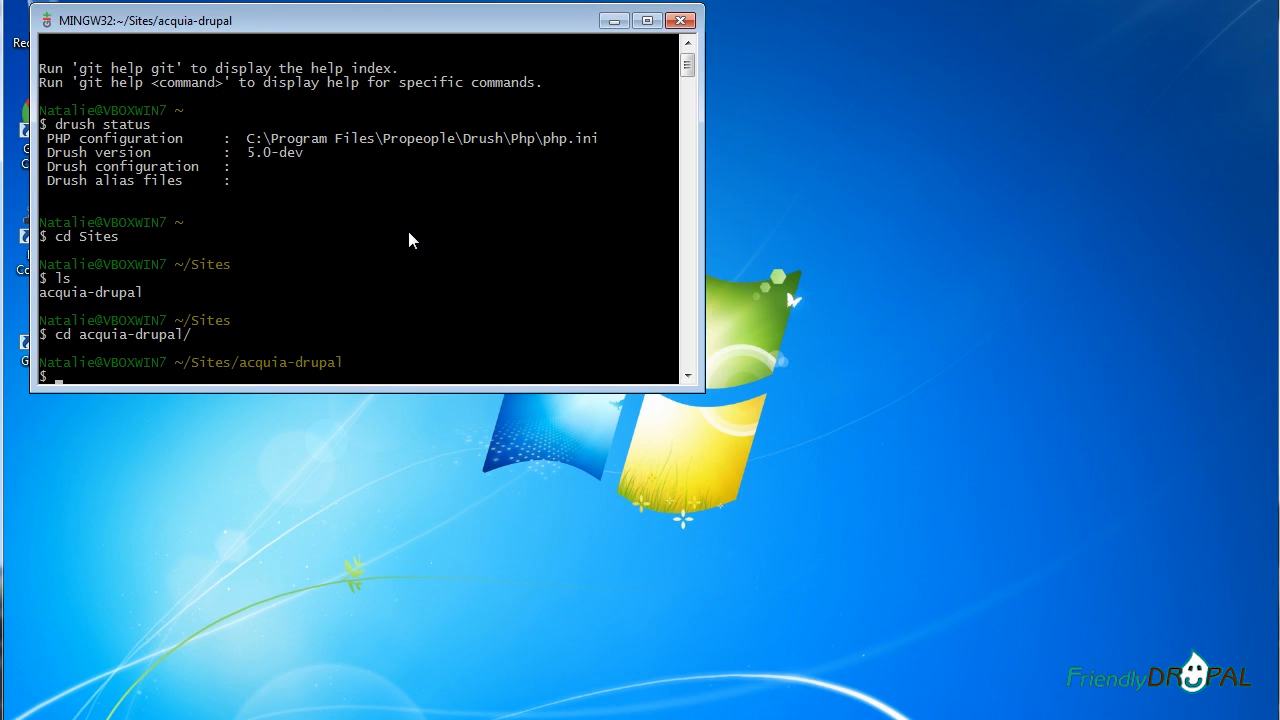
text(drush up)
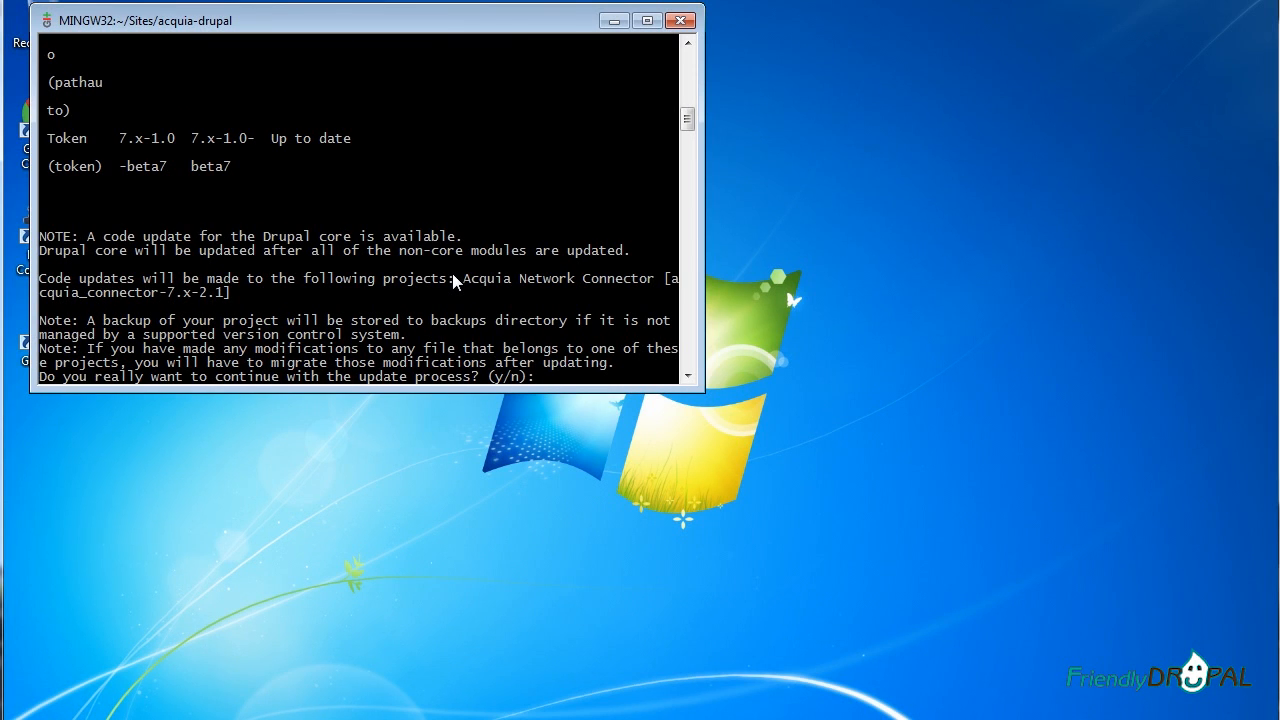
text(n)
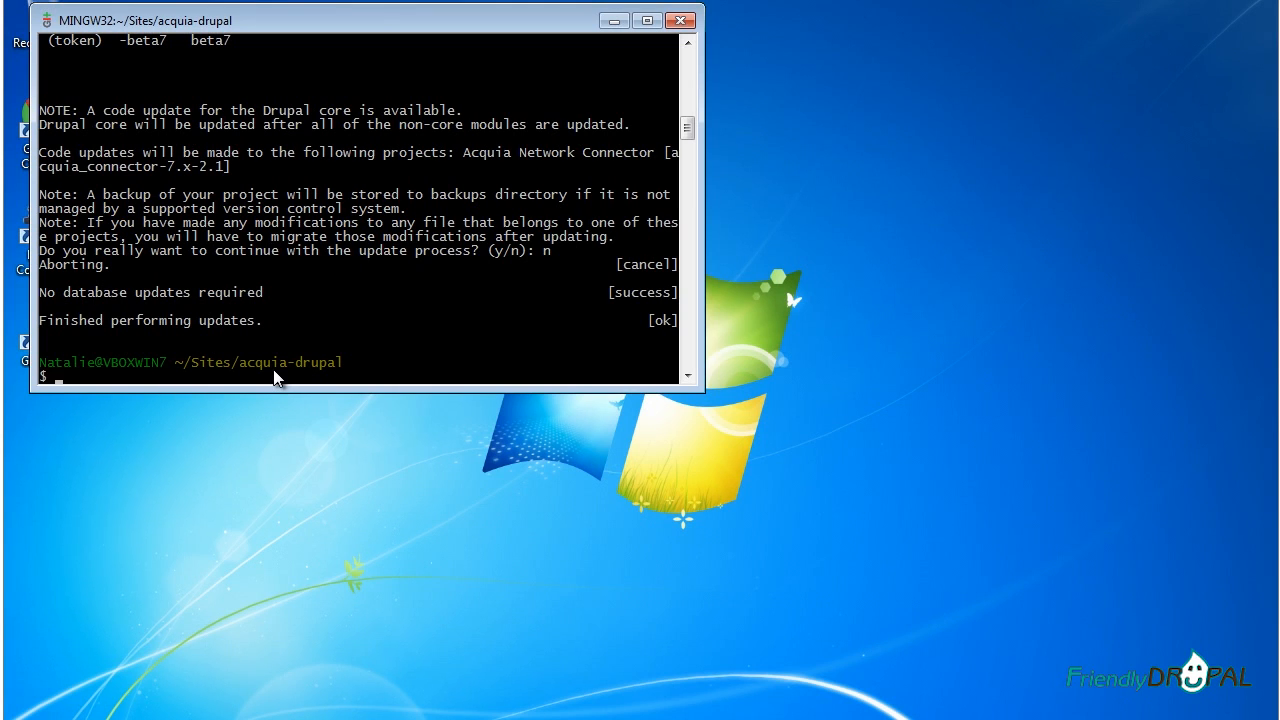
text(cd ..)
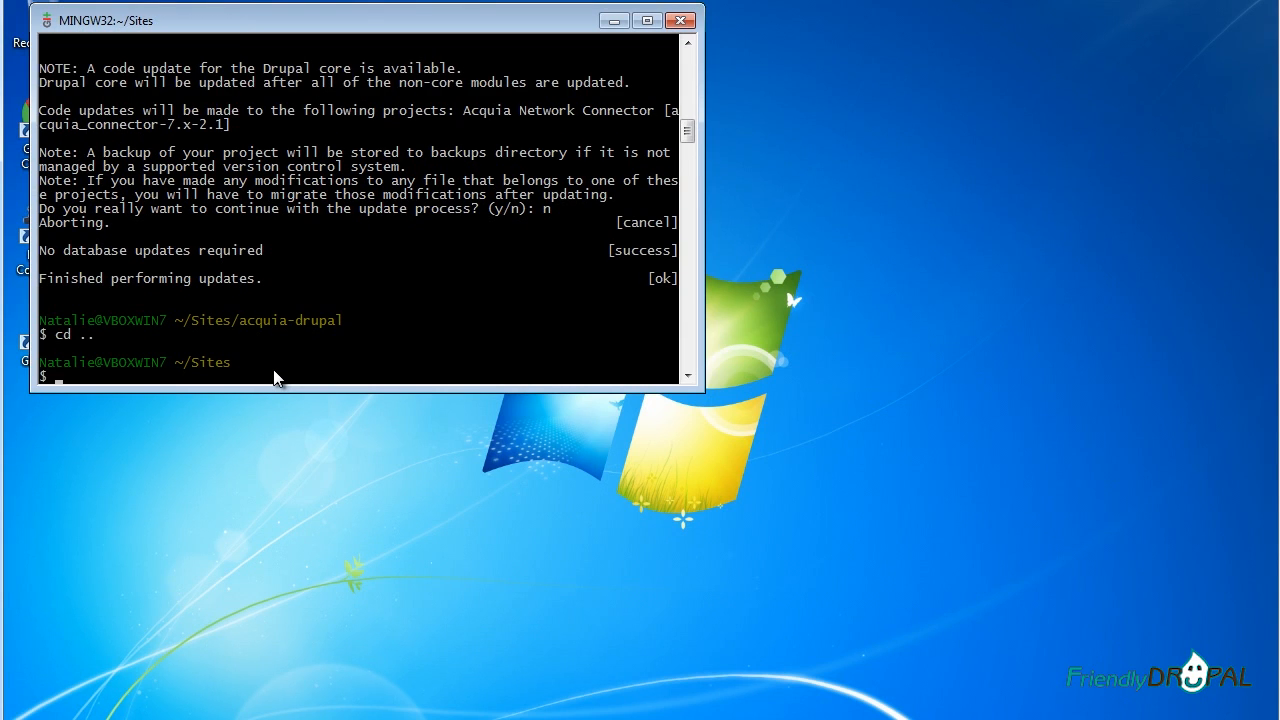
Step: Run drush dl drupal --package-handler=git_drupalorg, then cd into drupal-7.10 and ls -al
text(d)
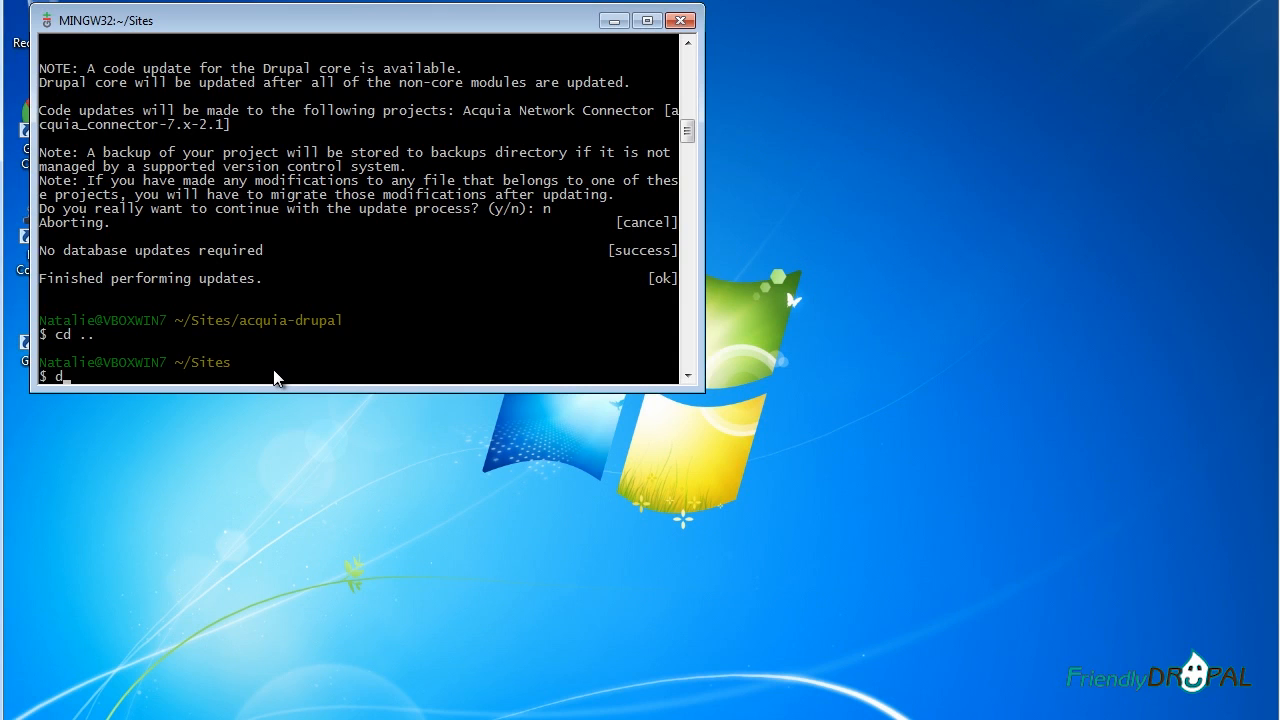
text(rush dl)
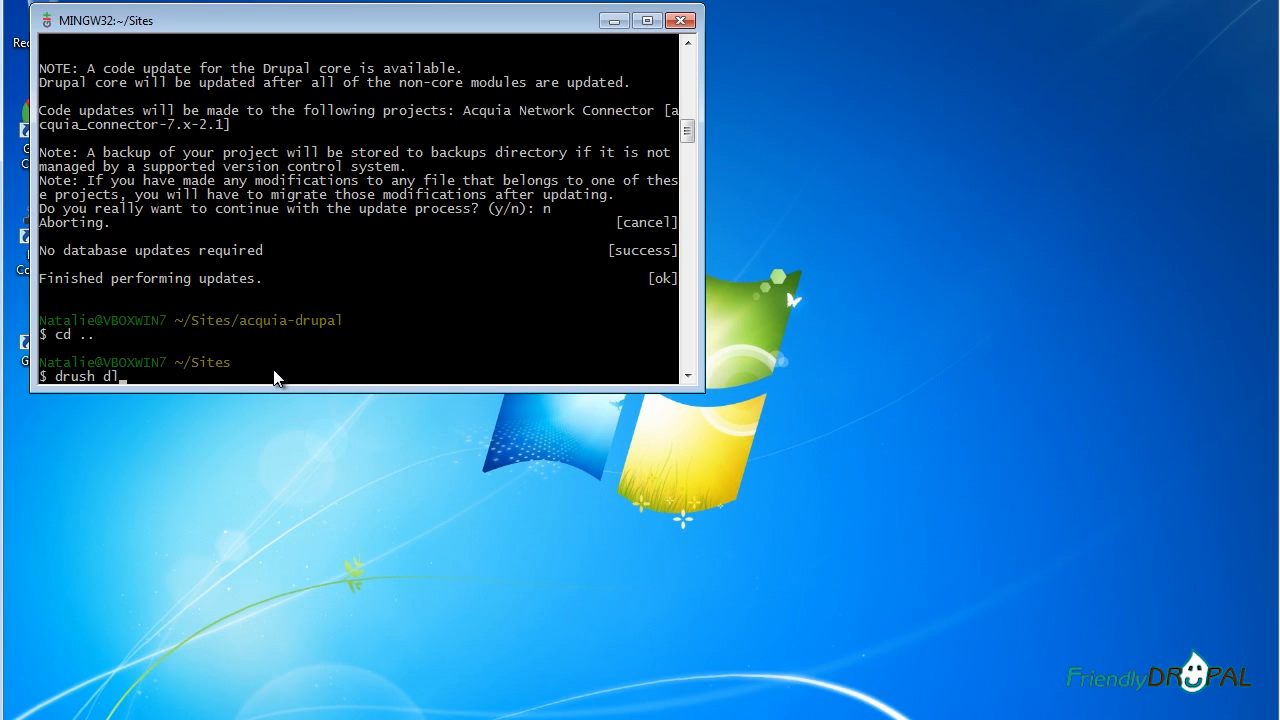
text(drup)
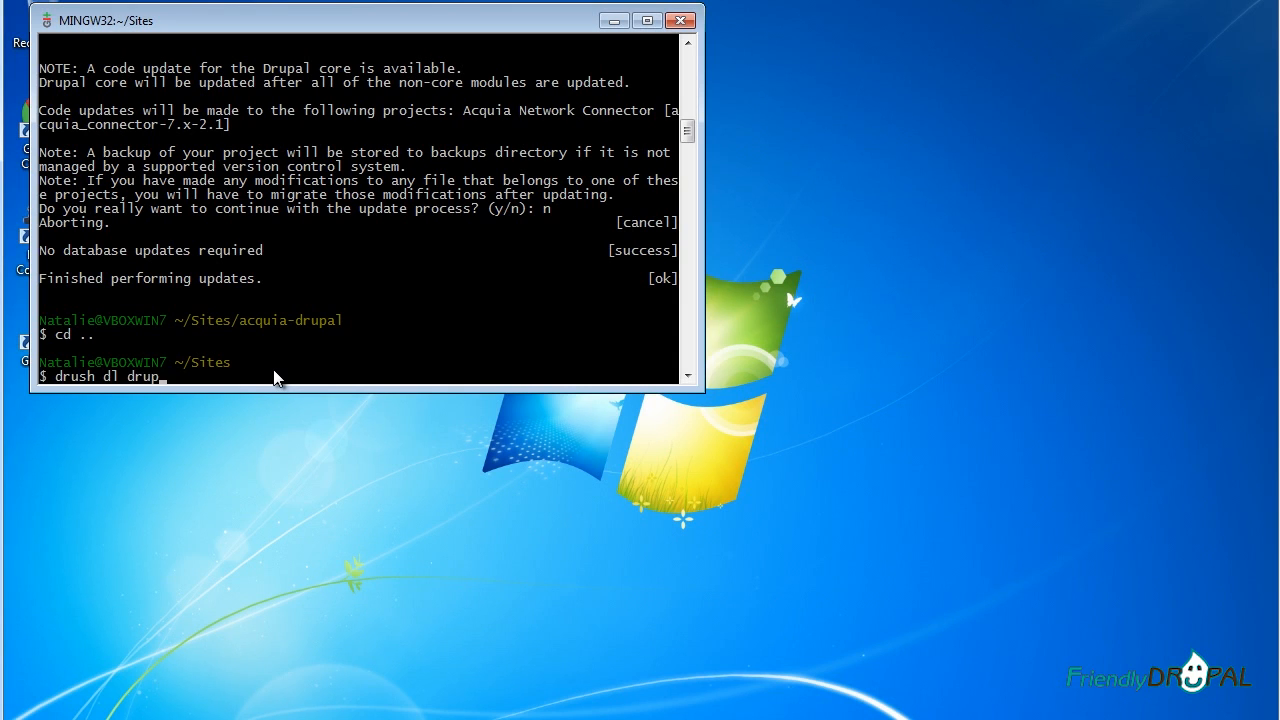
text(al)
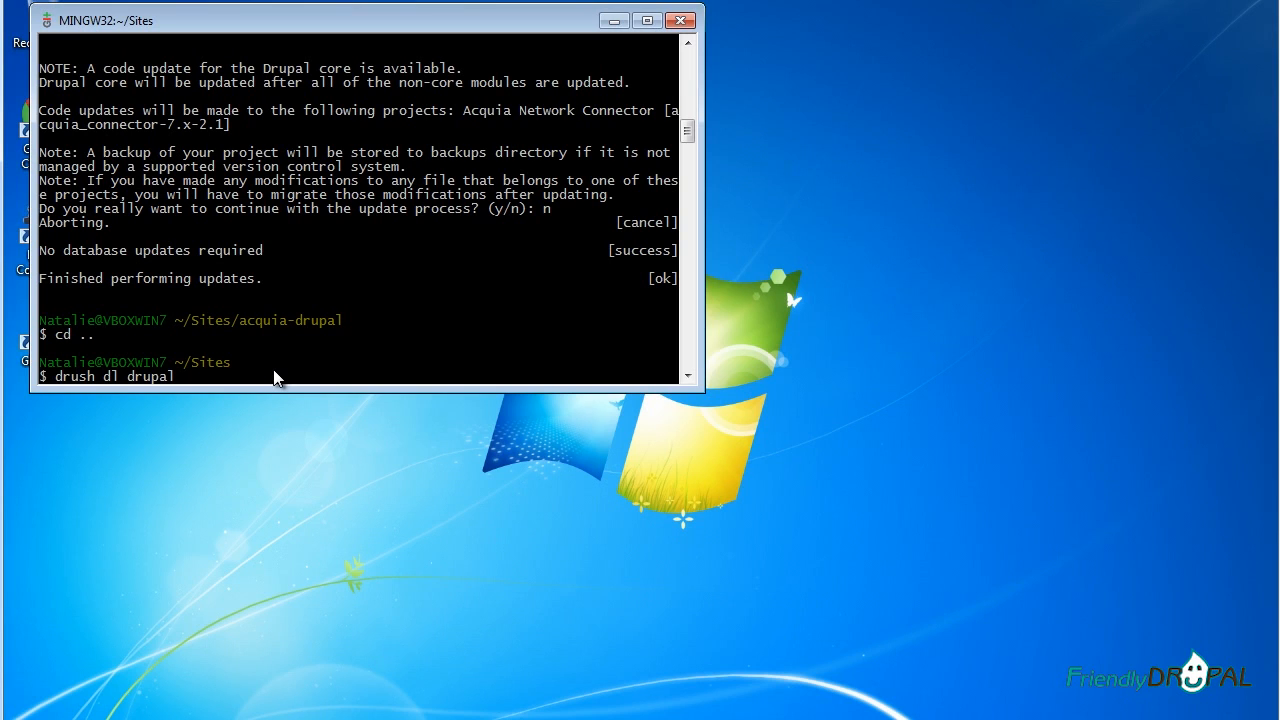
text(-)
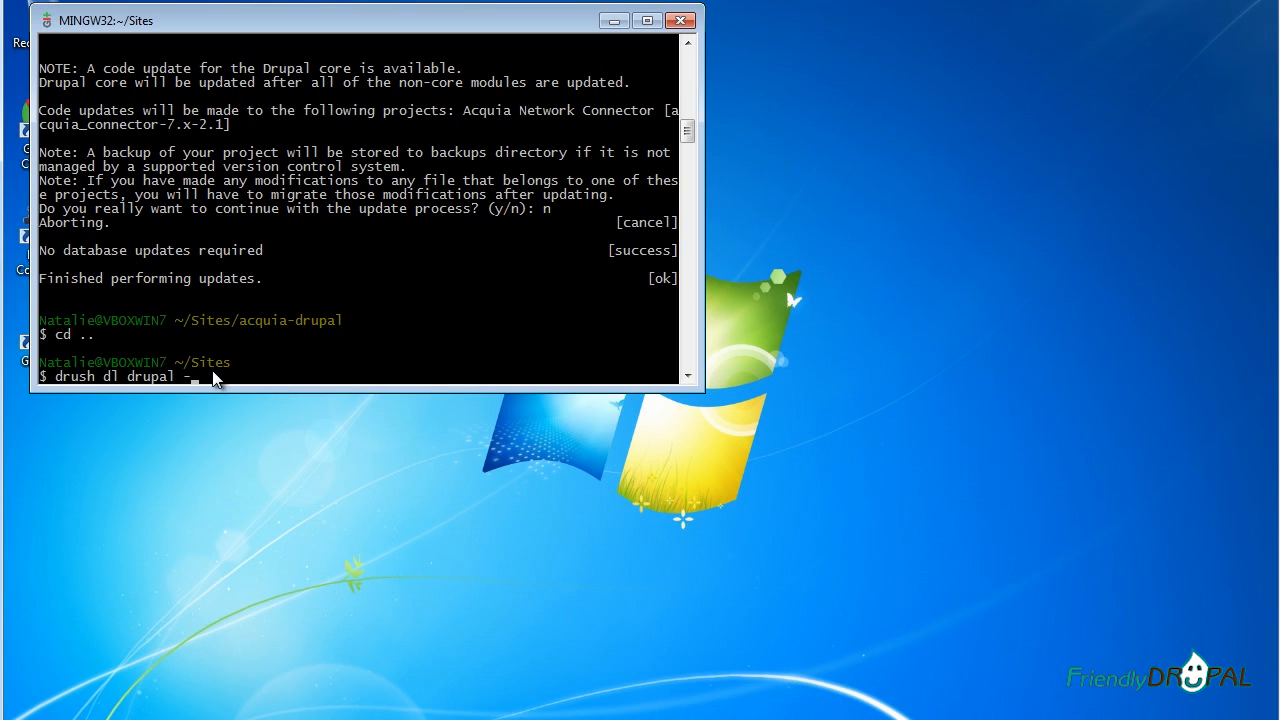
text(-package)
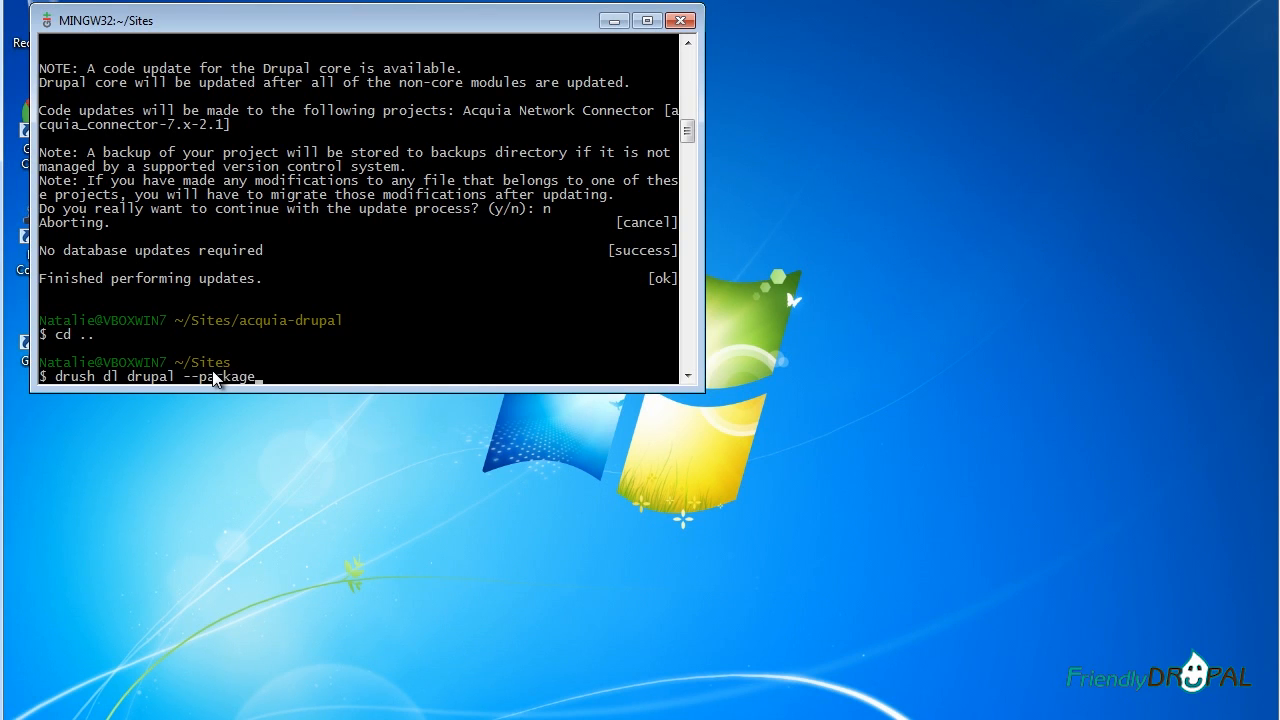
text(-handler)
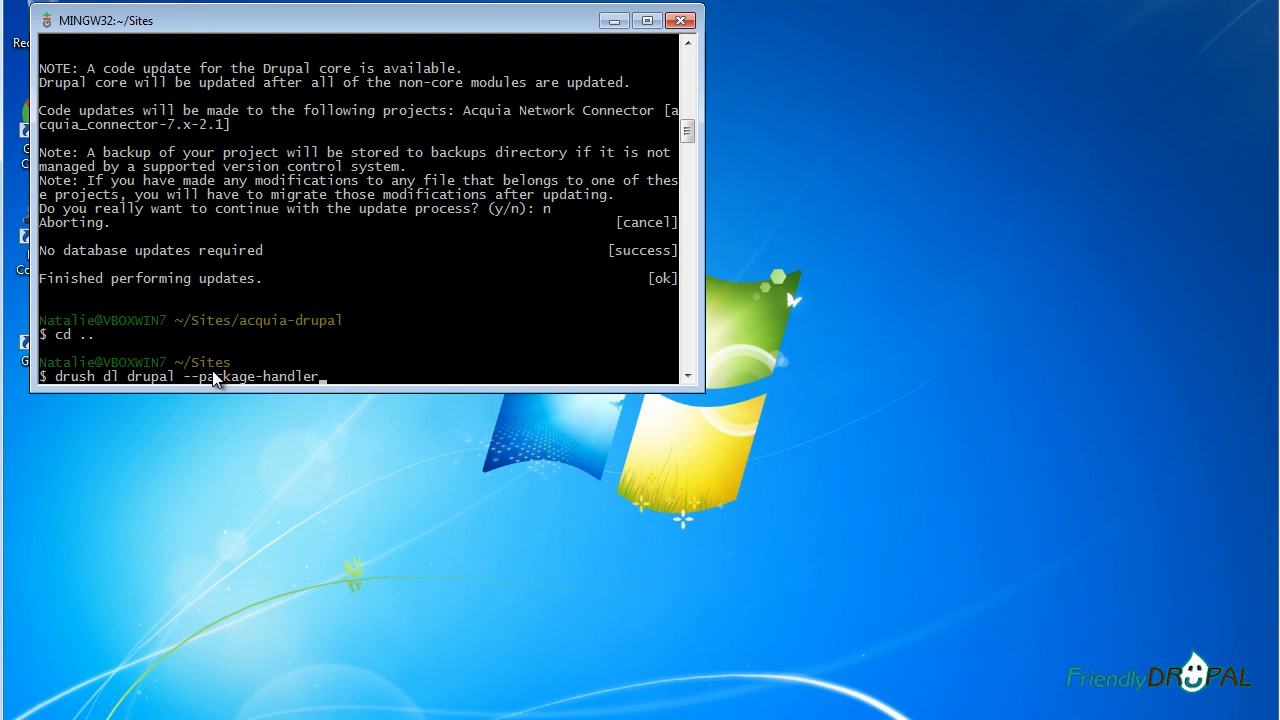
text(=)
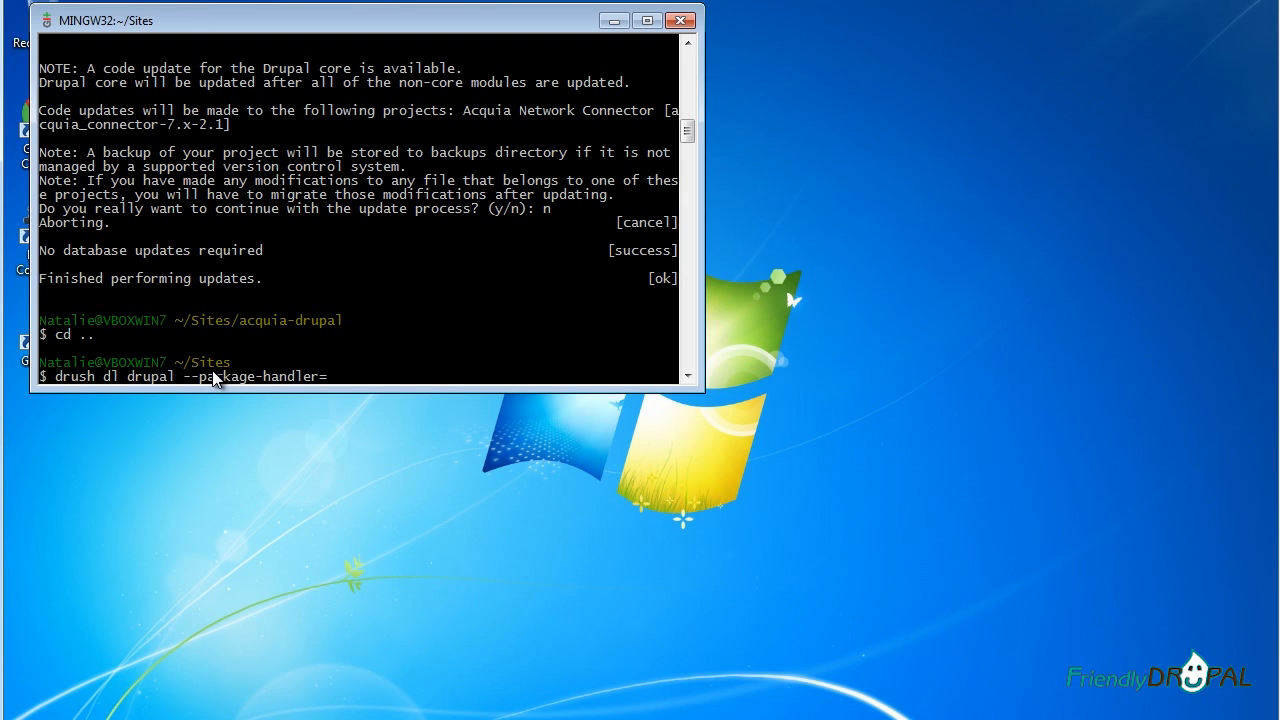
text(git_d)
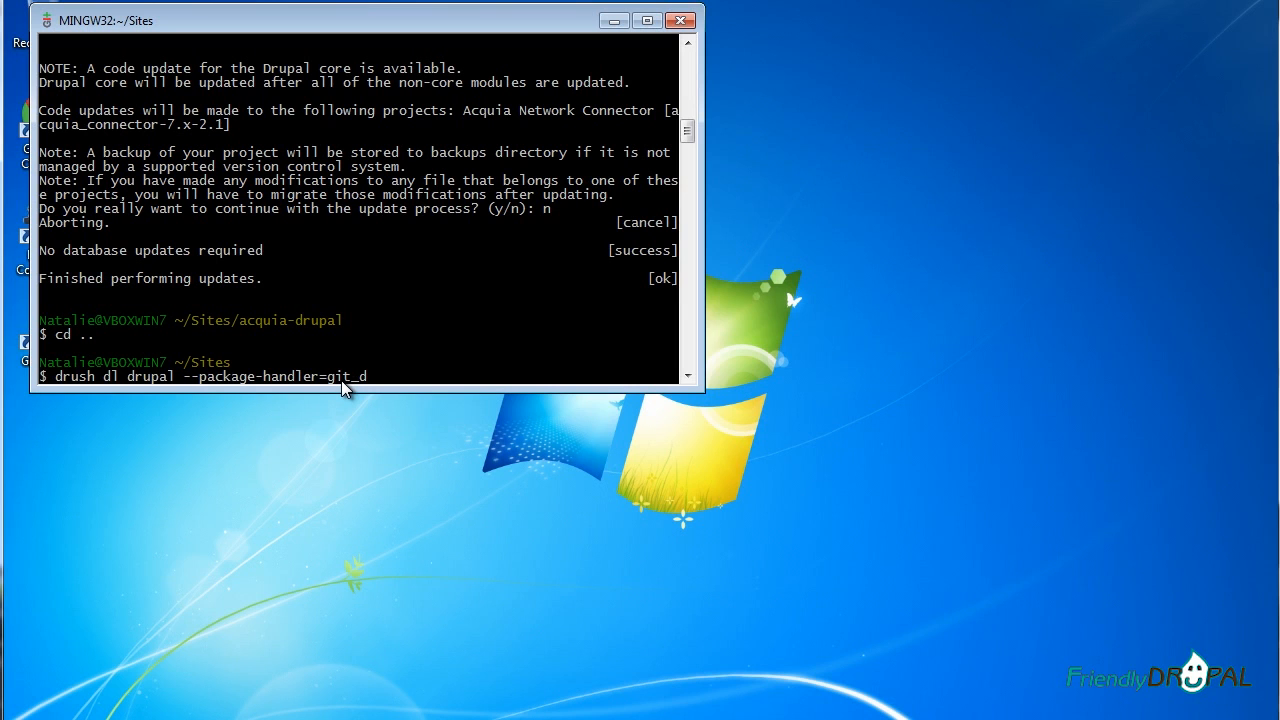
text(rupalorg)
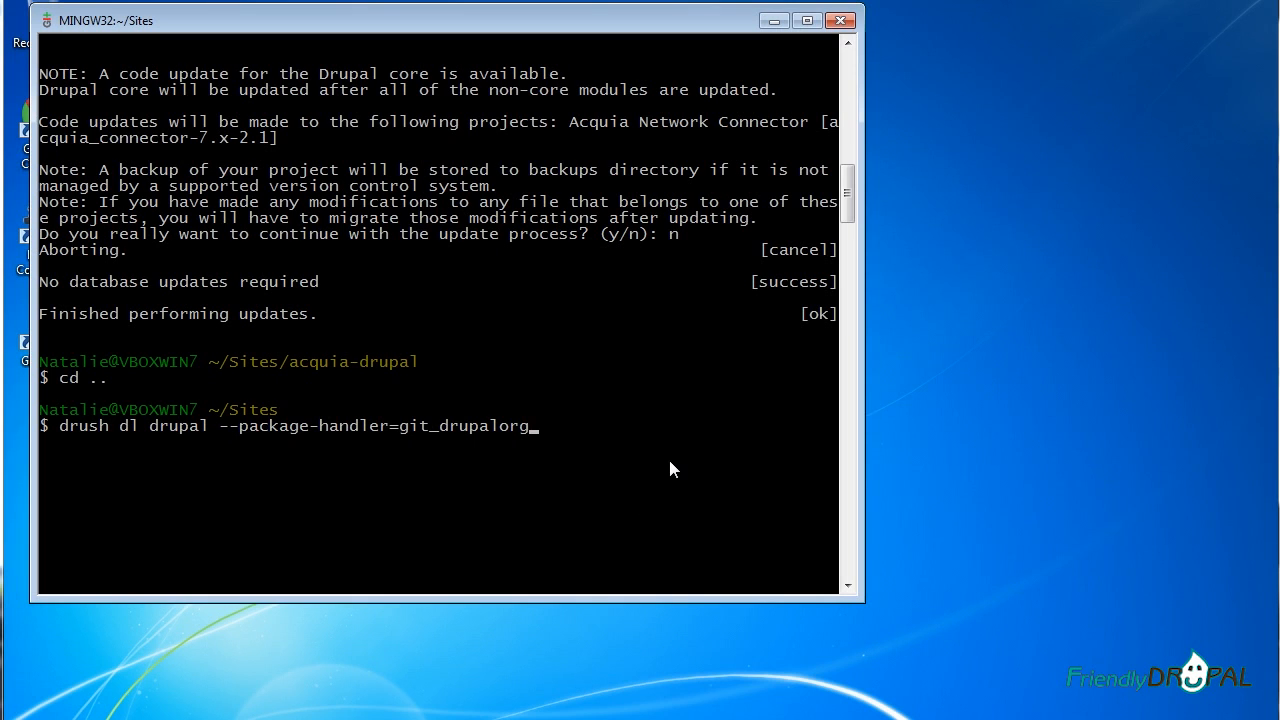
mouse_move(707, 476)
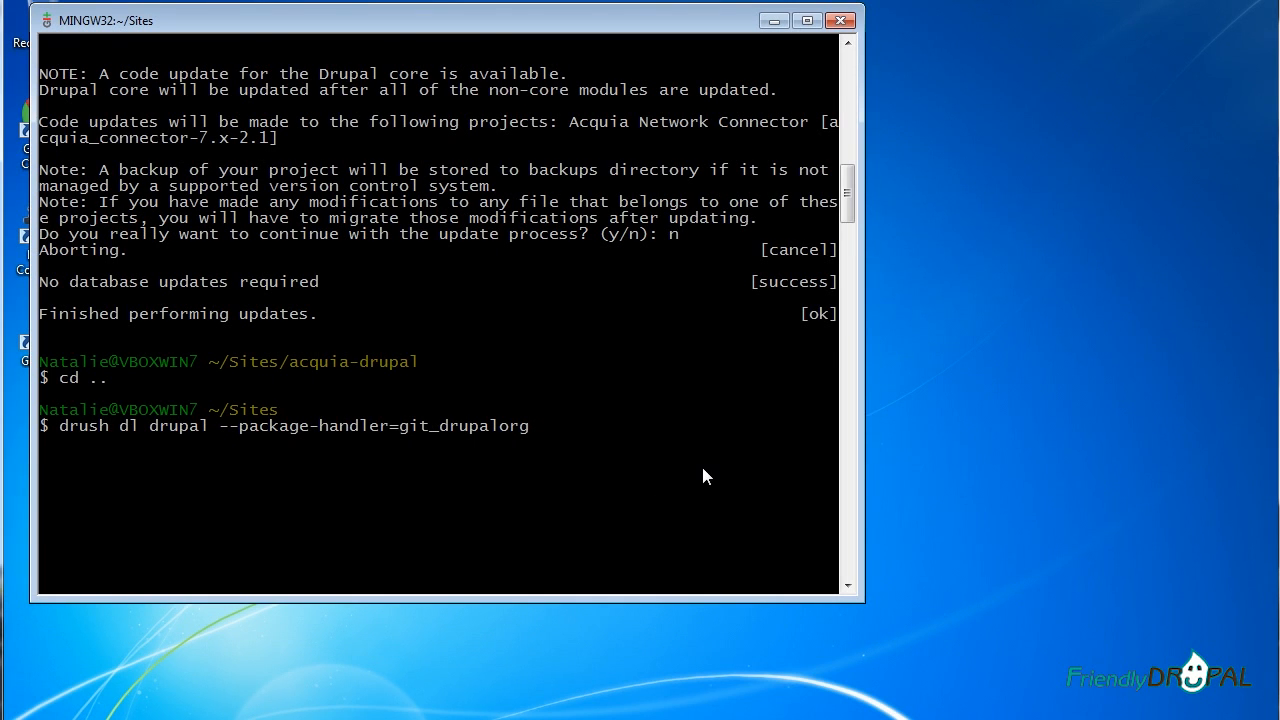
key(Return)
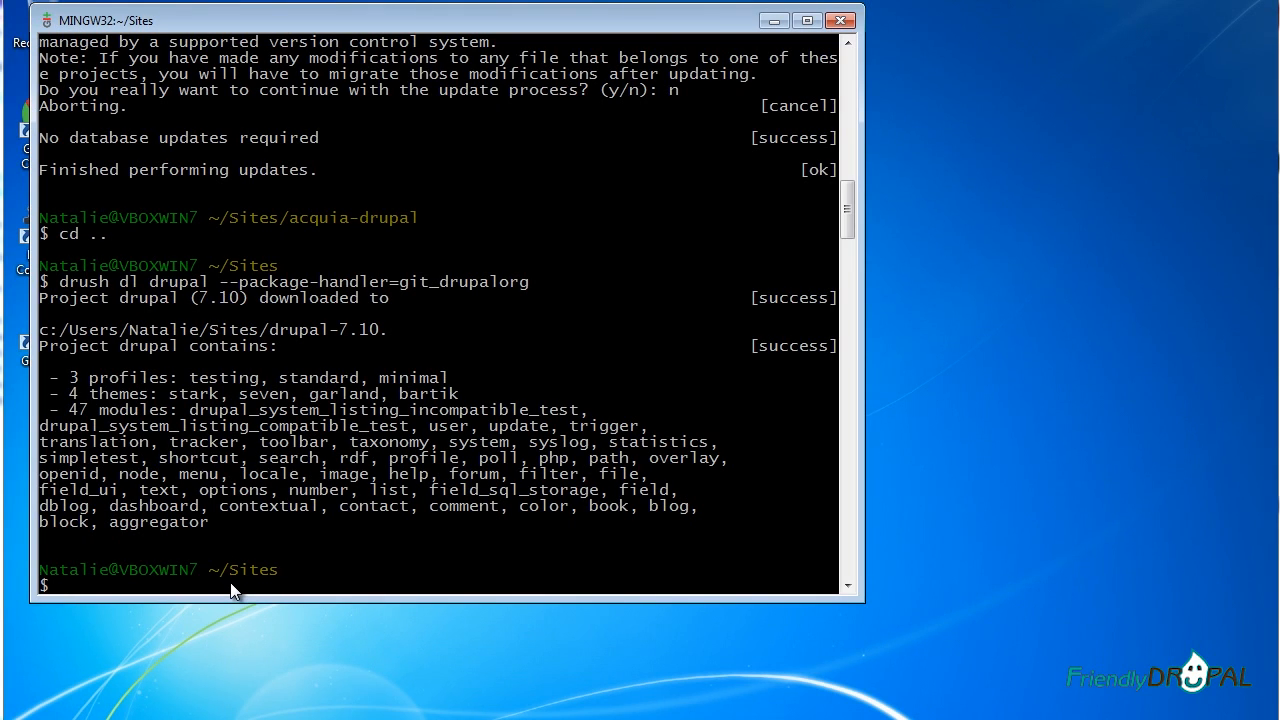
text(cd drupal-7.10/)
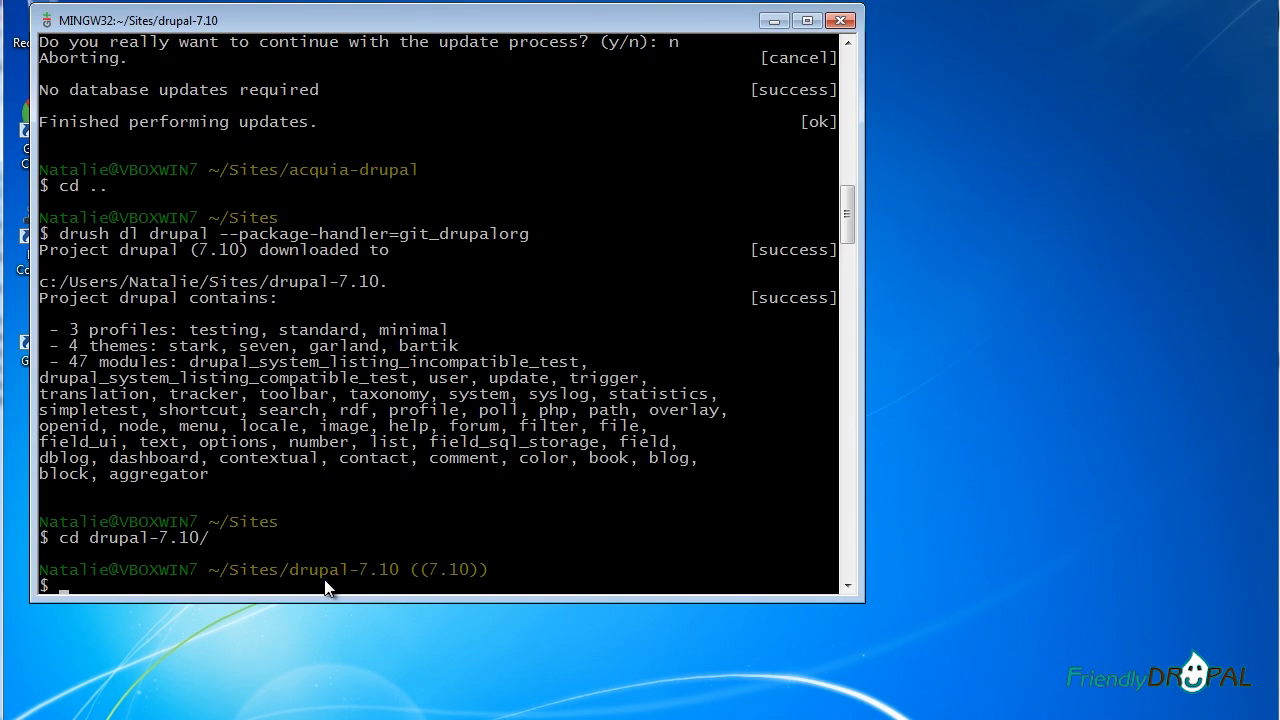
text(ls -al)
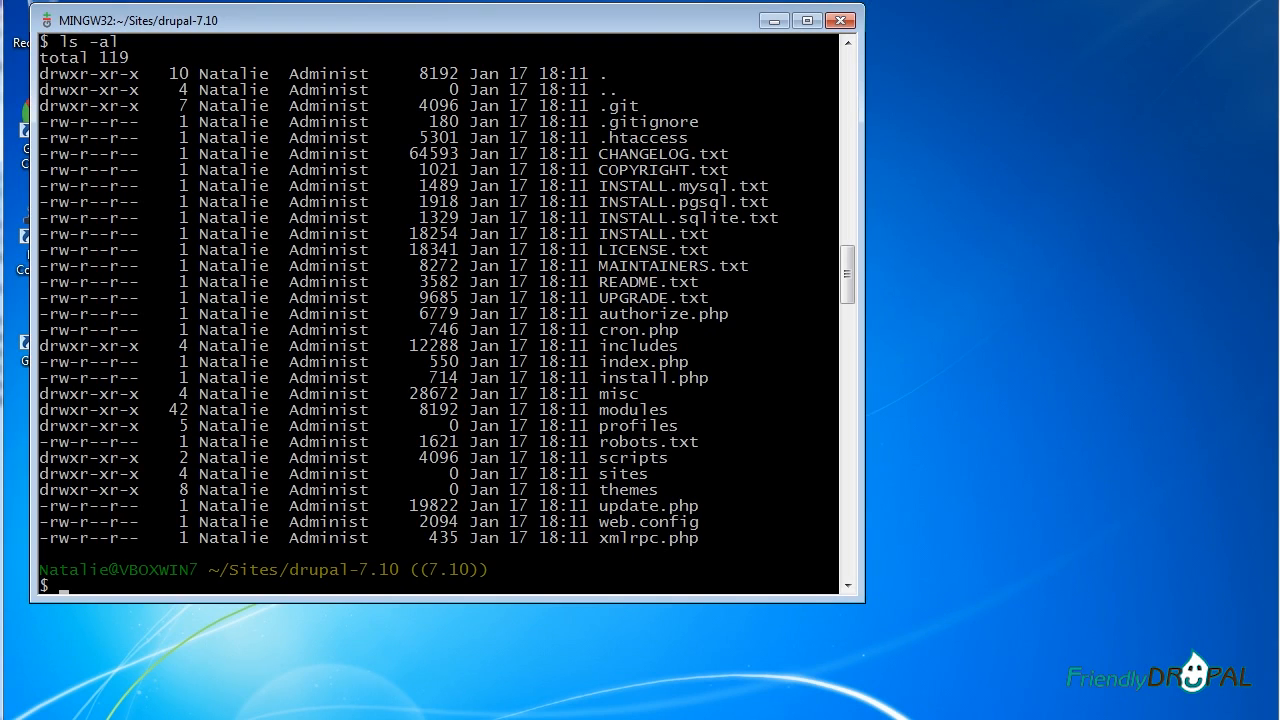
mouse_move(827, 522)
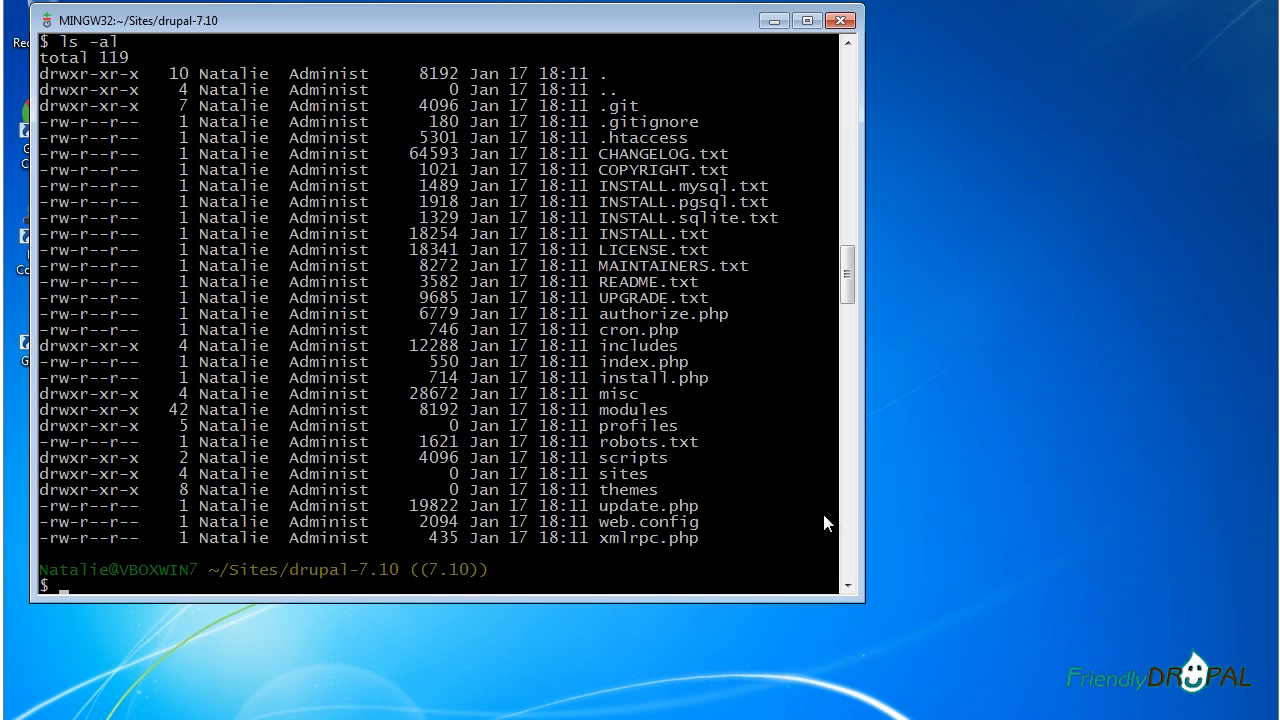
mouse_move(560, 715)
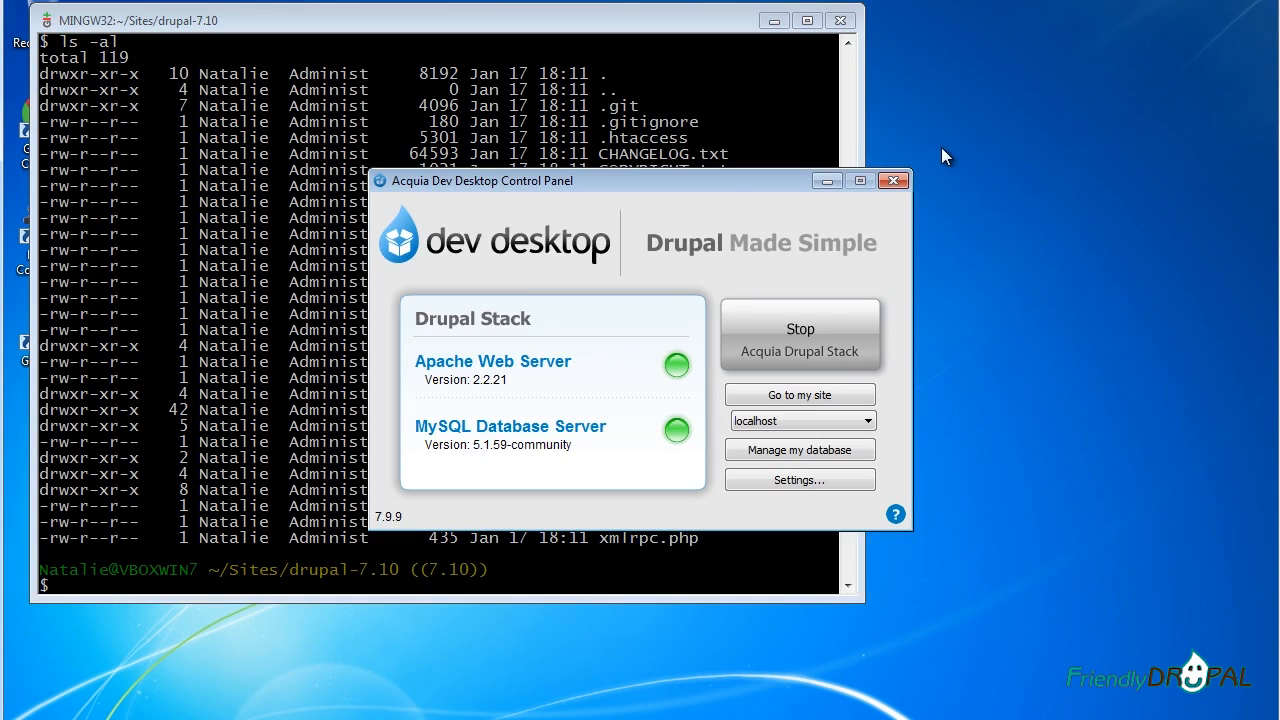
mouse_move(816, 427)
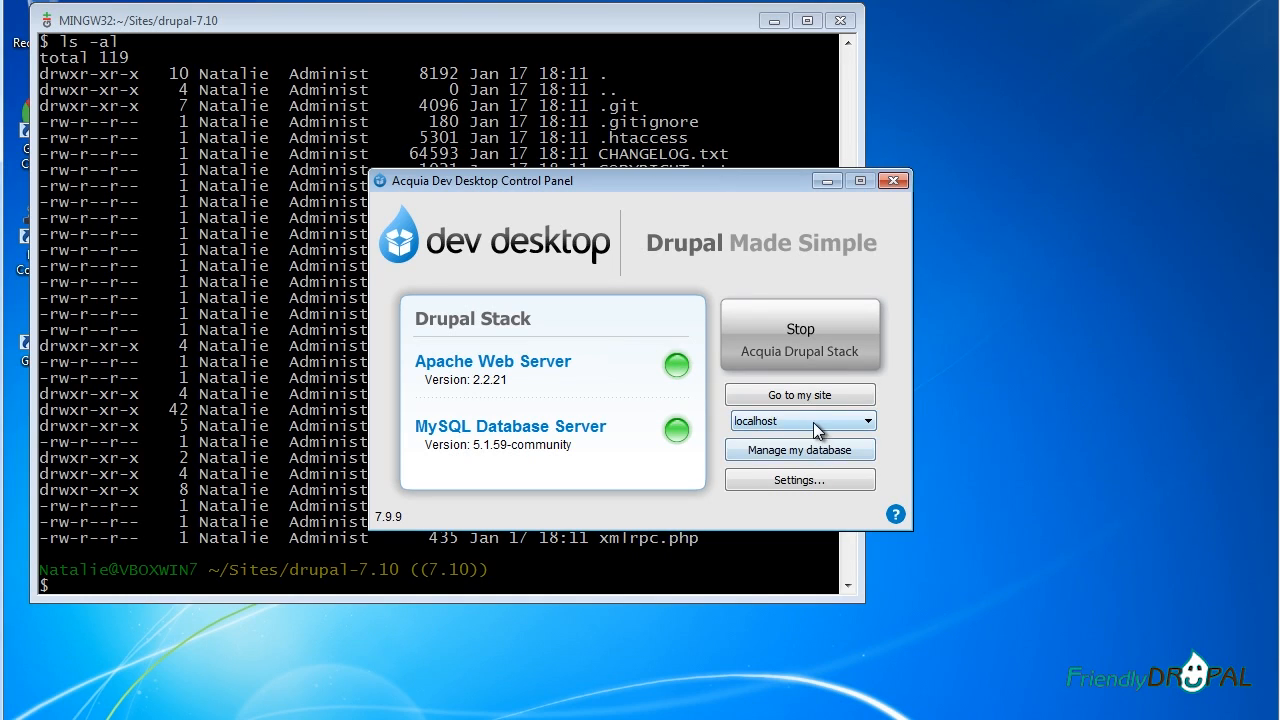
Step: Start a site import in Dev Desktop settings with Sites\drupal-7.10 as the codebase
click(800, 479)
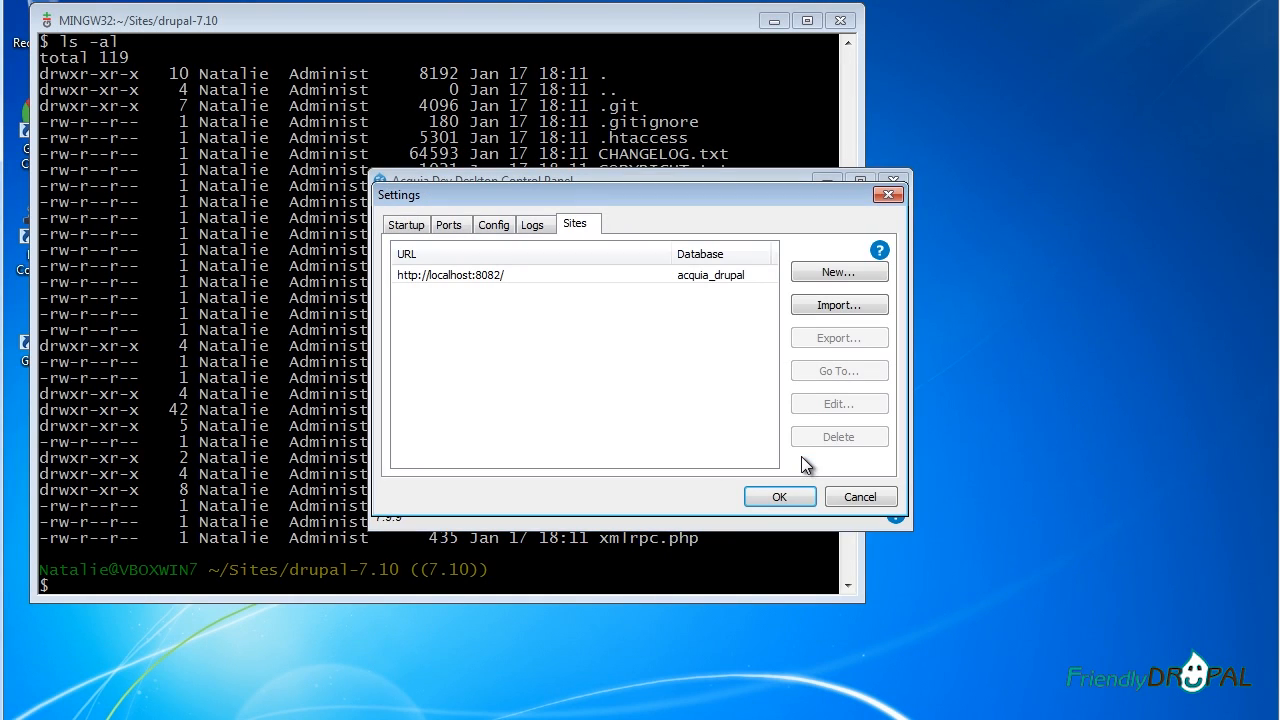
click(839, 304)
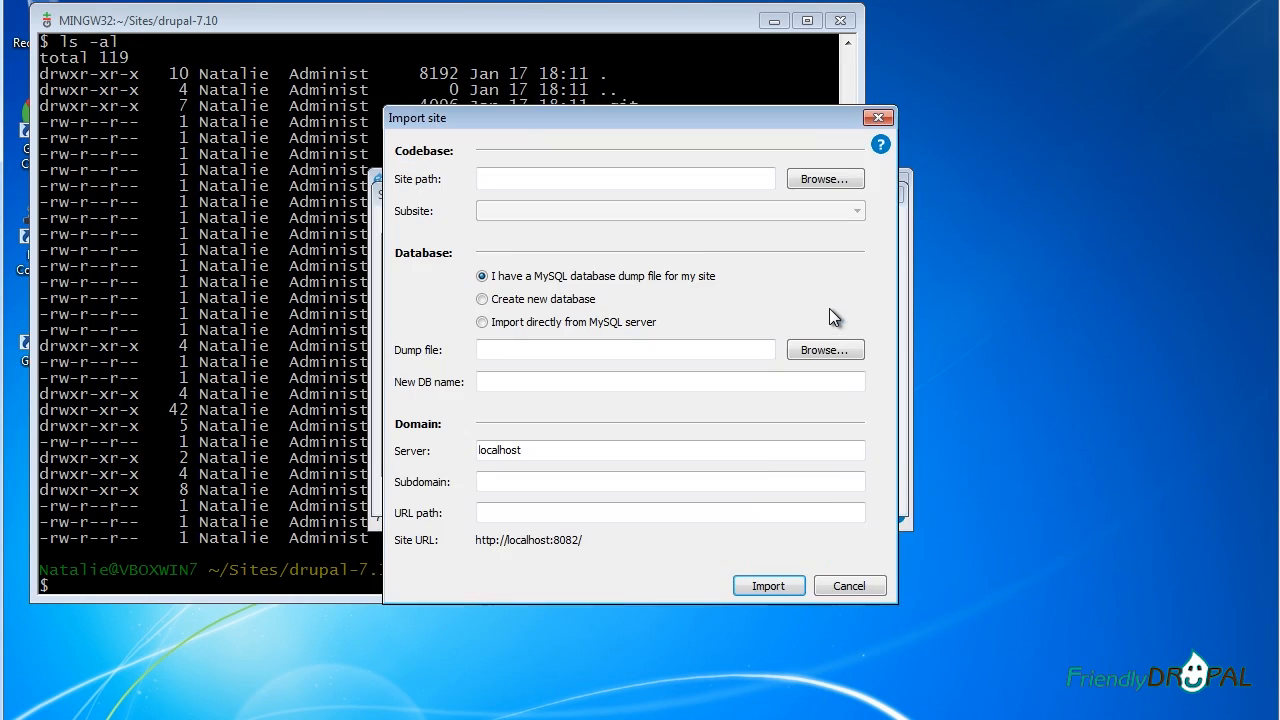
mouse_move(785, 209)
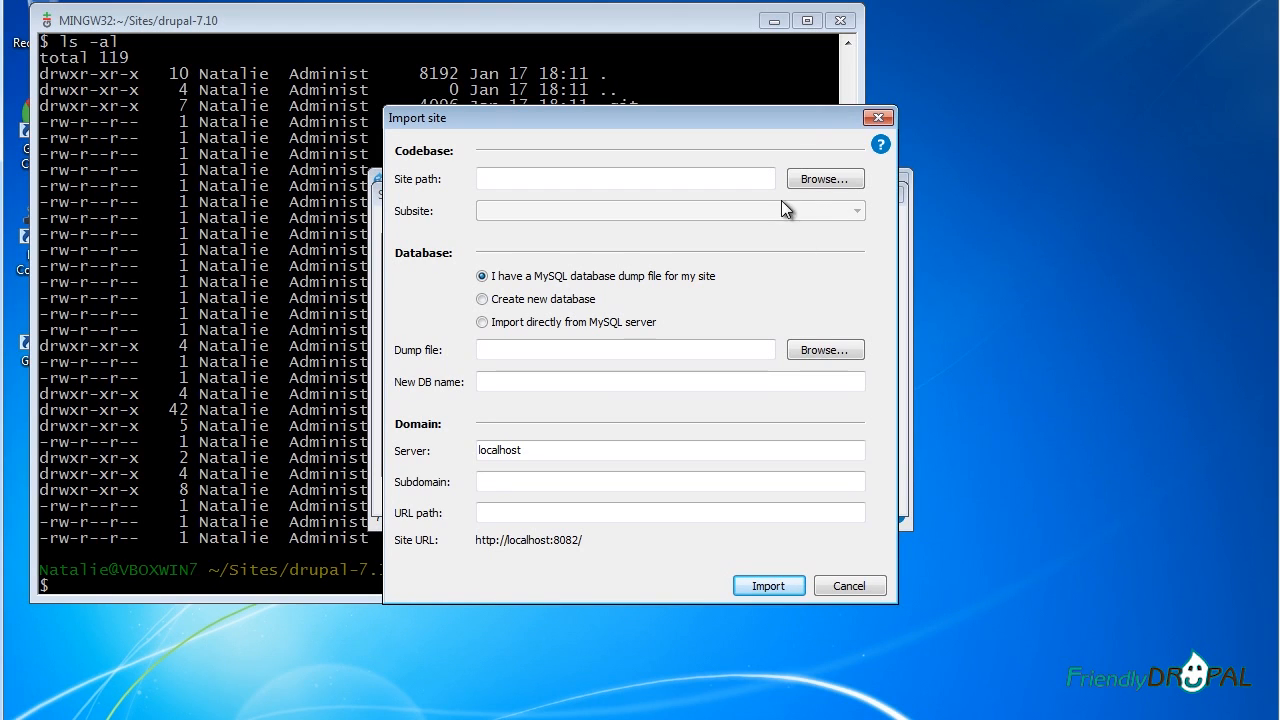
click(825, 178)
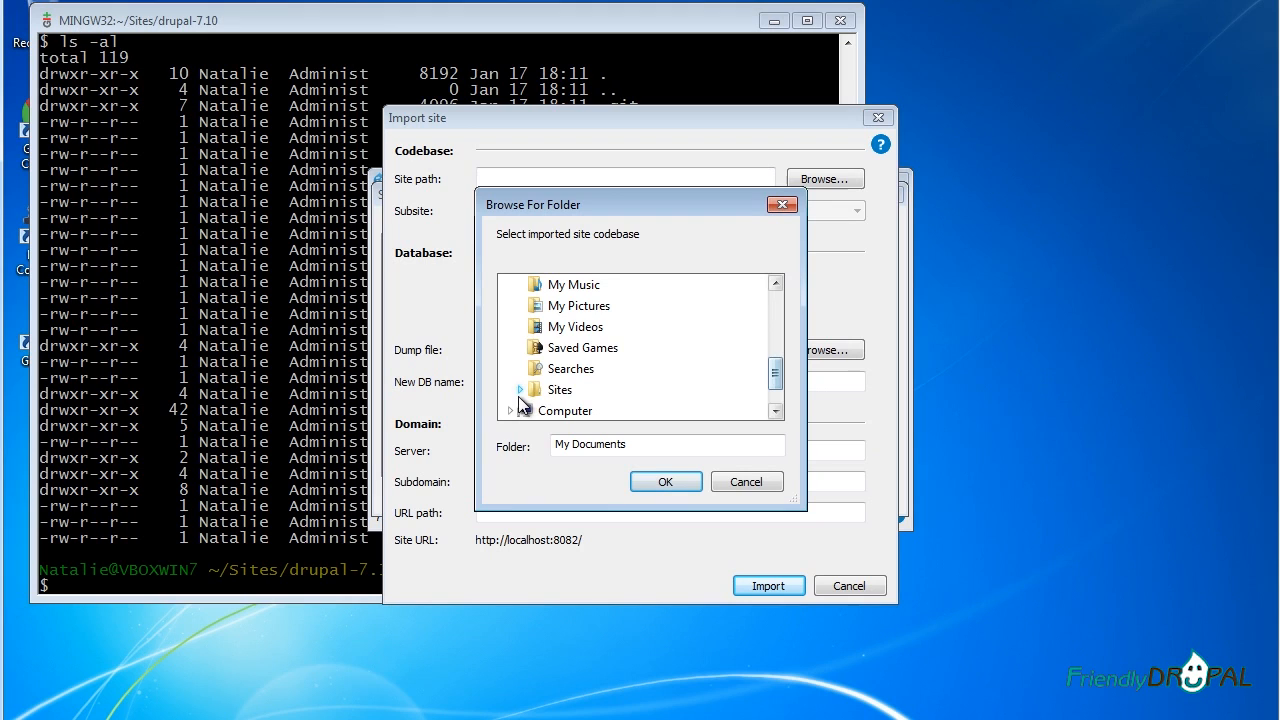
click(510, 389)
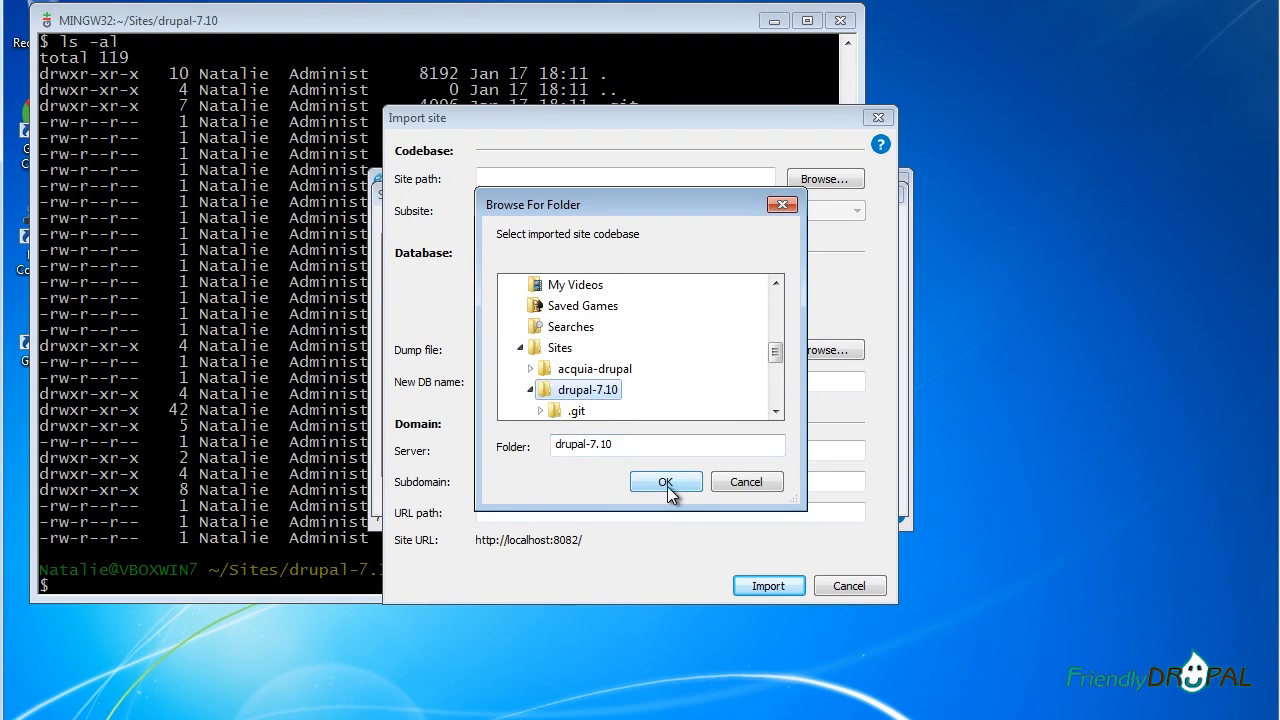
click(665, 481)
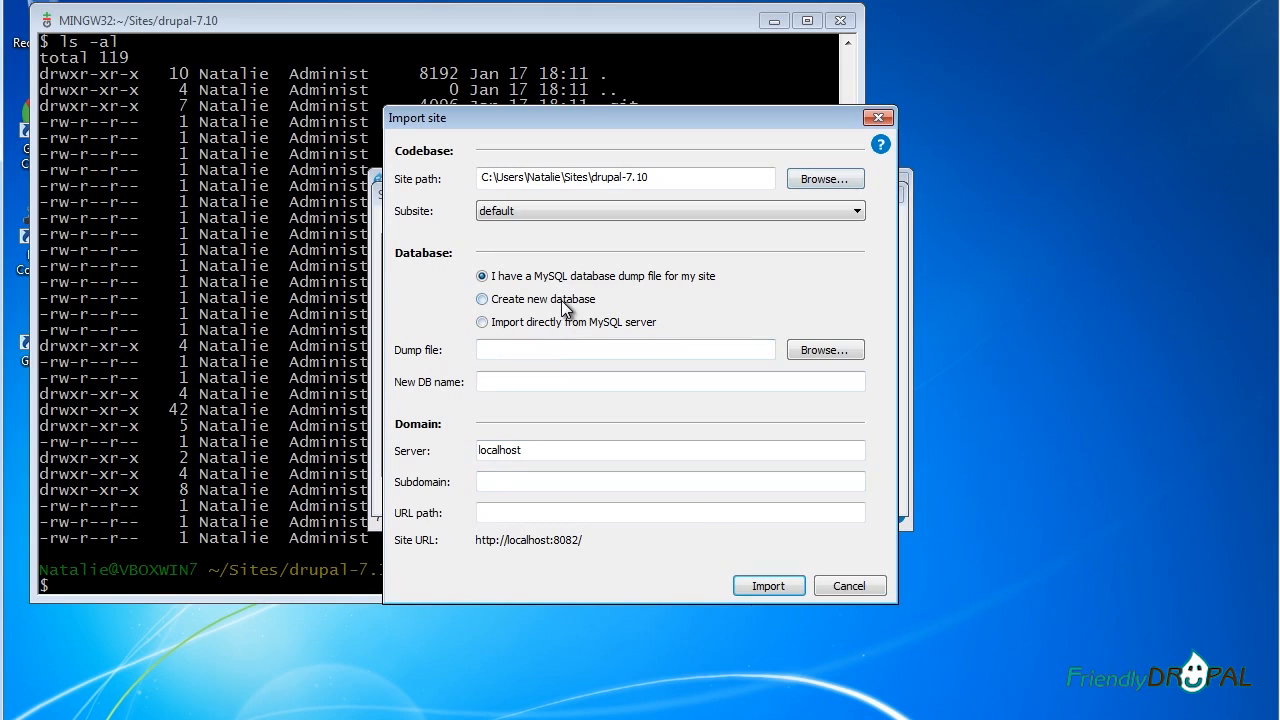
Step: Create a new drupal7 database, set the server name to drupal7, and import
click(481, 299)
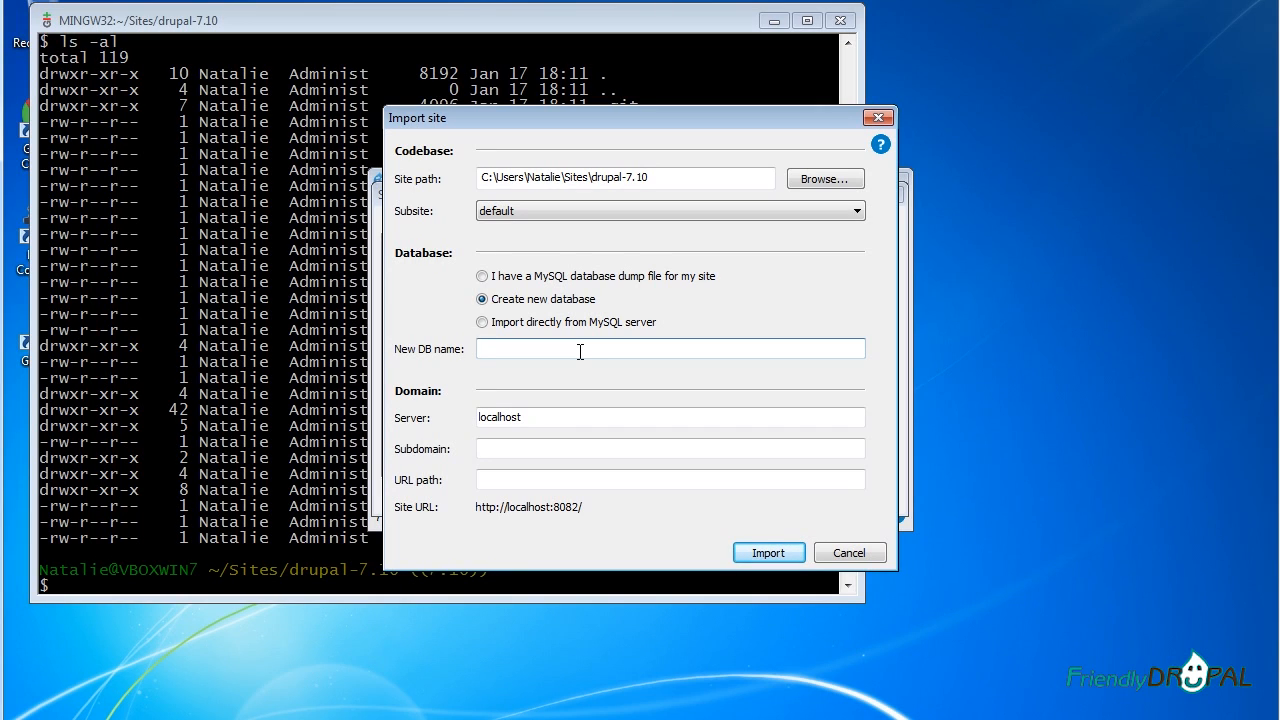
text(dru)
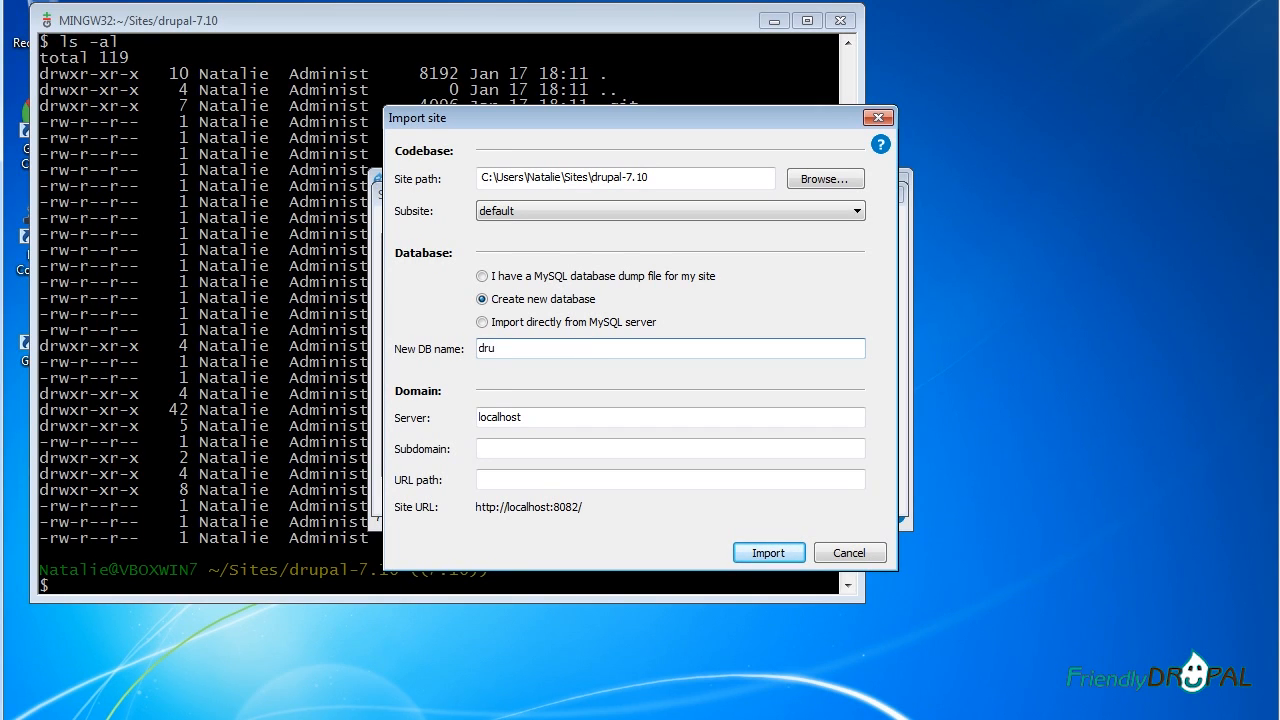
text(drupal7)
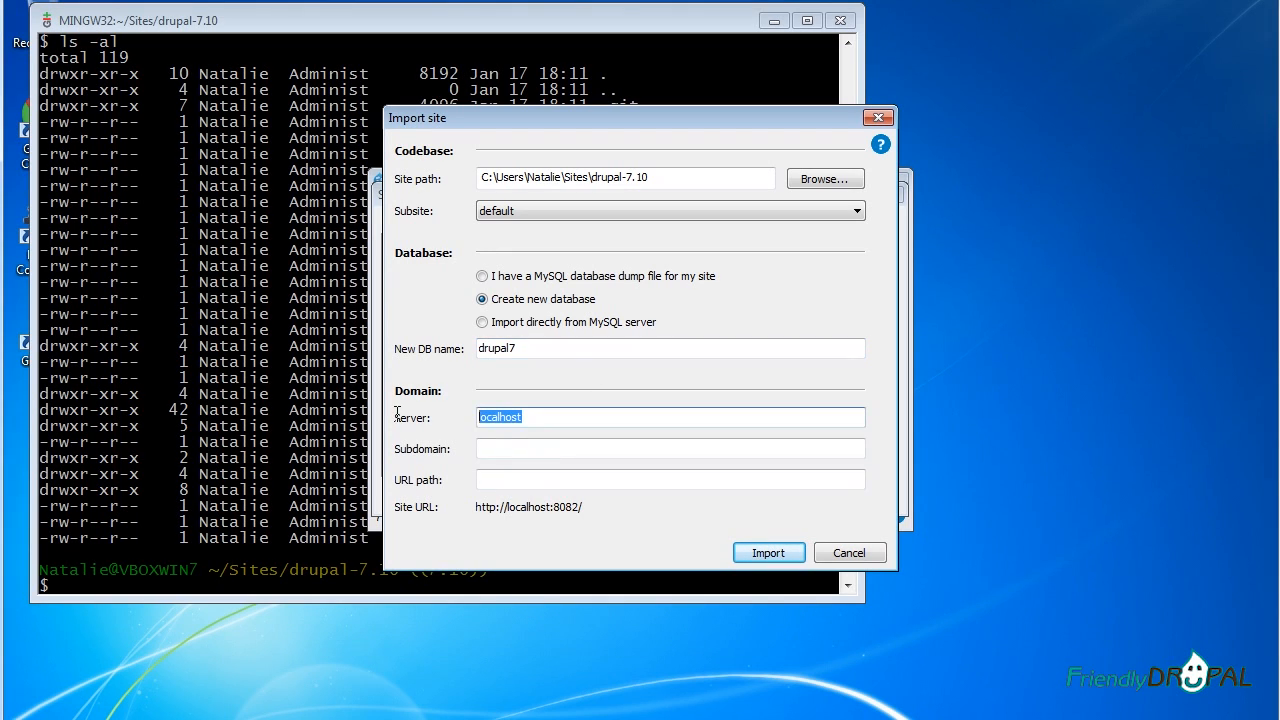
text(drupal7)
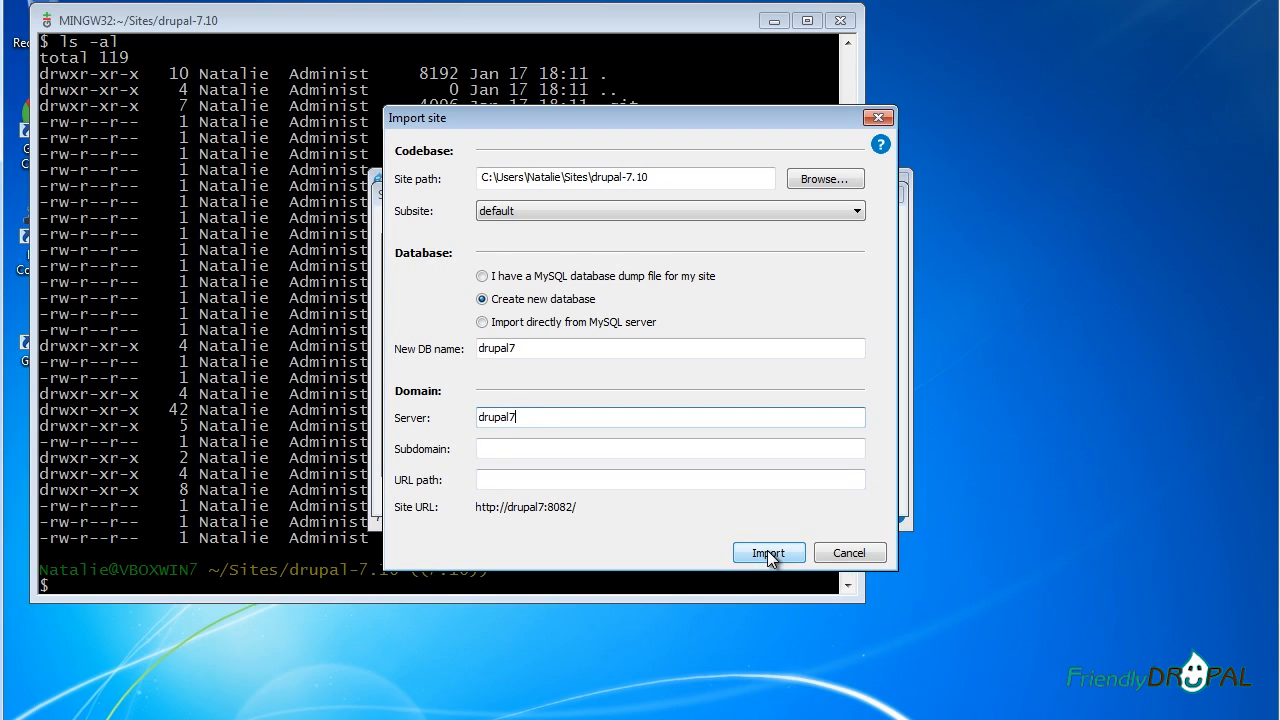
click(768, 553)
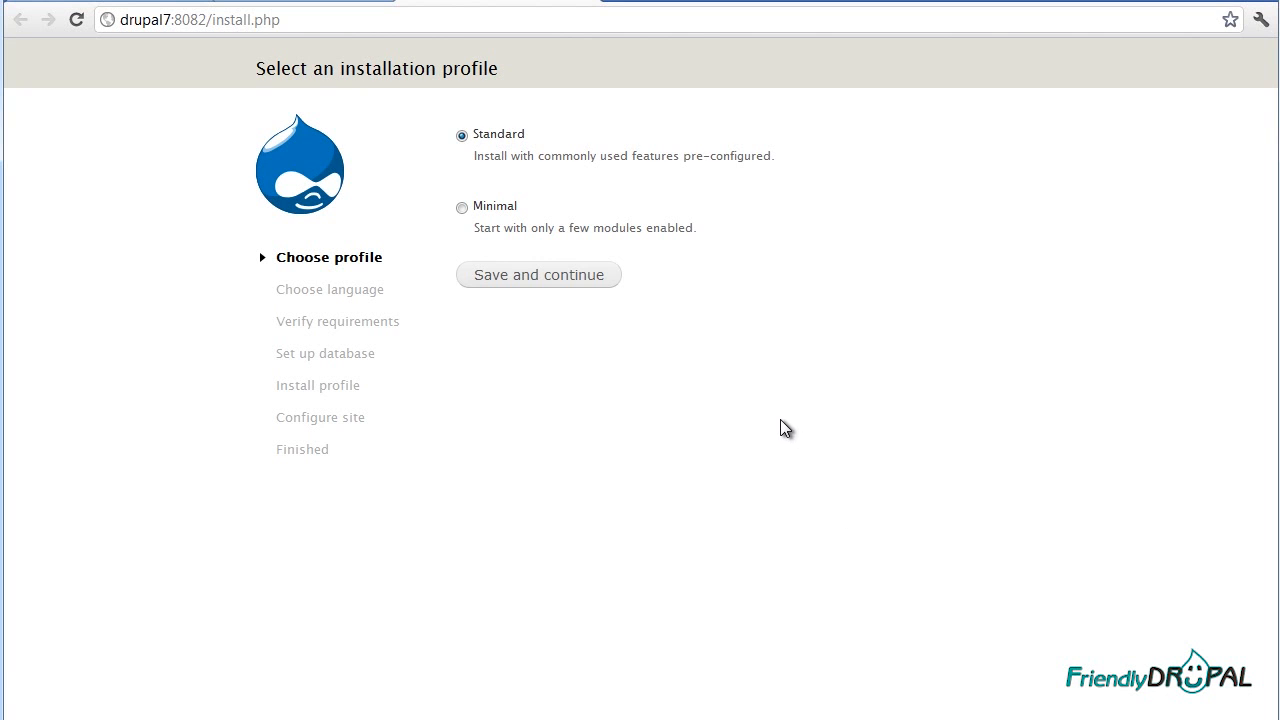
mouse_move(529, 287)
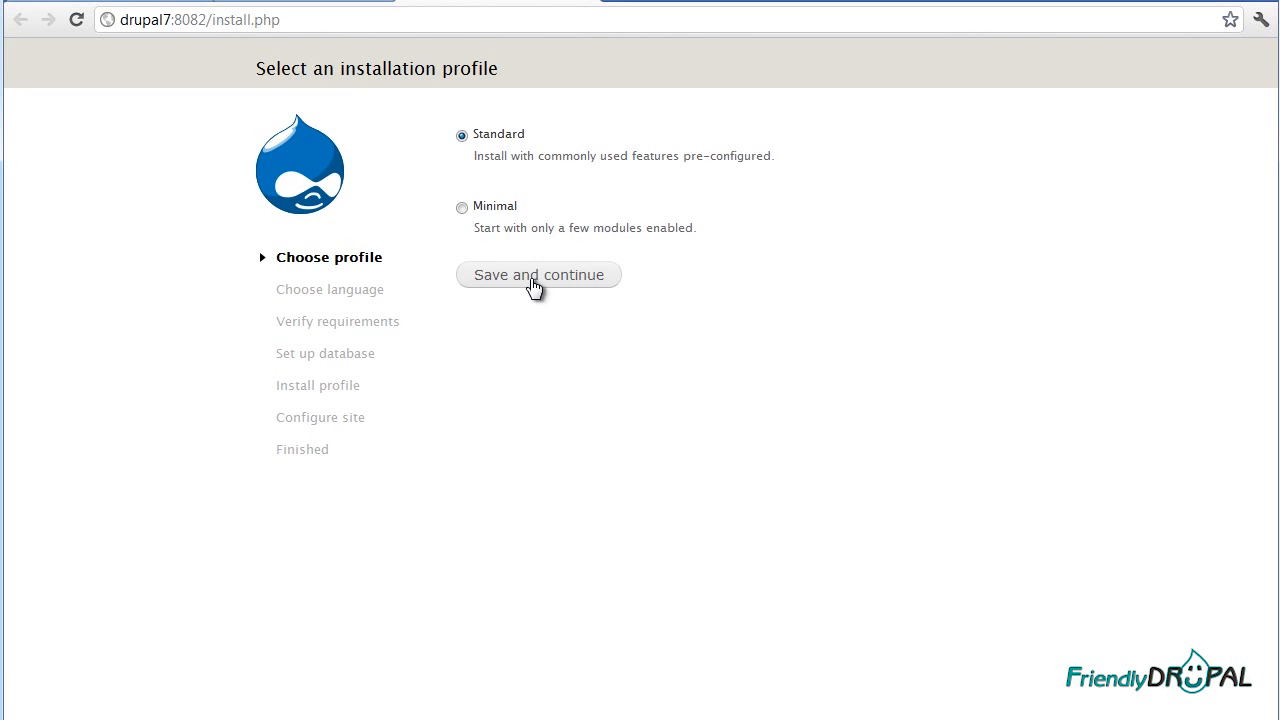
Step: Accept the Standard installation profile and English as the installer language
click(539, 274)
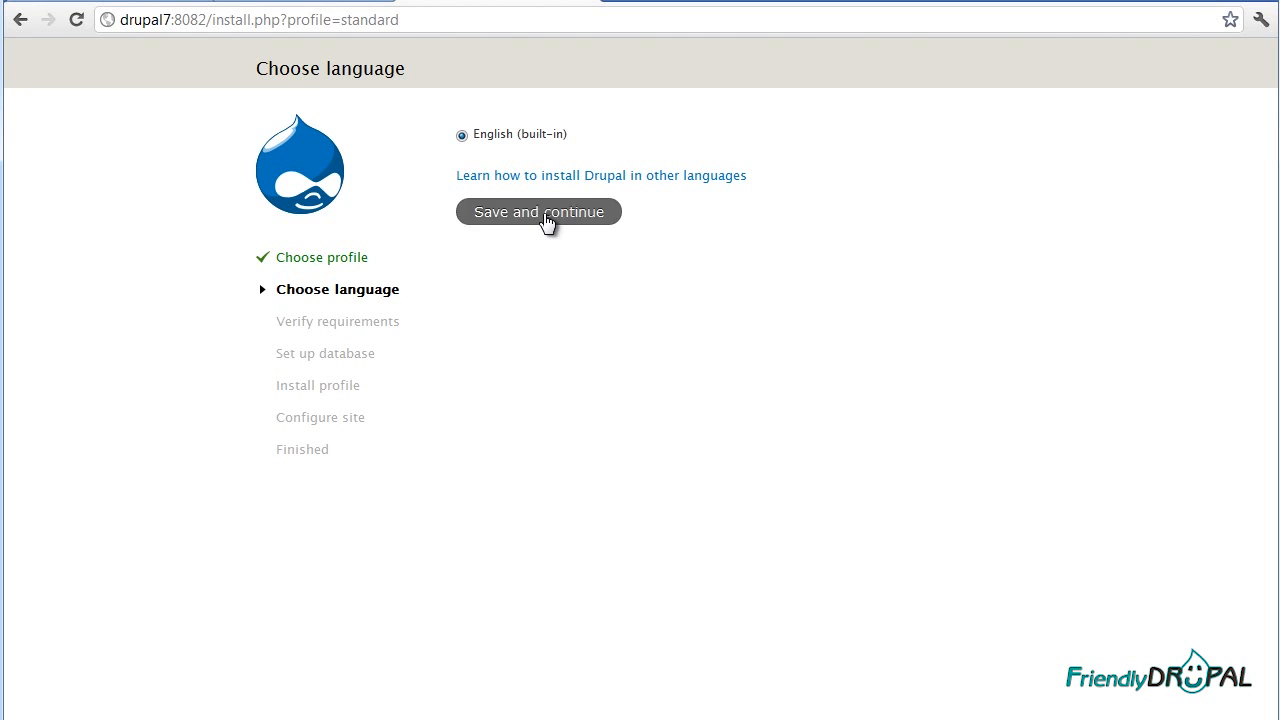
click(539, 211)
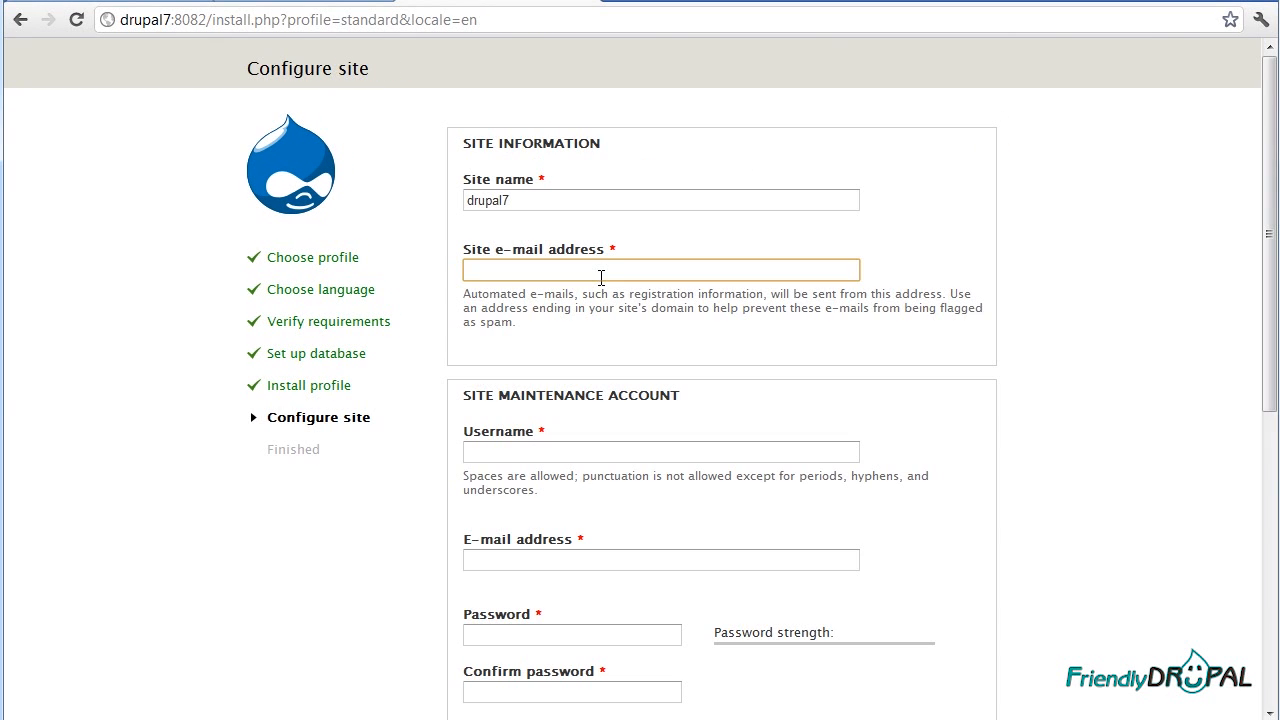
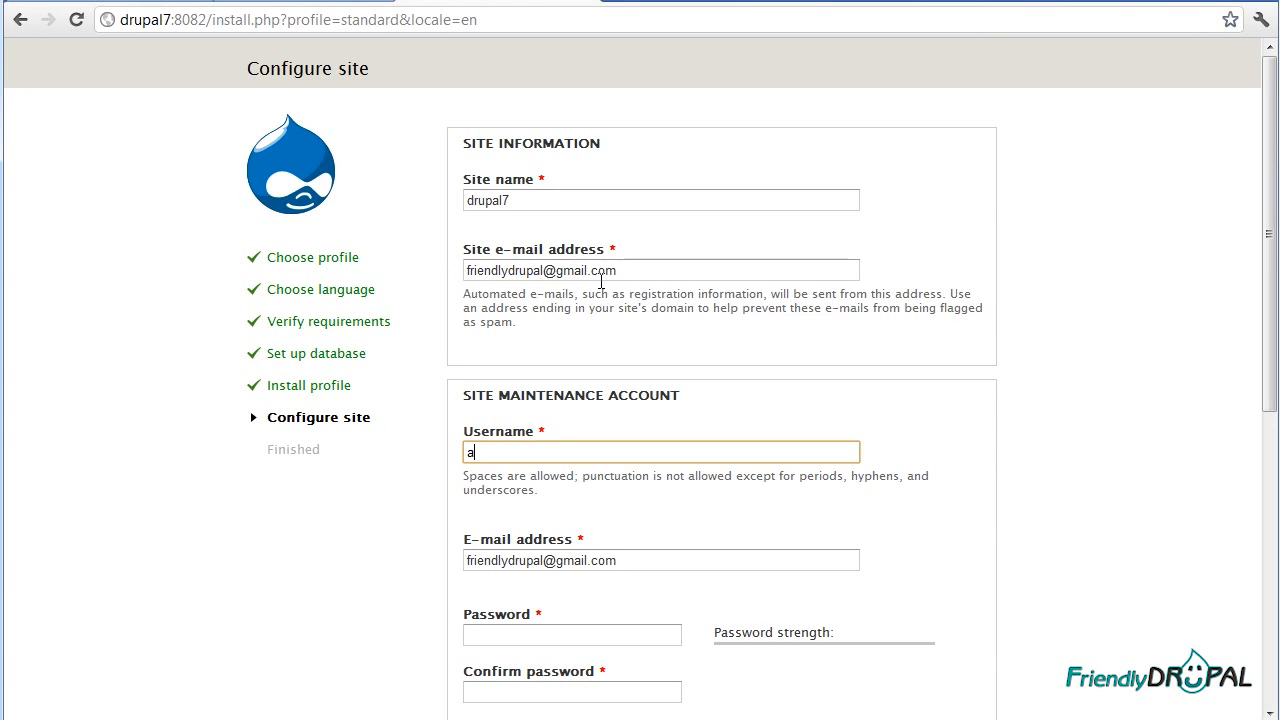
Step: Enter the site e-mail, username admin, and the password with confirmation
text(dmin)
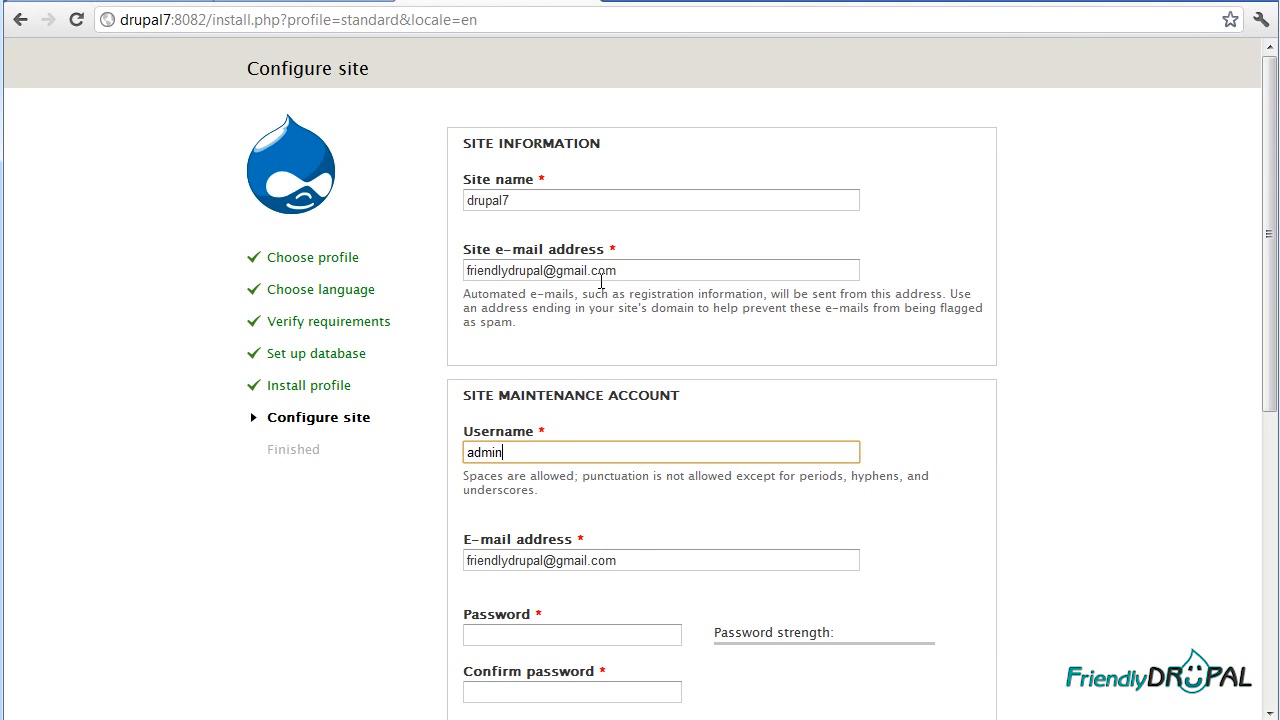
text(a)
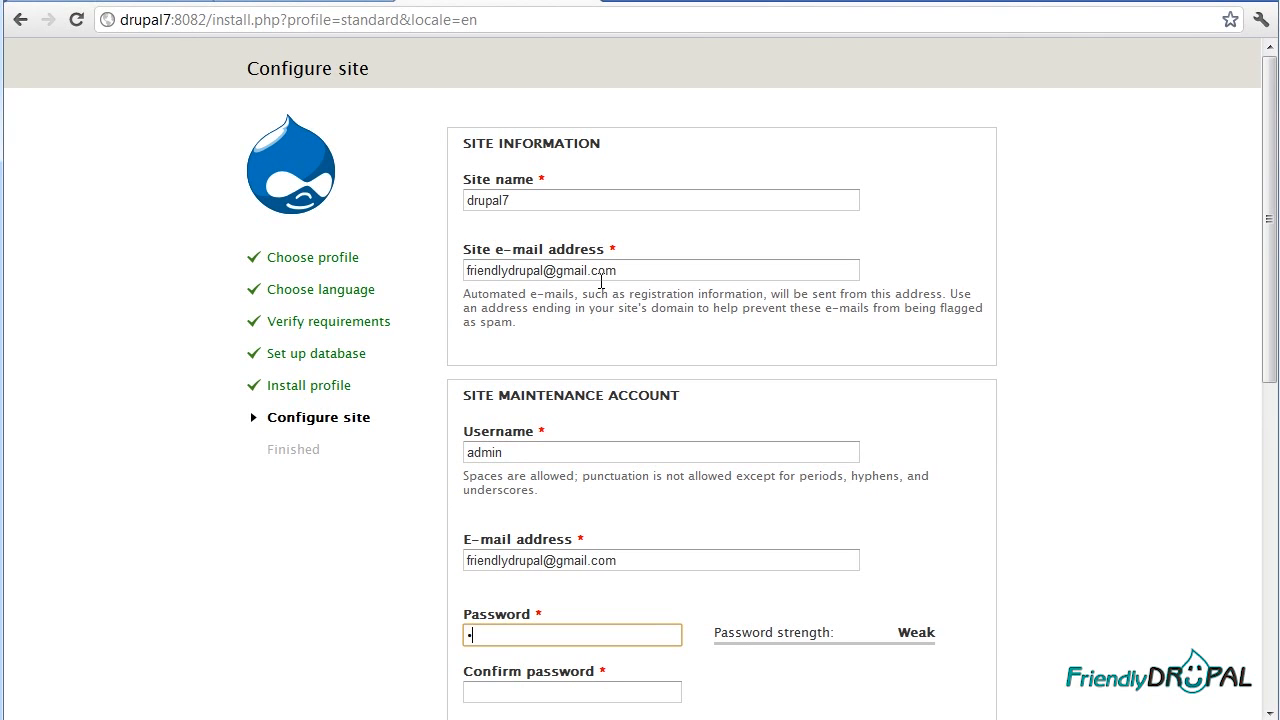
text(••)
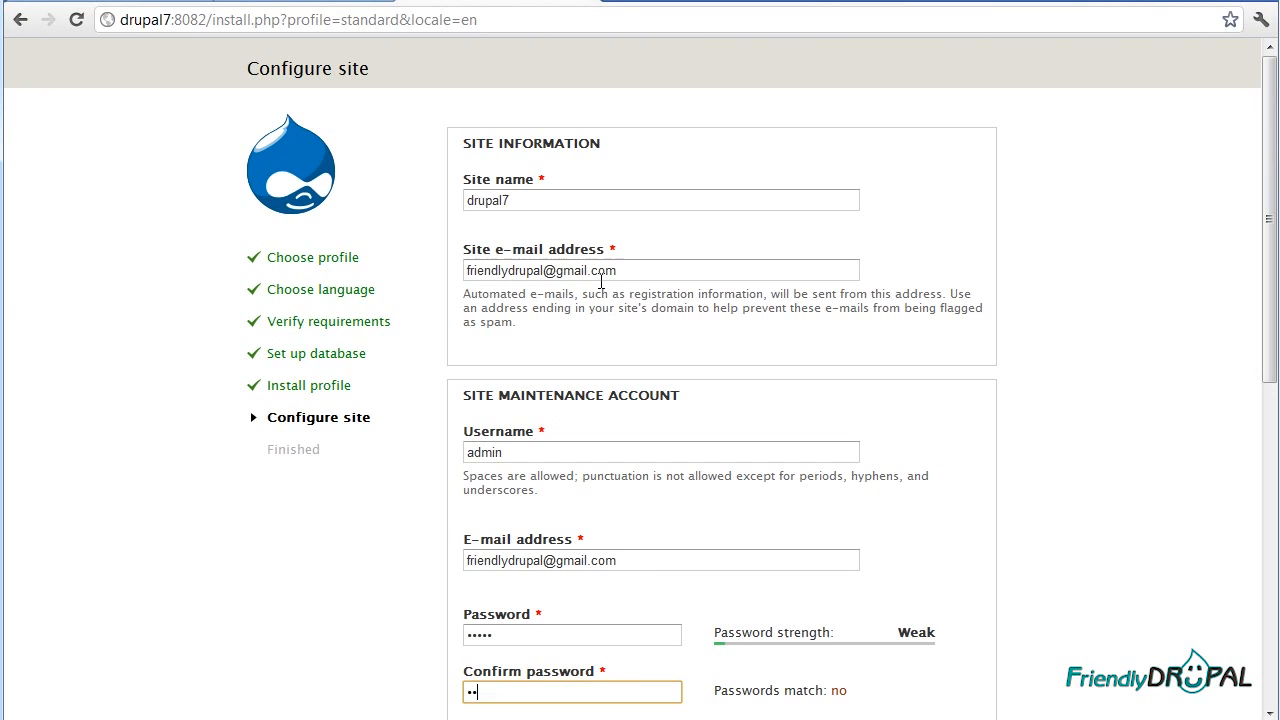
Step: Submit the configuration form to finish installing, then visit the new drupal7 site
scroll(down, 3)
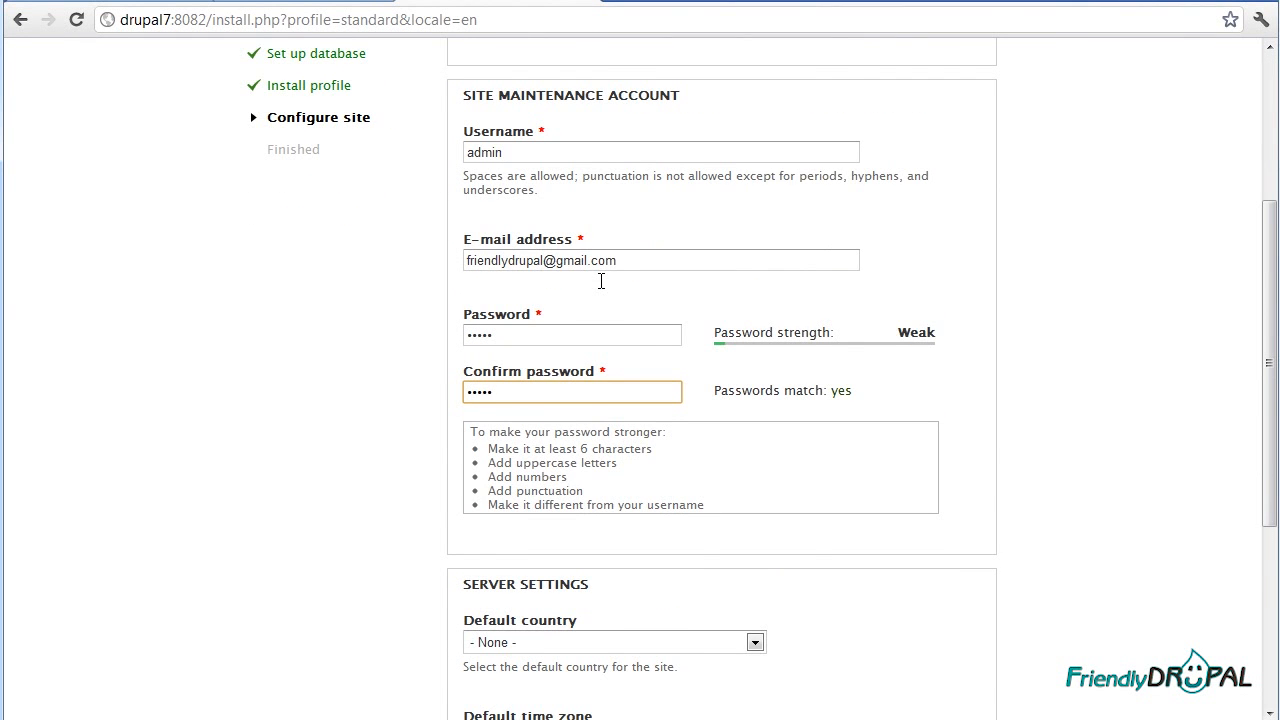
scroll(down, 3)
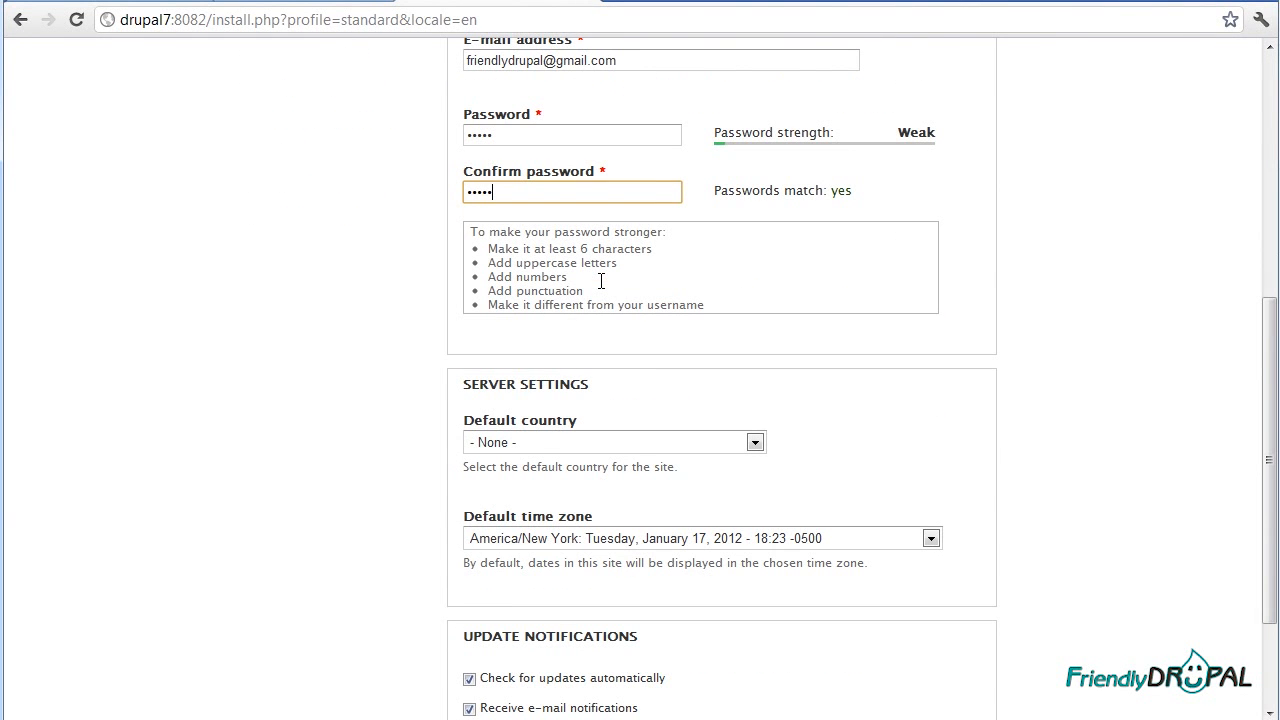
scroll(down, 3)
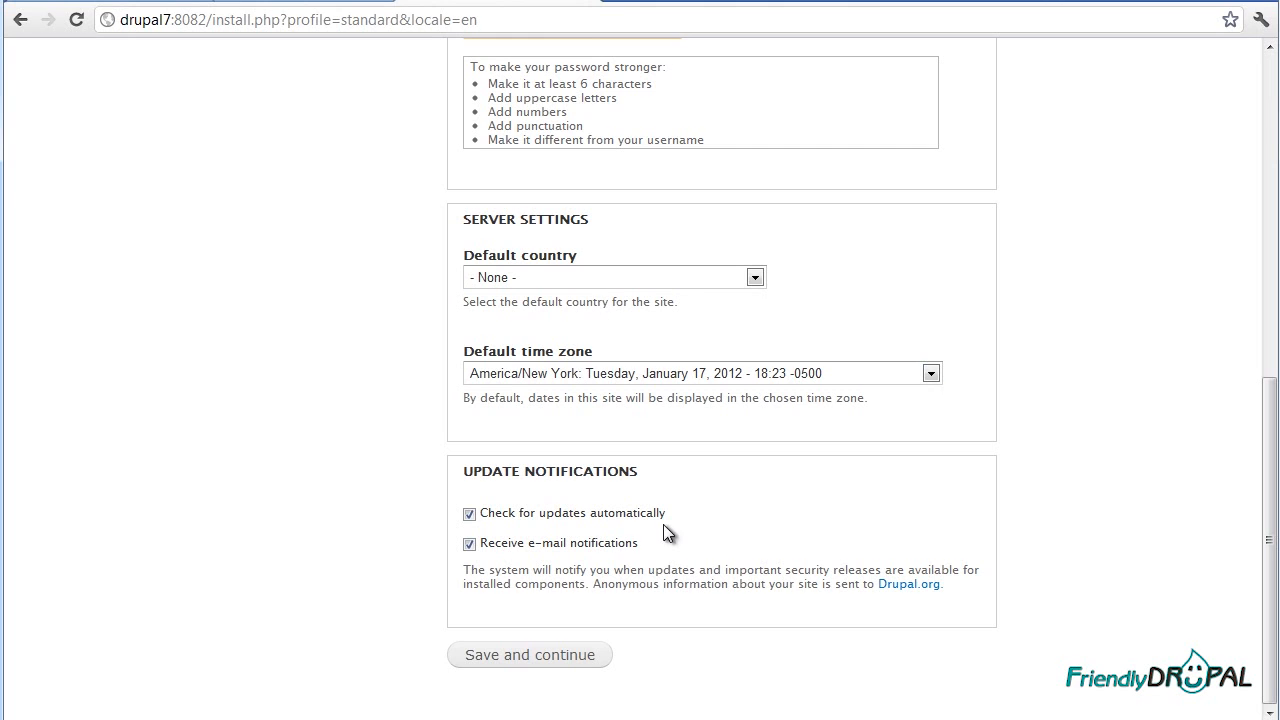
click(529, 654)
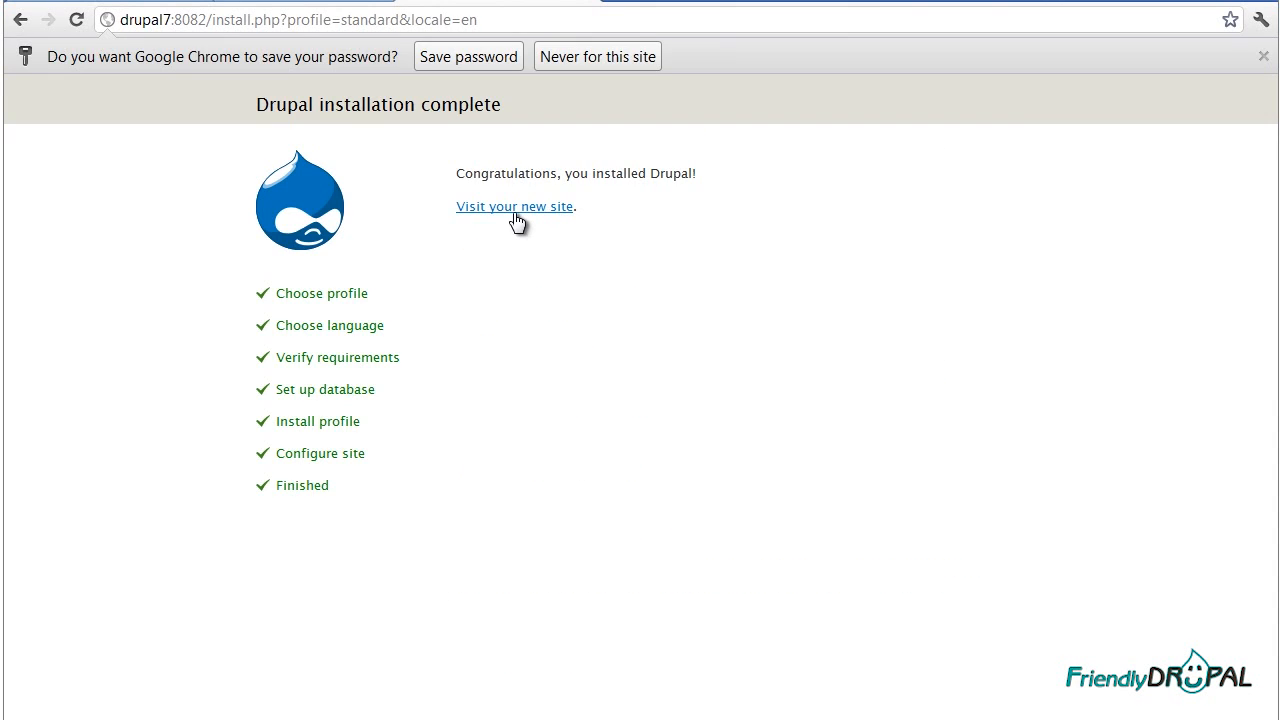
click(513, 206)
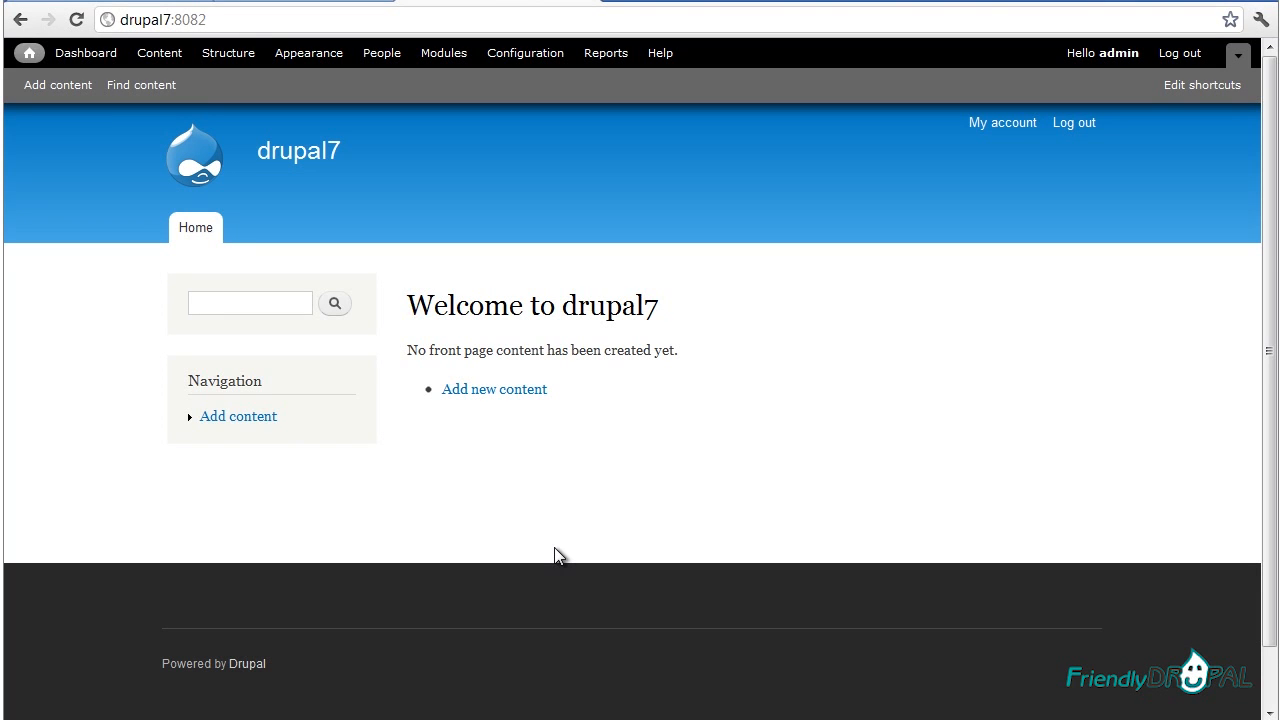
mouse_move(445, 505)
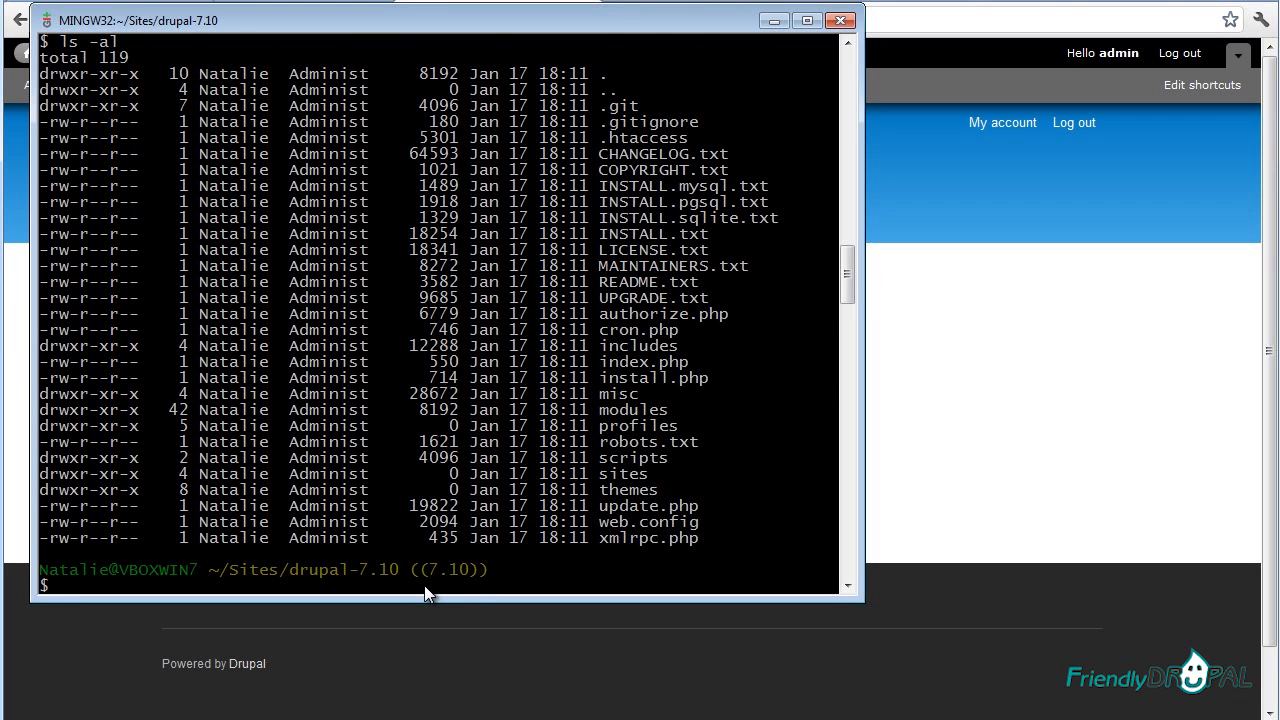
Step: List drush site aliases with drush sa from the site folder and its parent
text(drush s)
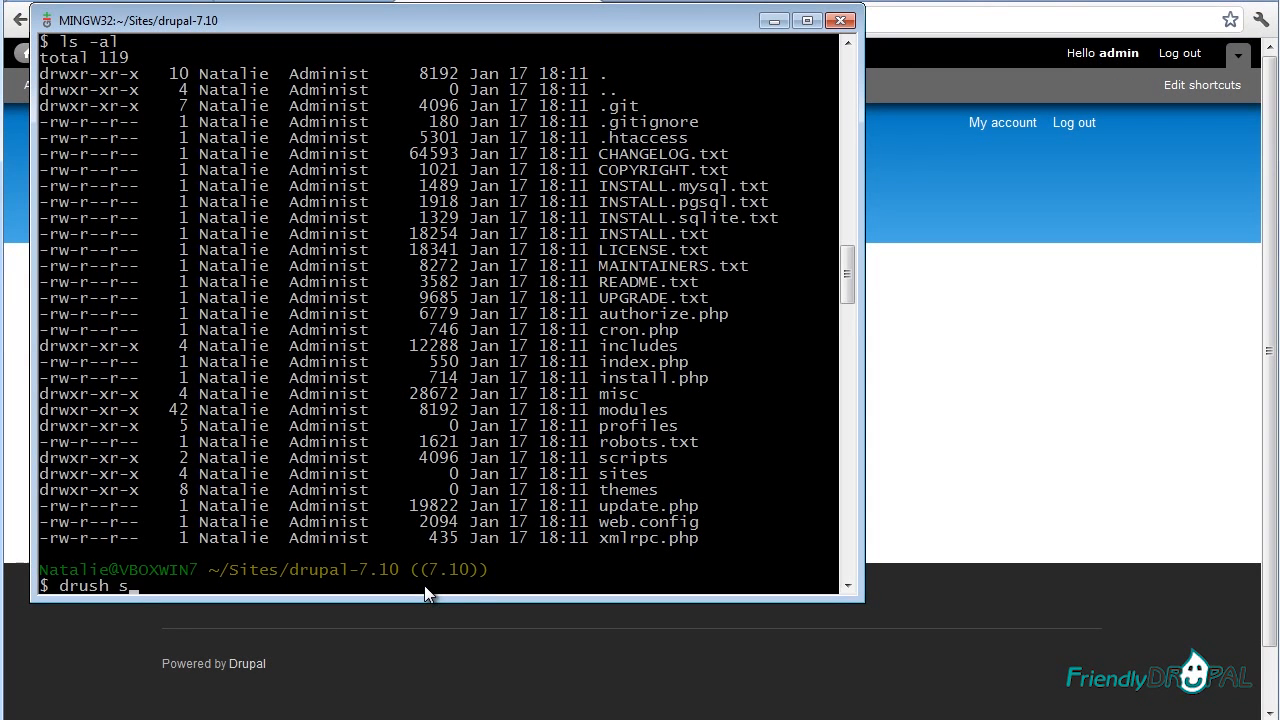
text(a)
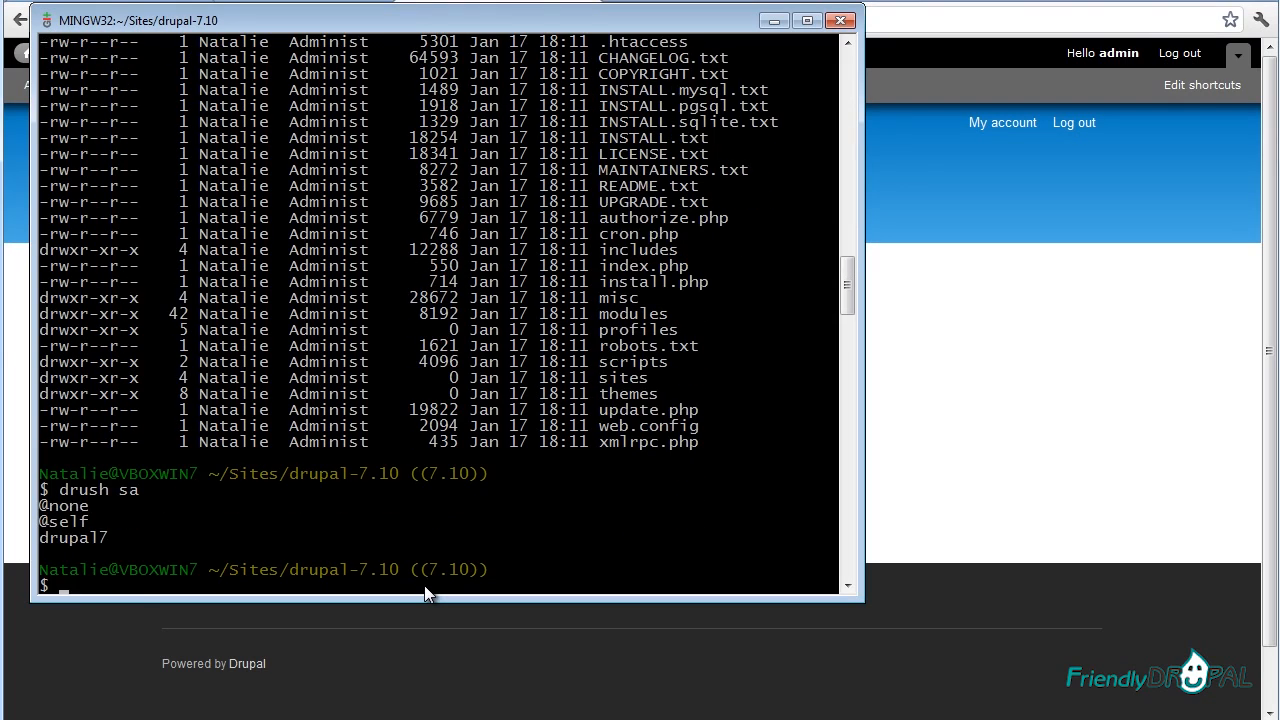
text(cd ..)
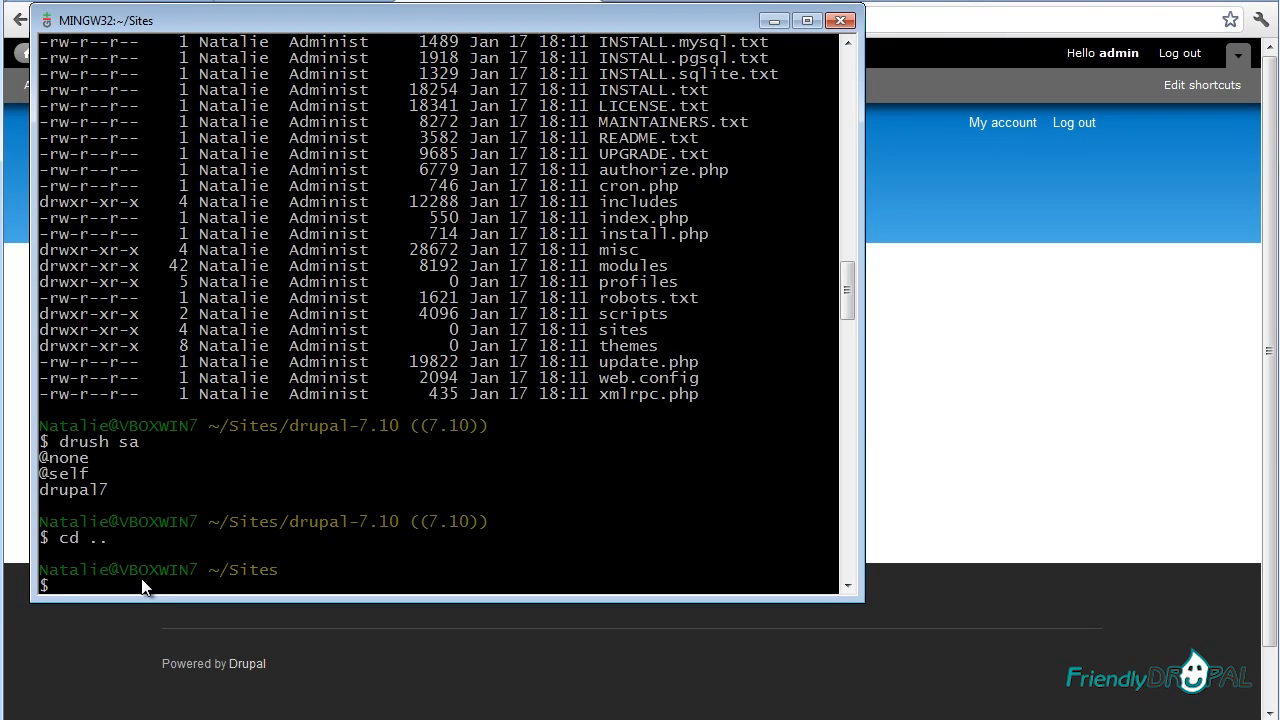
text(drush sa)
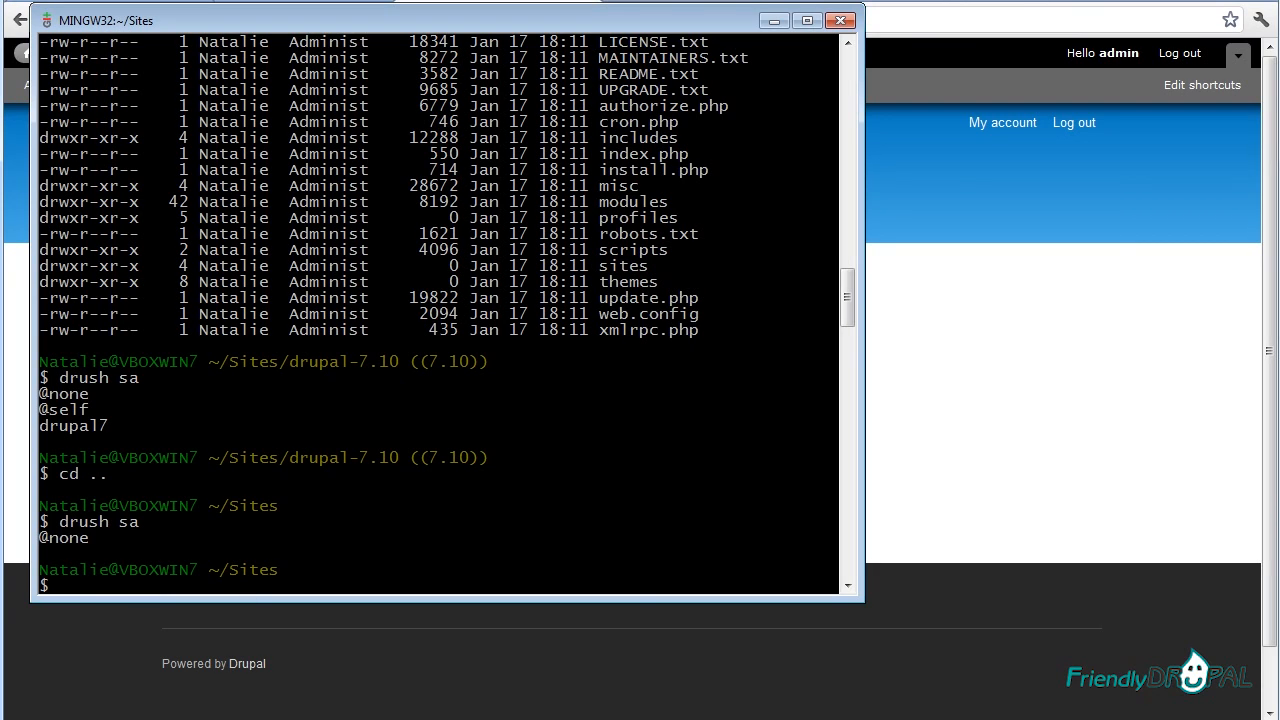
mouse_move(538, 507)
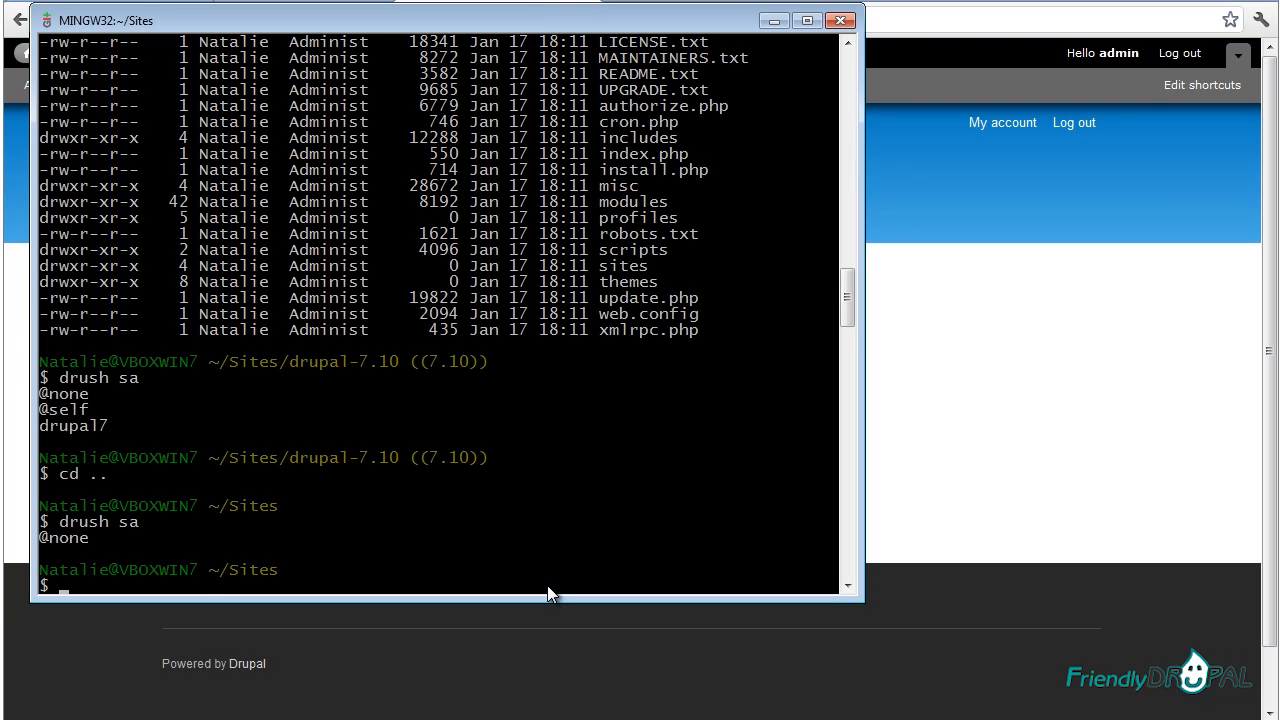
mouse_move(494, 588)
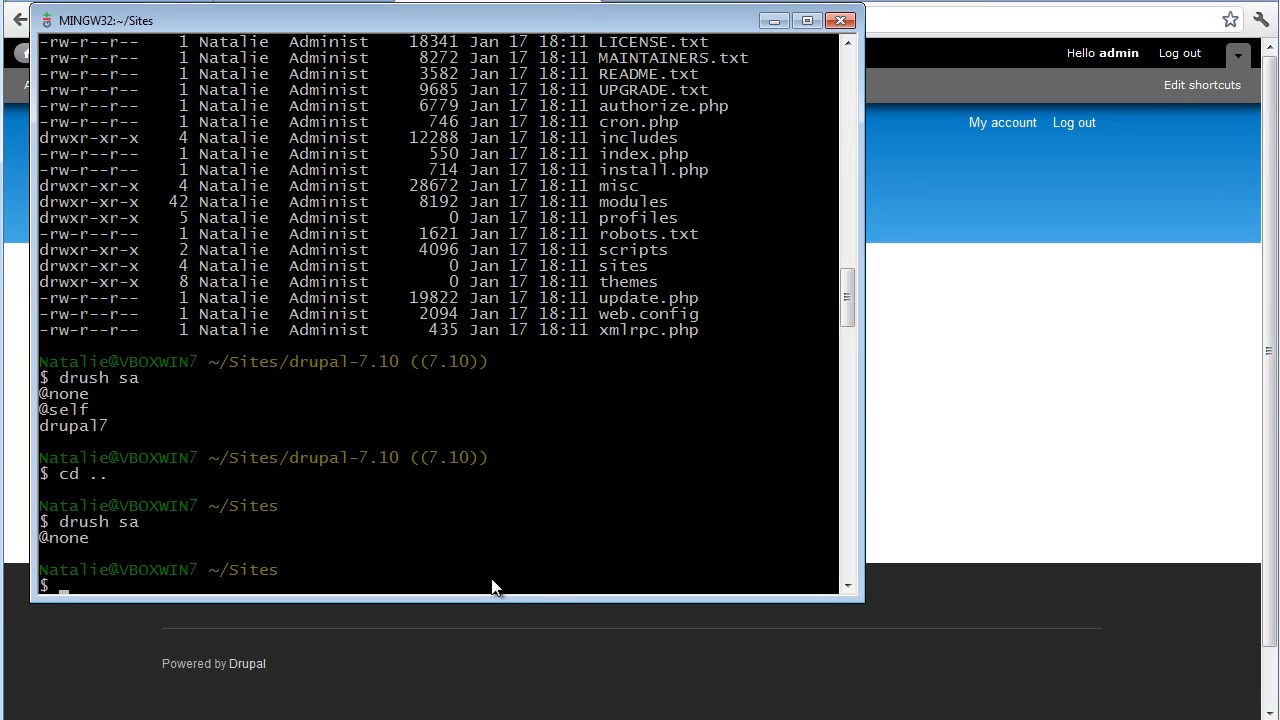
mouse_move(487, 601)
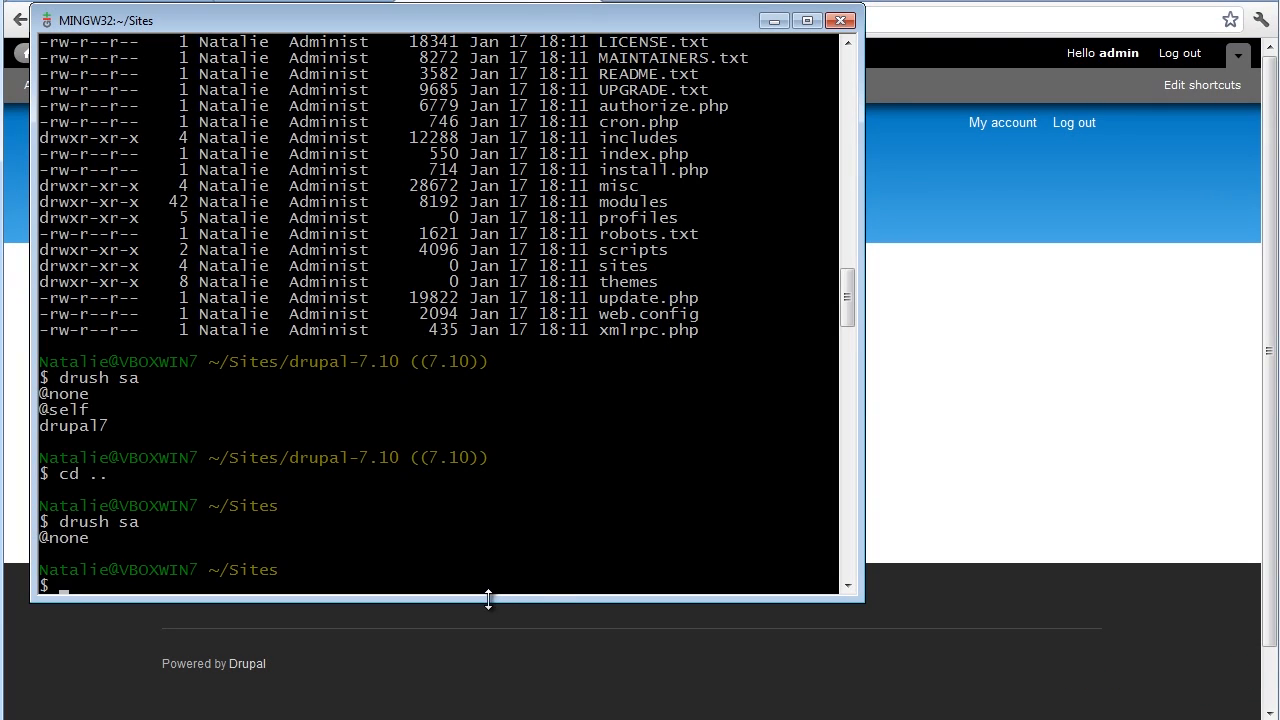
Step: Create and enter ~/.drush, list its contents, and create an empty aliases.drushrc.php
text(cd)
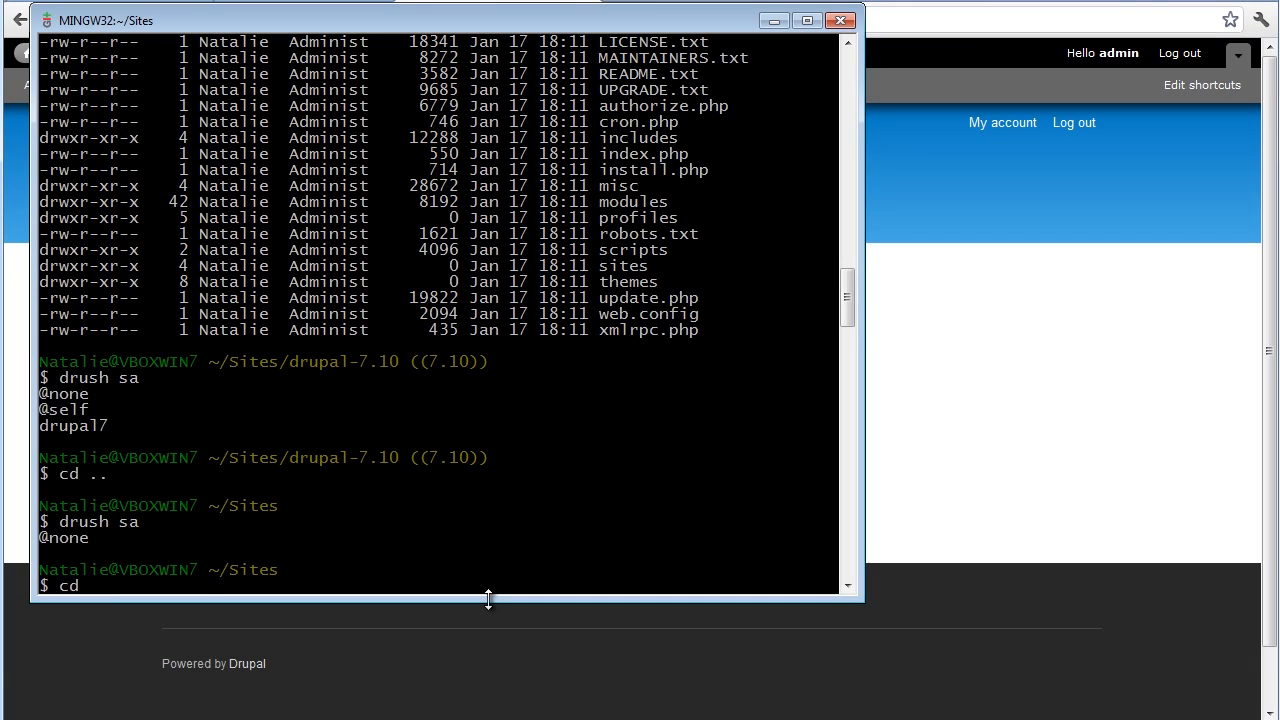
text(~)
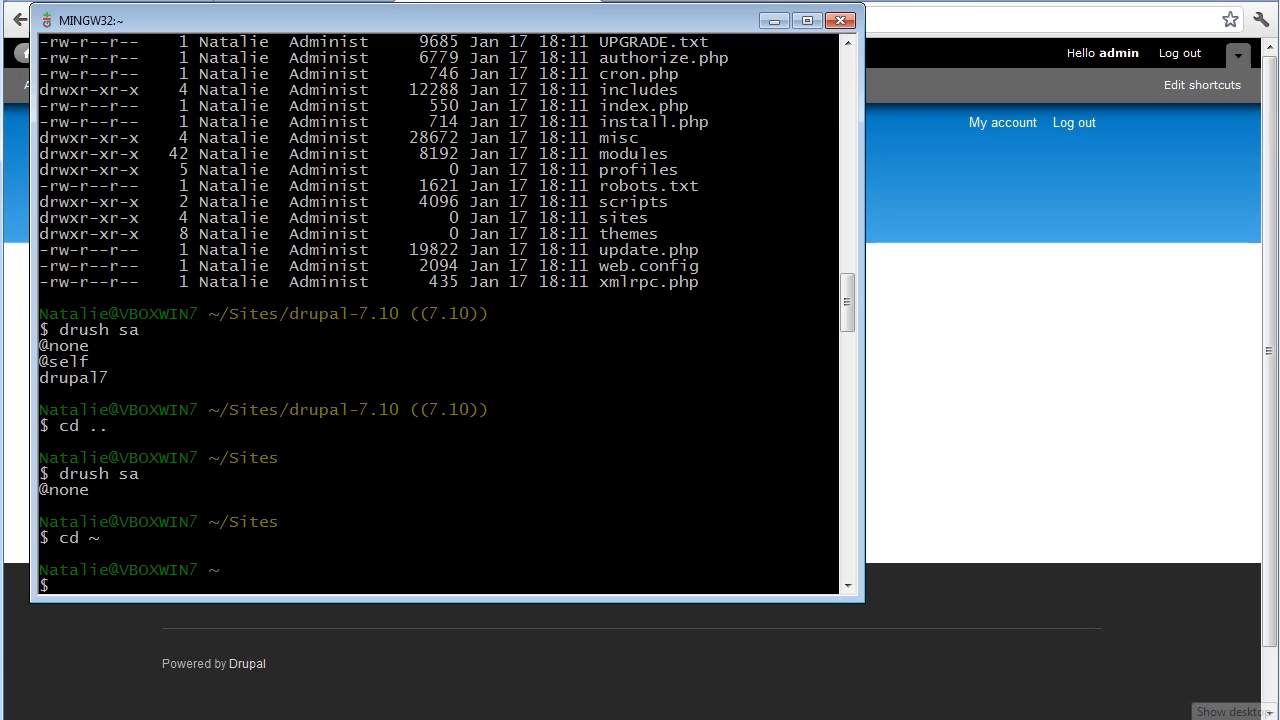
mouse_move(142, 592)
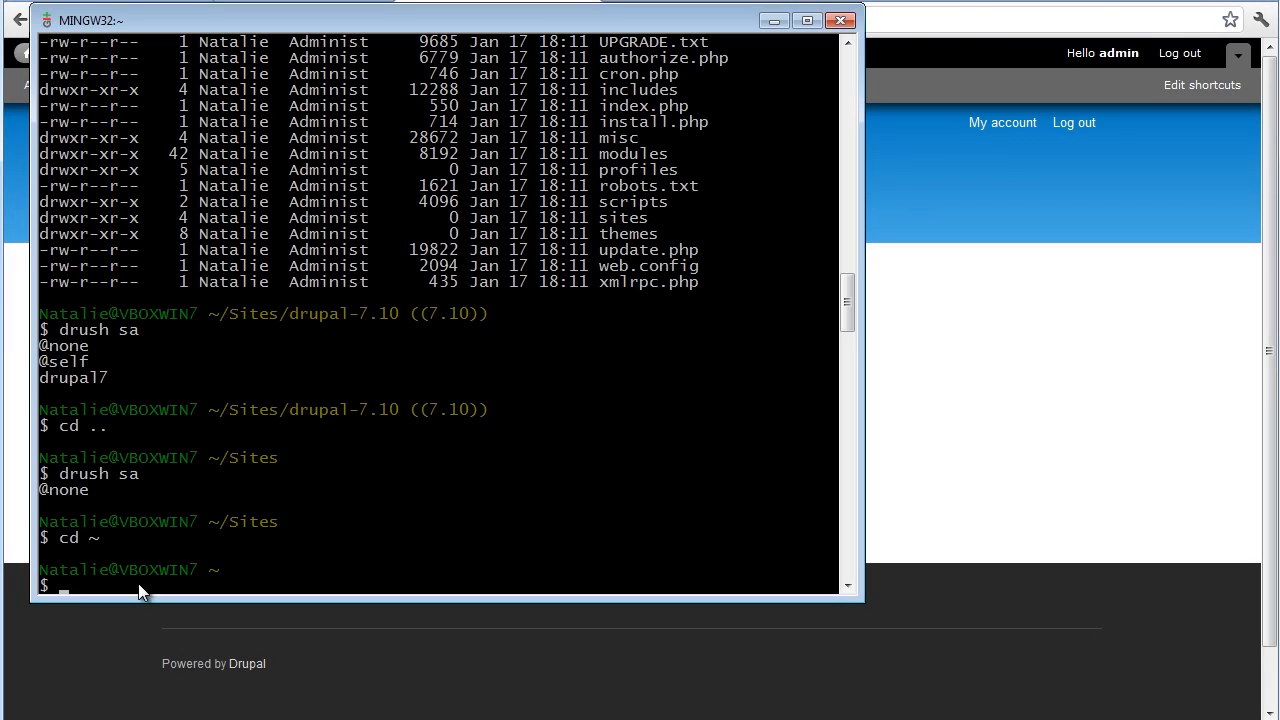
text(mkdir .drush)
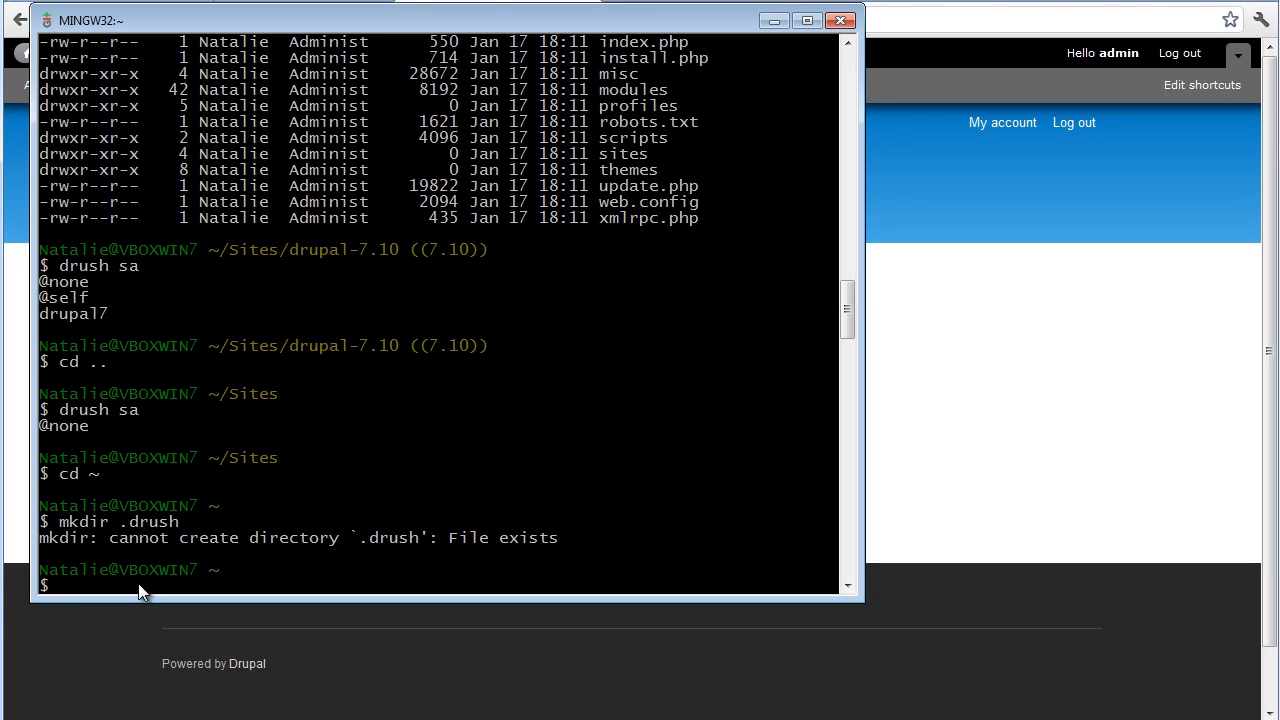
text(cd .drush)
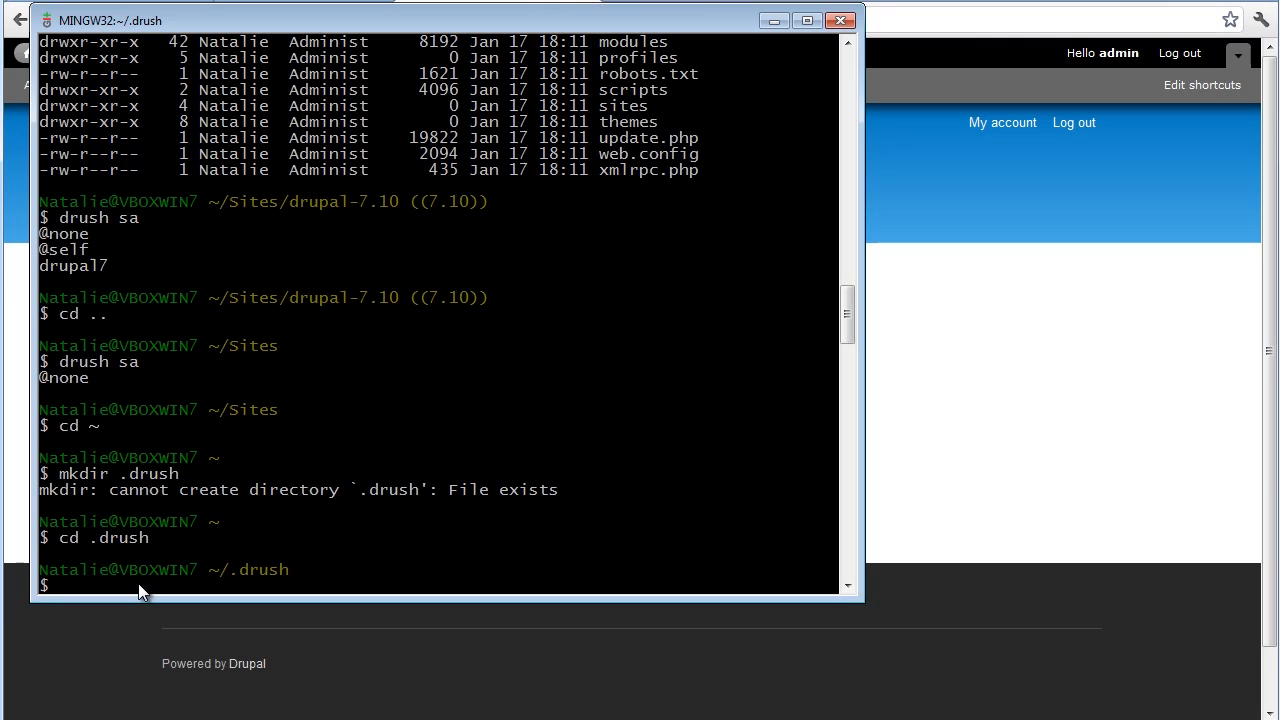
text(ls -al)
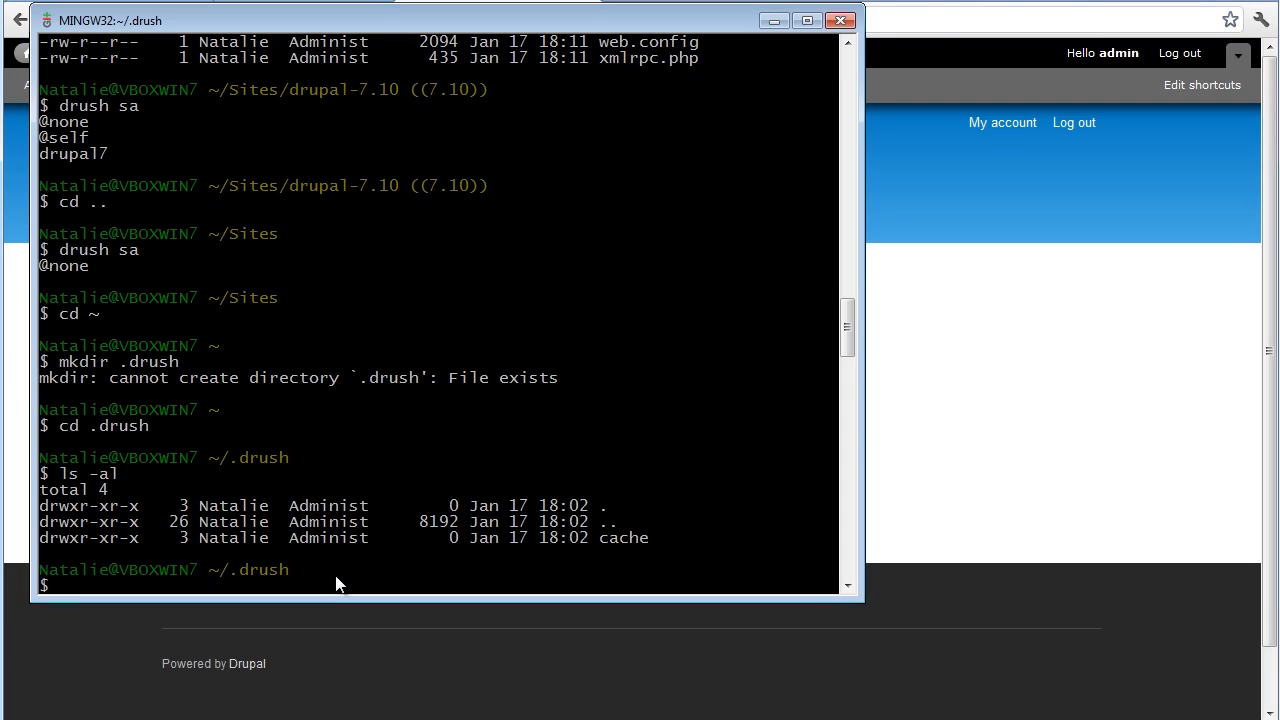
text(touc)
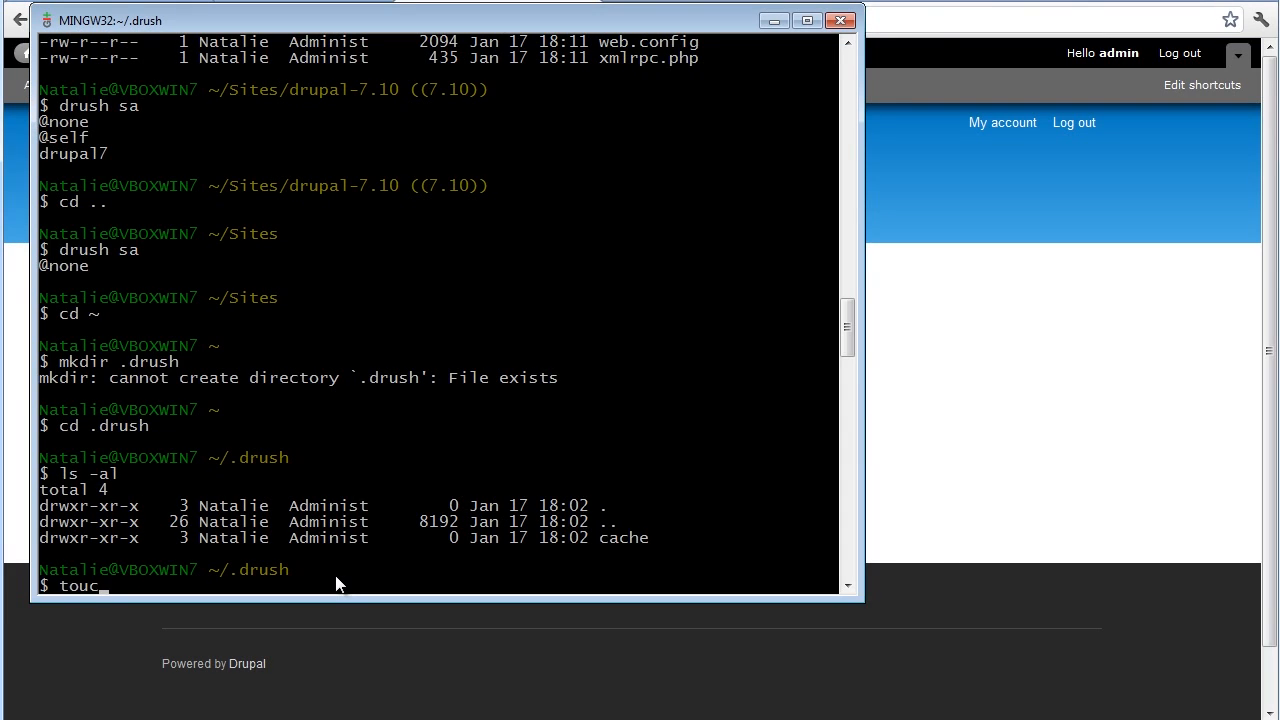
text(h aliases)
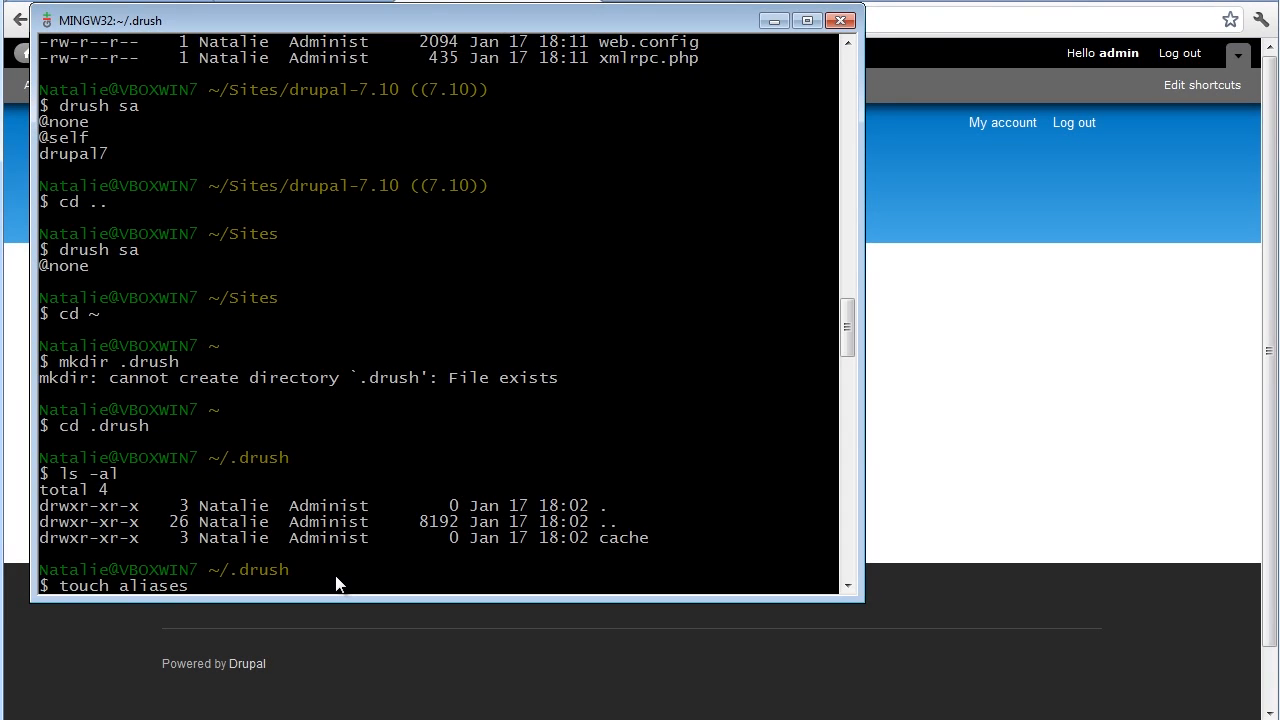
text(.drushrc.)
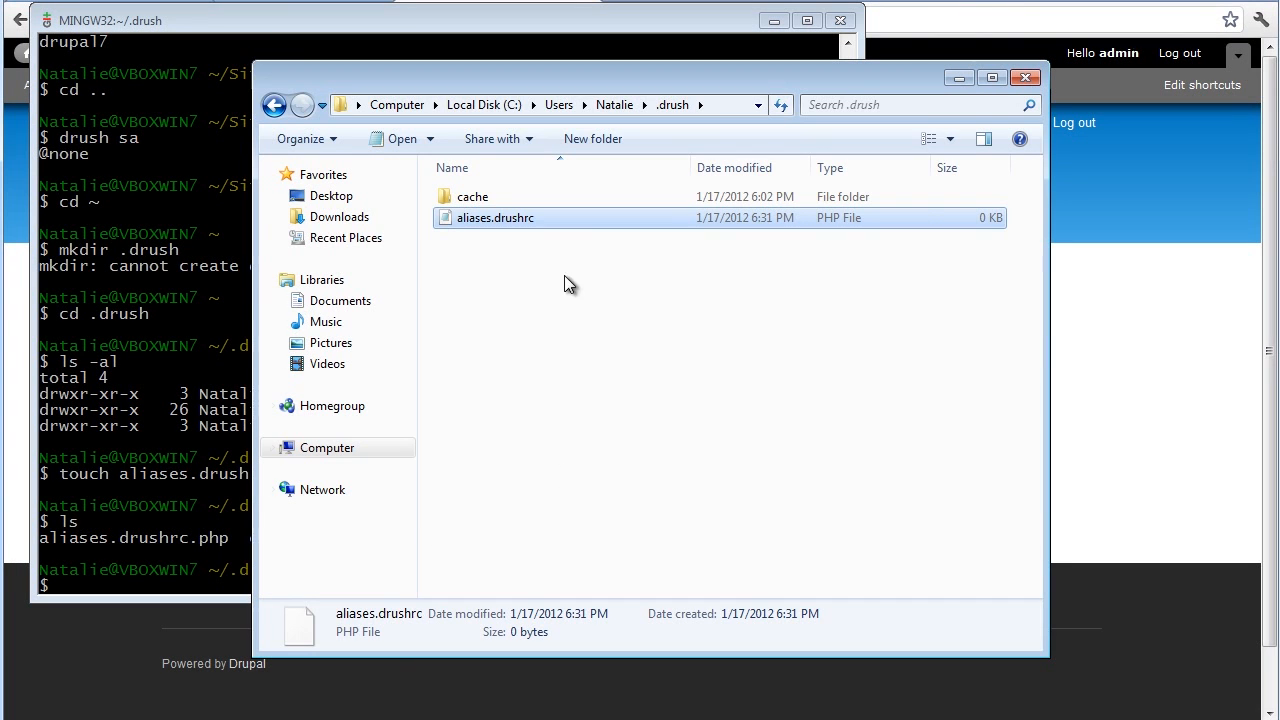
Step: Add the <?php tag atop aliases.drushrc.php and rerun drush sa to list aliases
right_click(495, 218)
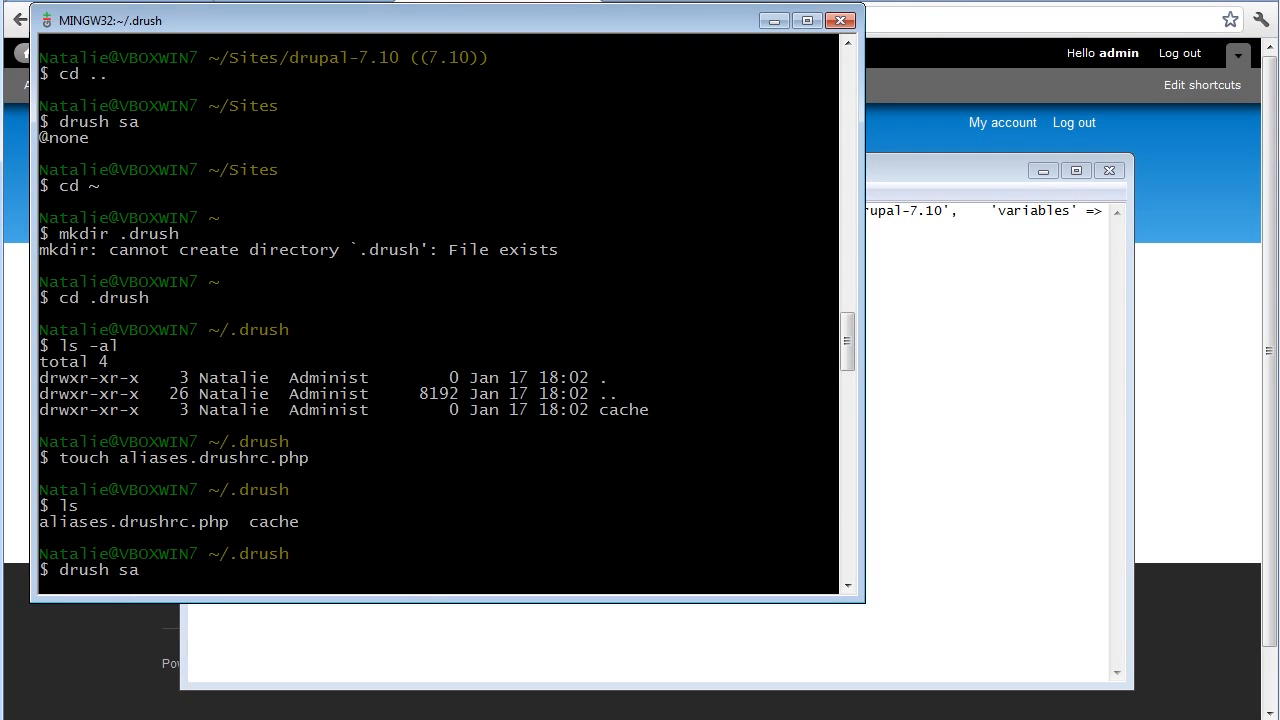
key(Return)
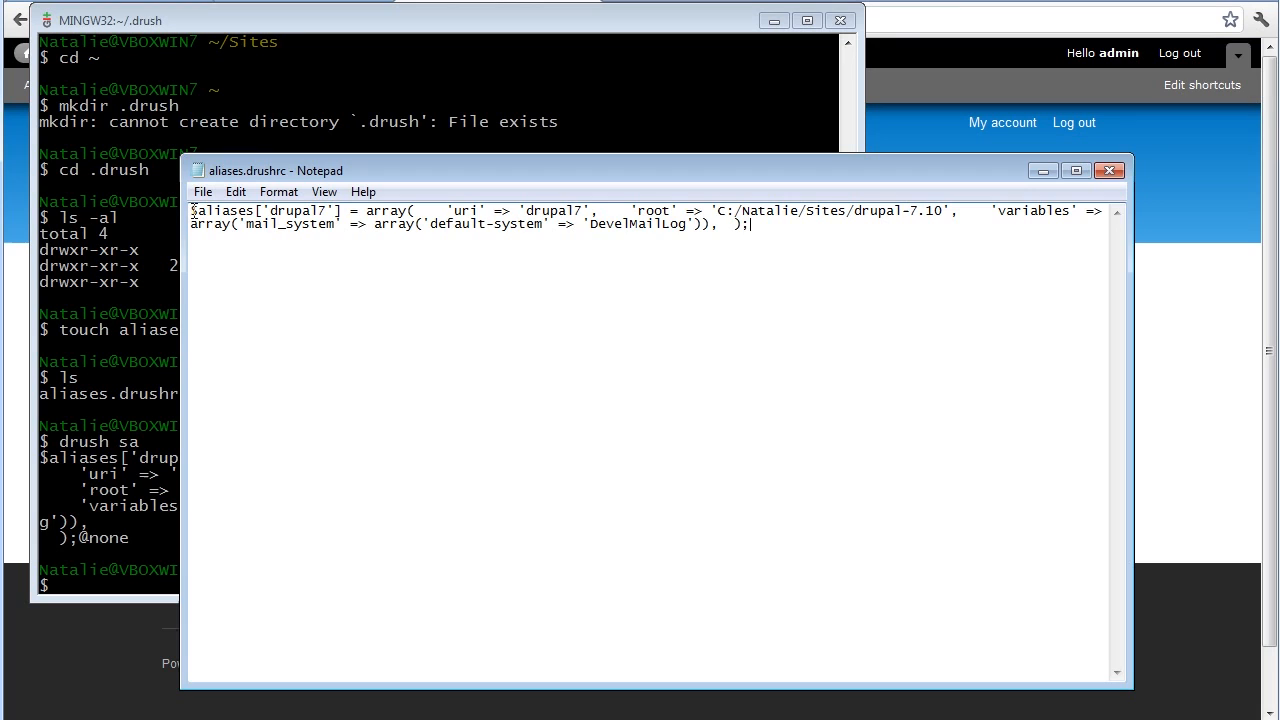
text(<?)
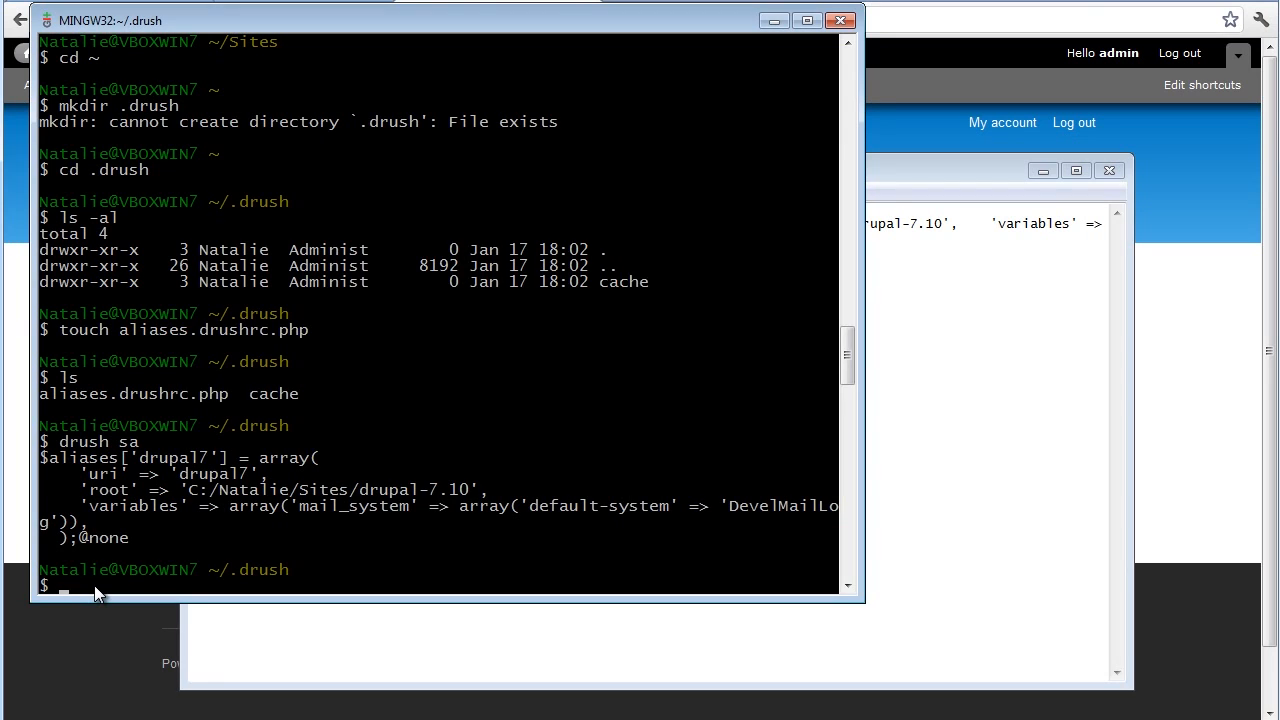
text(drush sa)
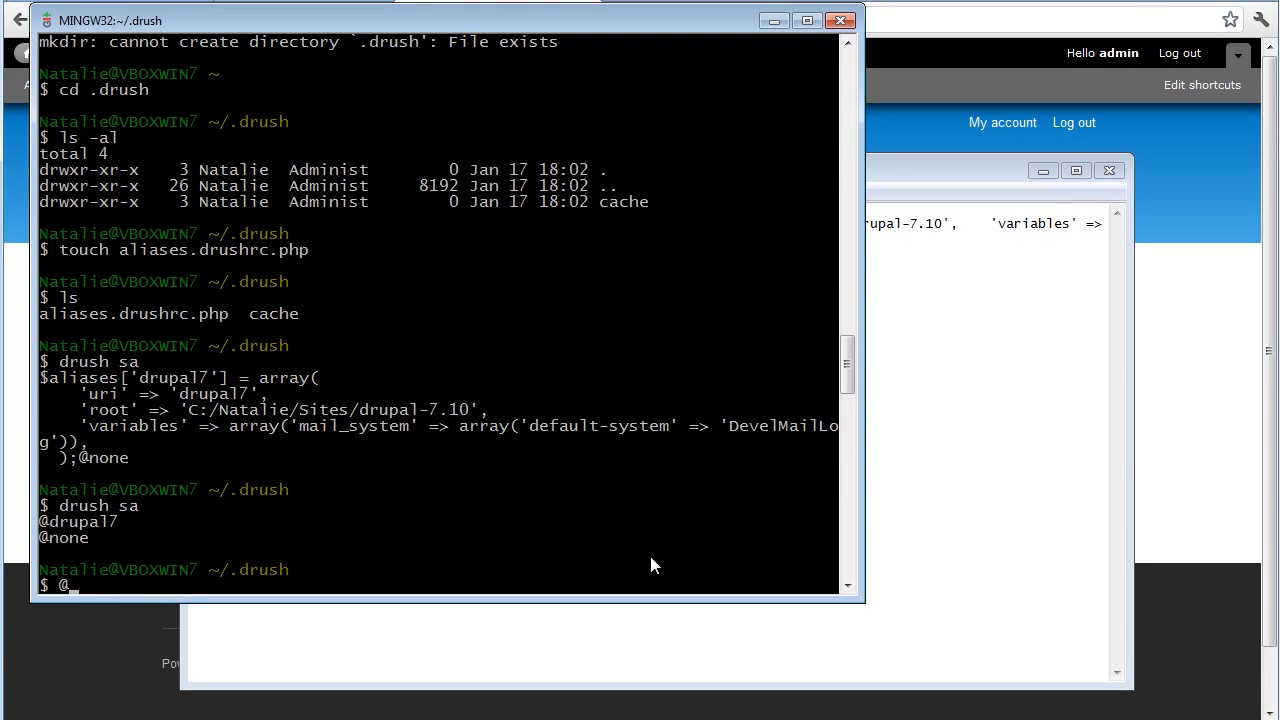
text(drupal7)
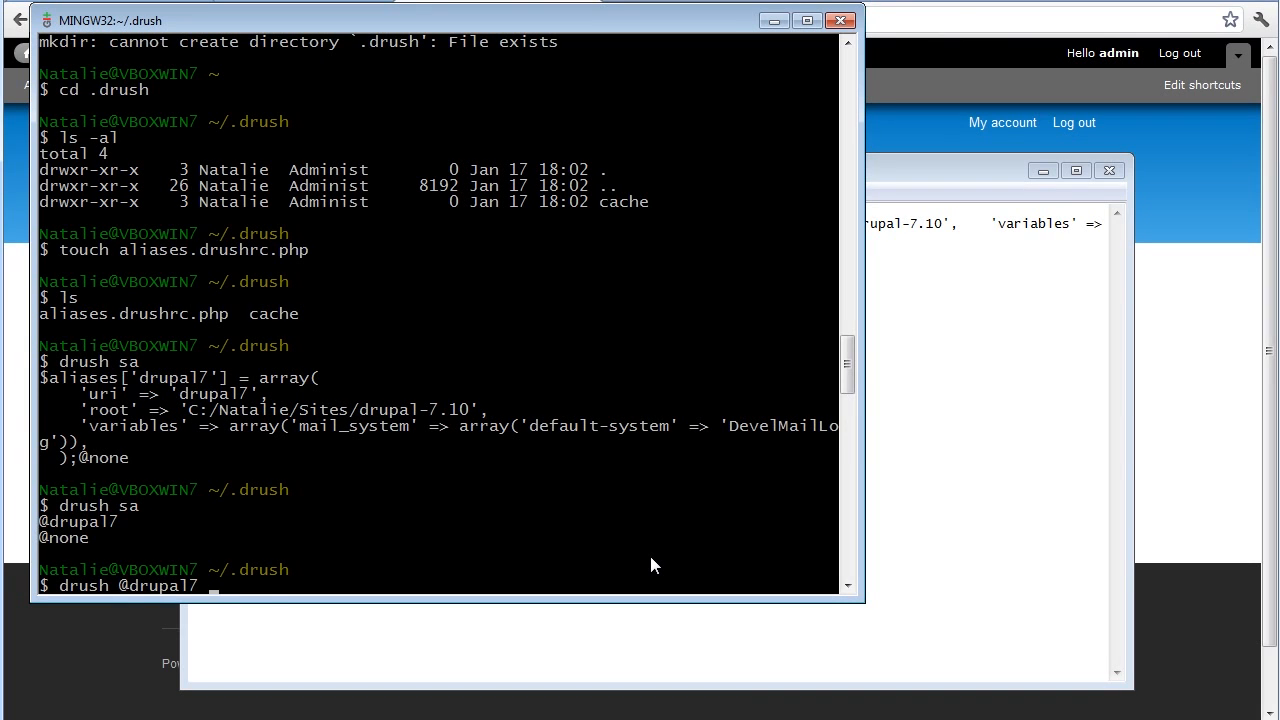
text(status)
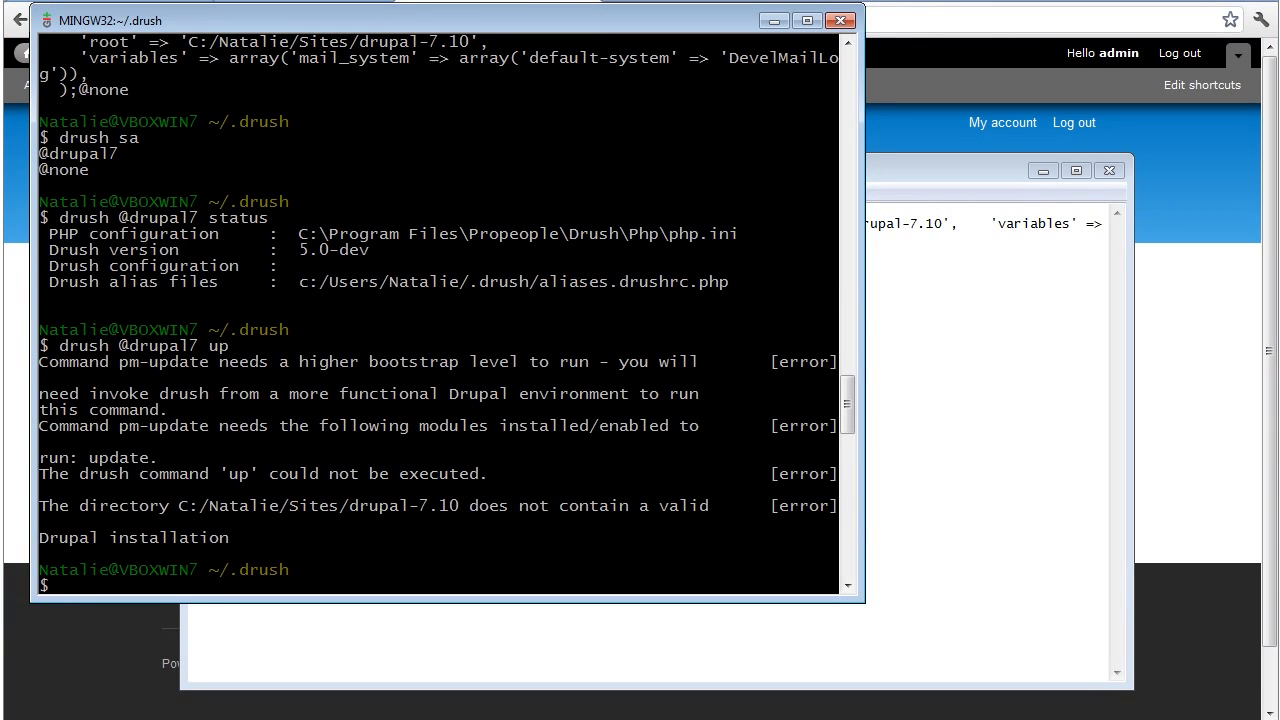
mouse_move(985, 497)
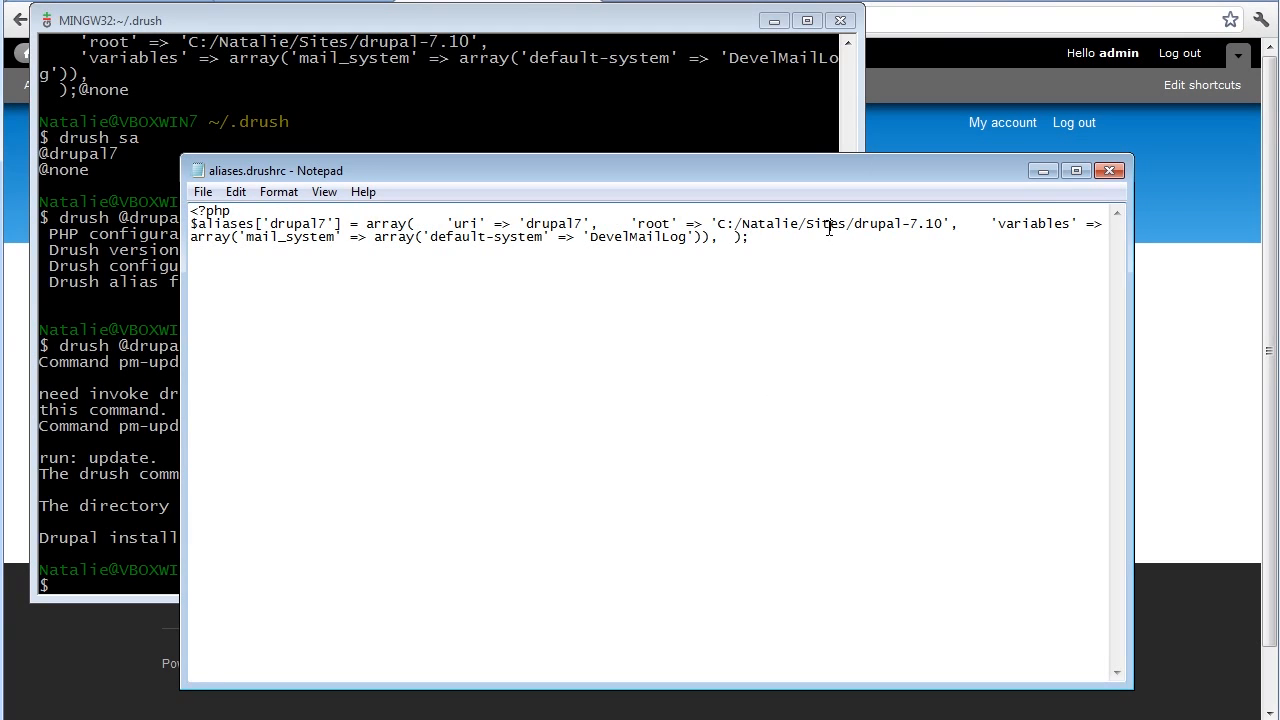
mouse_move(805, 297)
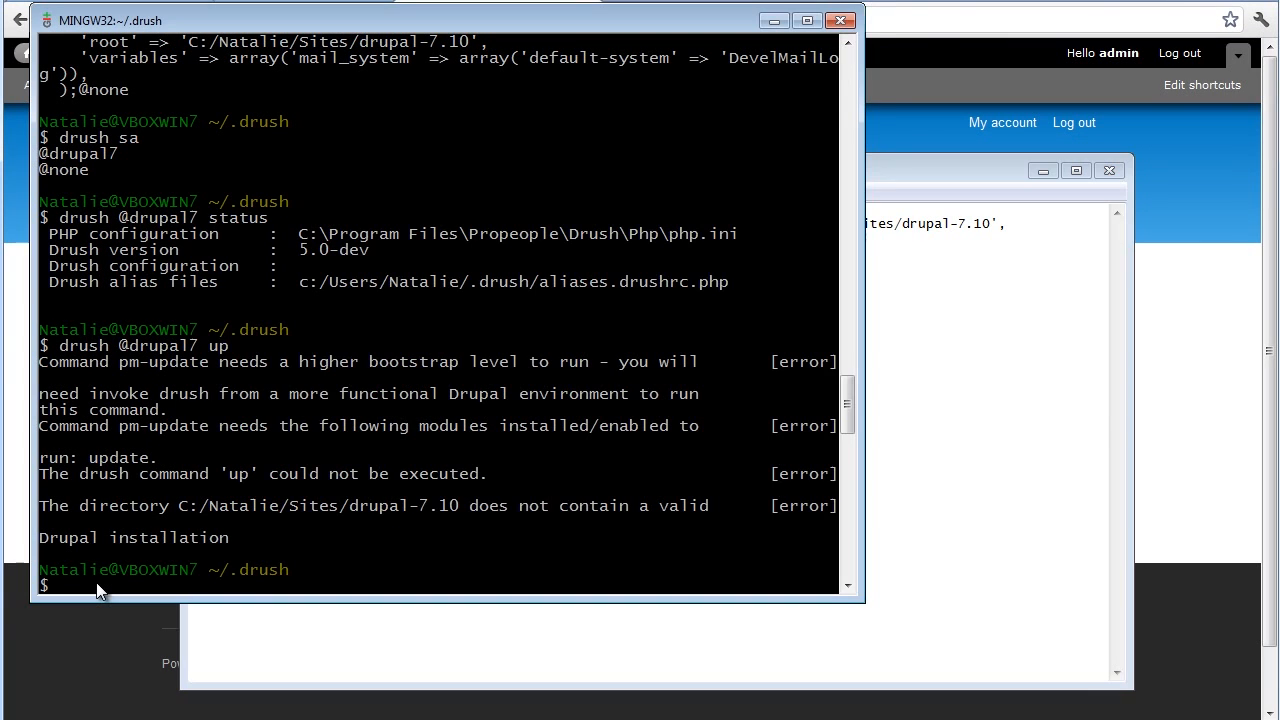
text(drush @drupal7 up)
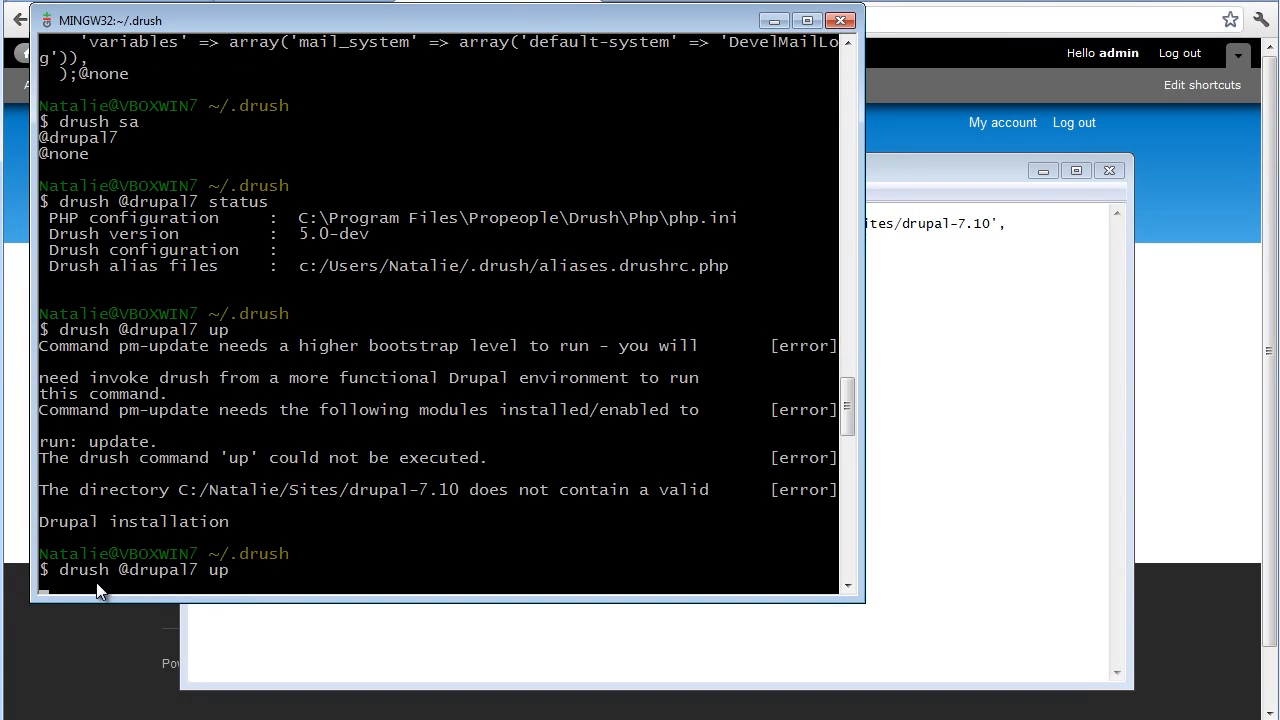
key(Return)
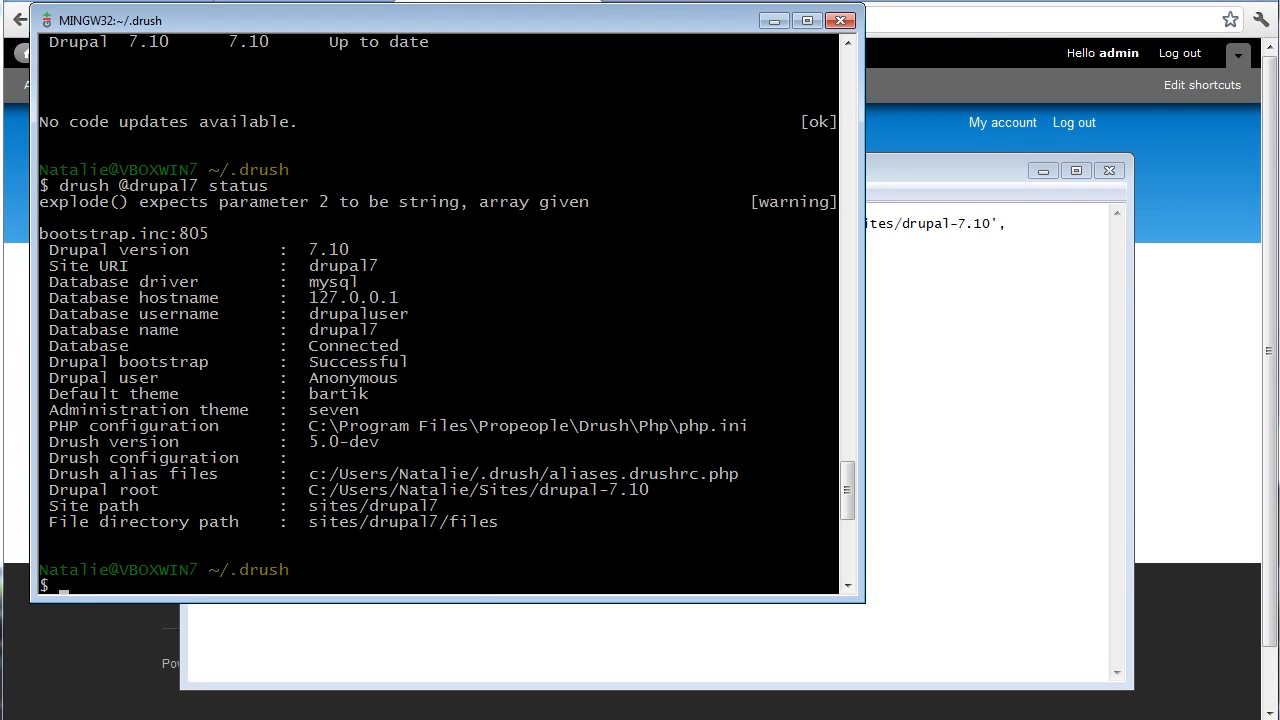
mouse_move(358, 598)
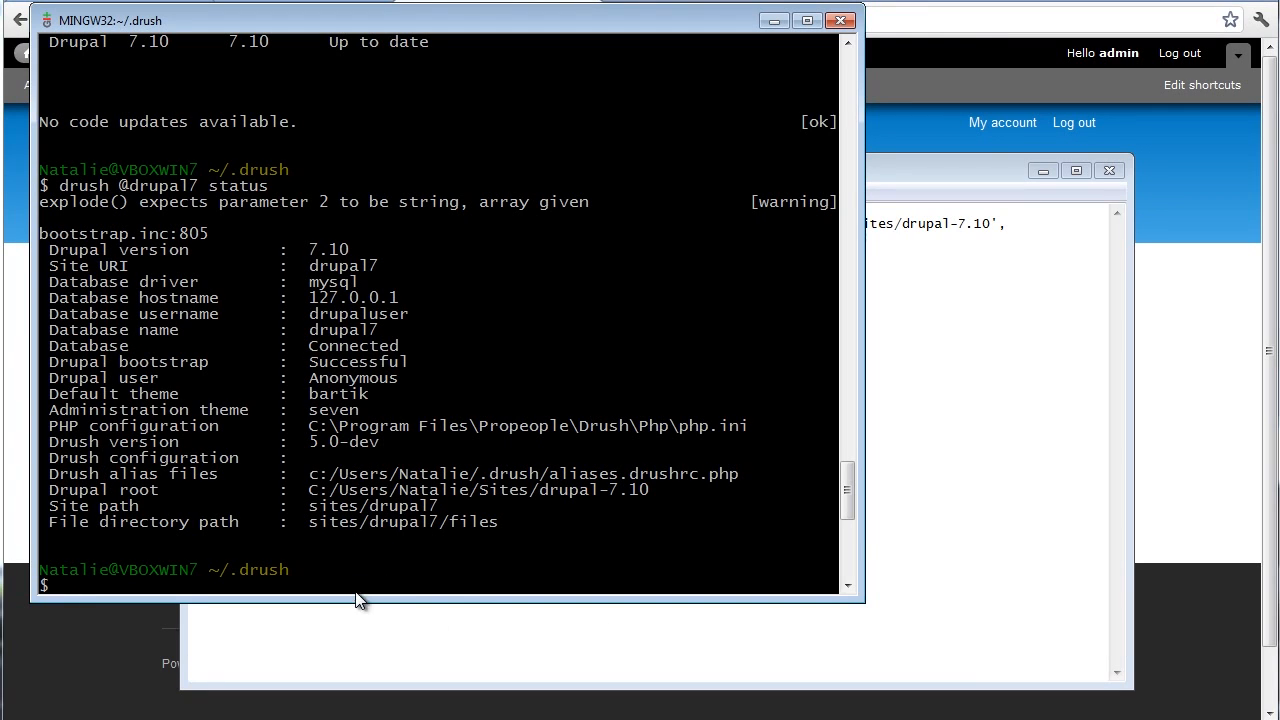
mouse_move(353, 590)
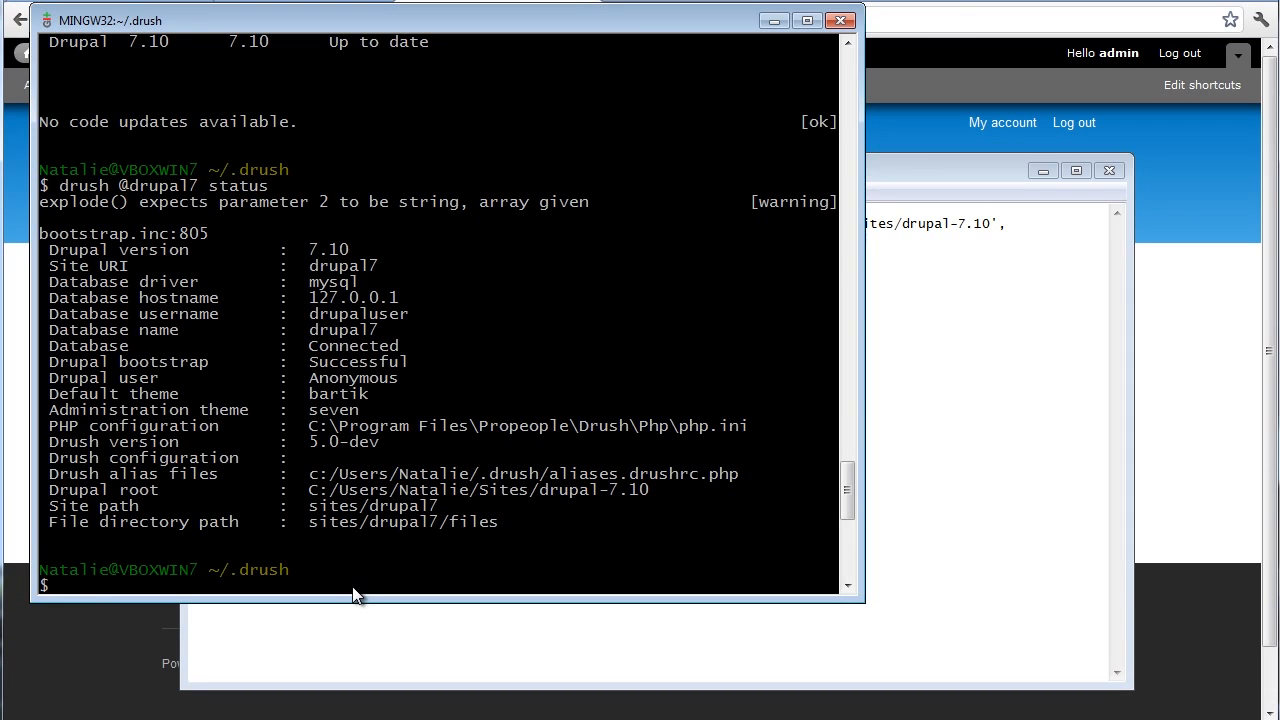
text(drush make)
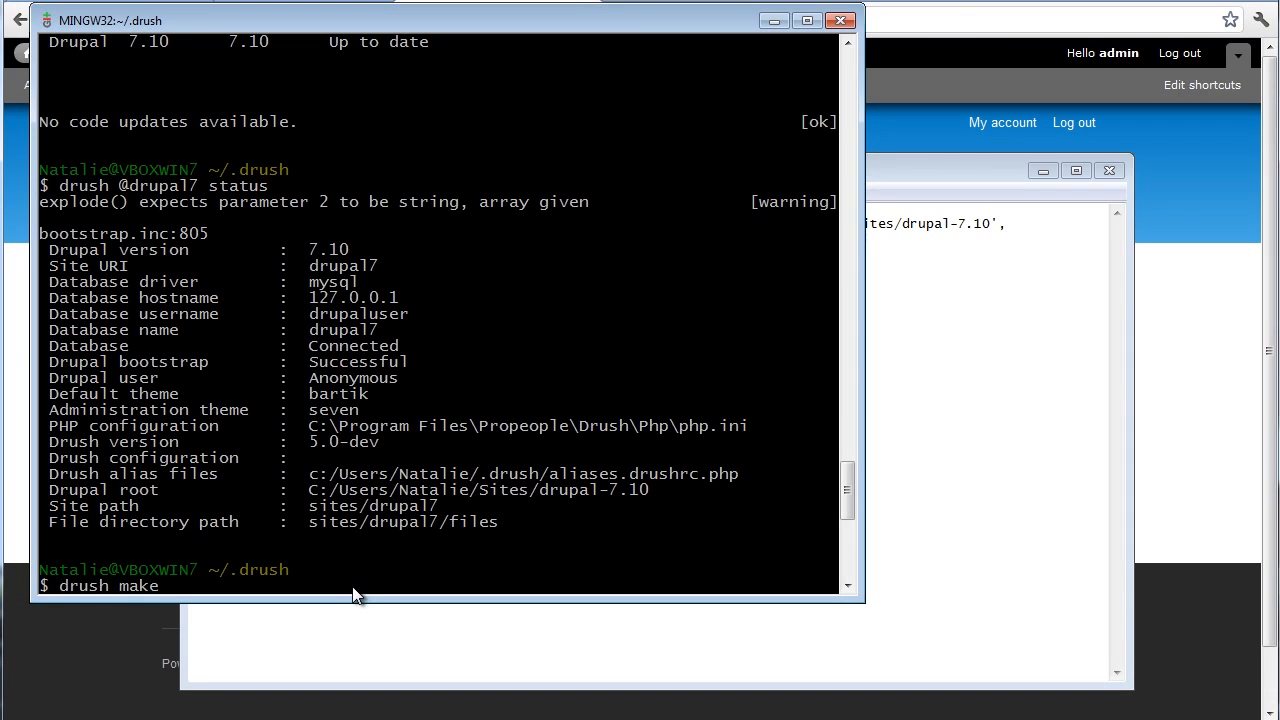
Step: Download drush_make 6.x-2.3 via drush dl after drush_make-2.x-2.3 finds no release
text(--help)
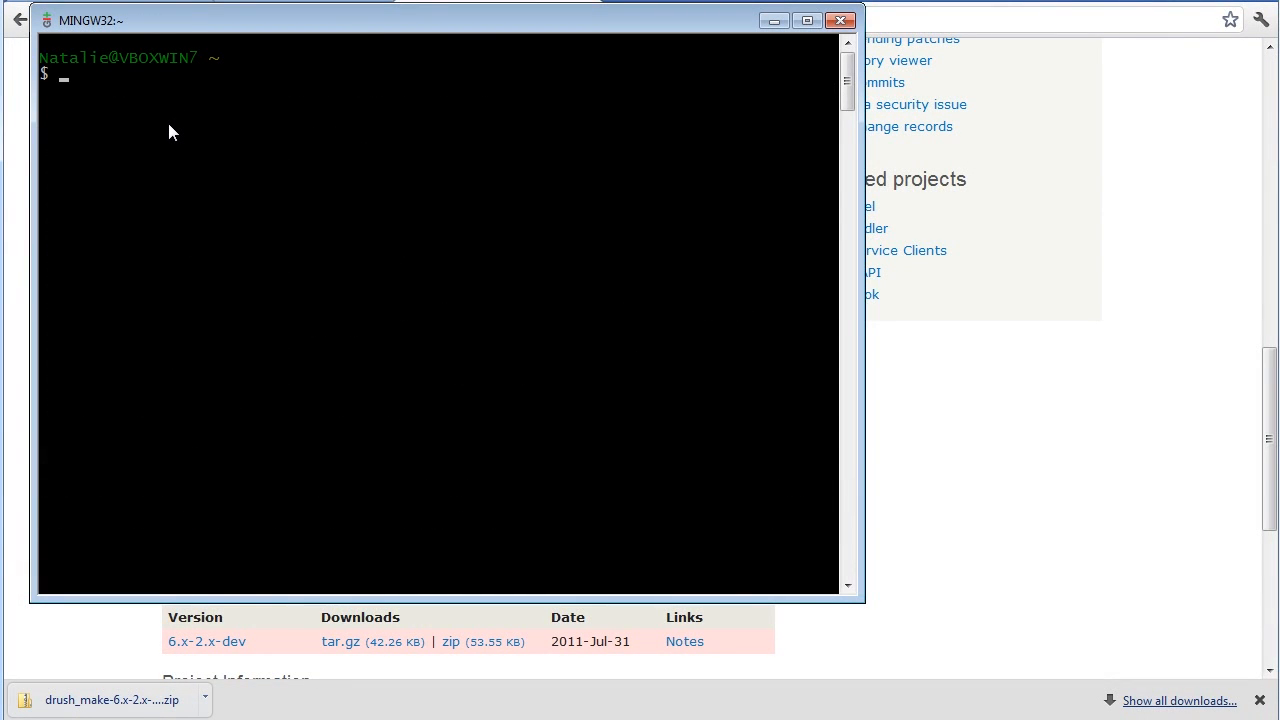
text(drush dl dru)
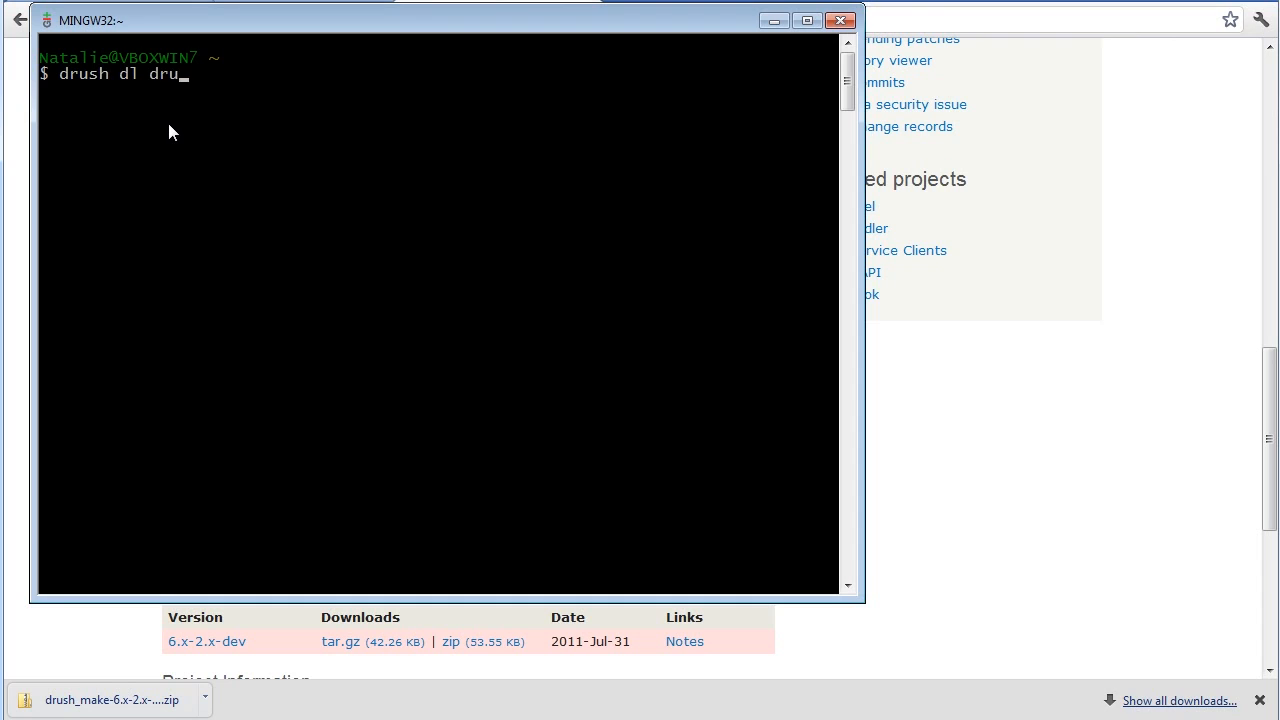
text(sh-make)
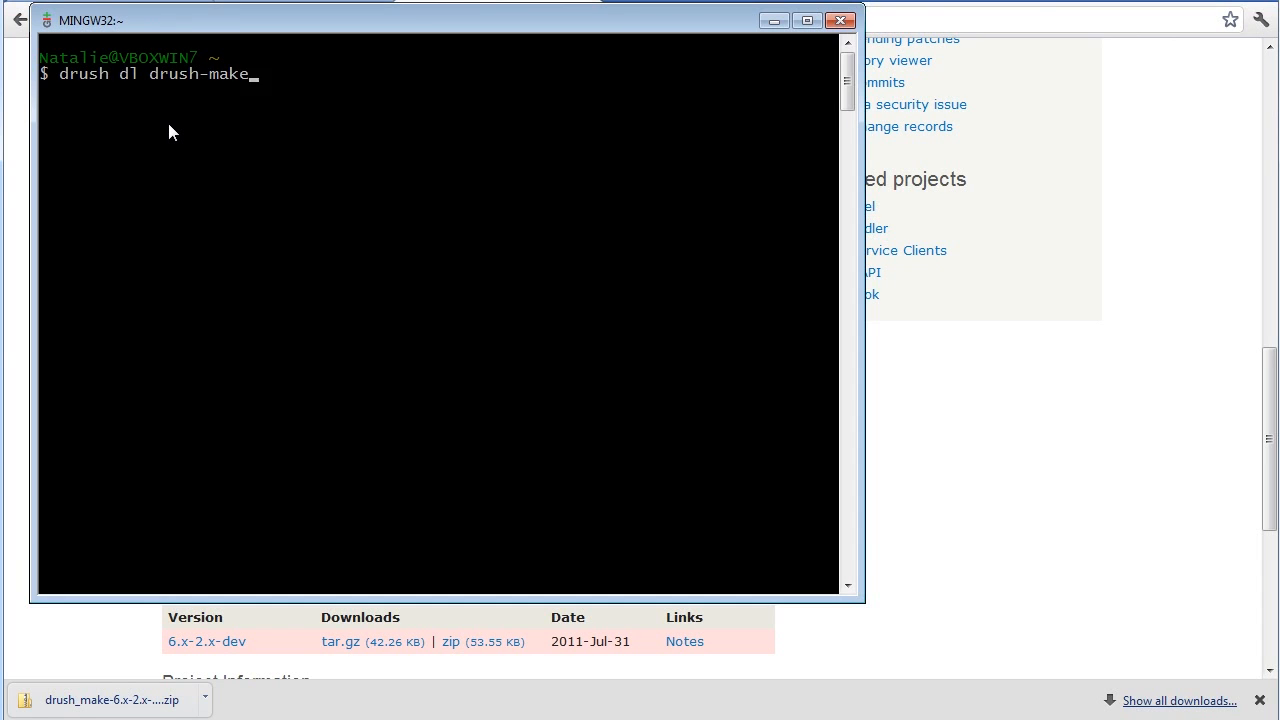
key(Backspace)
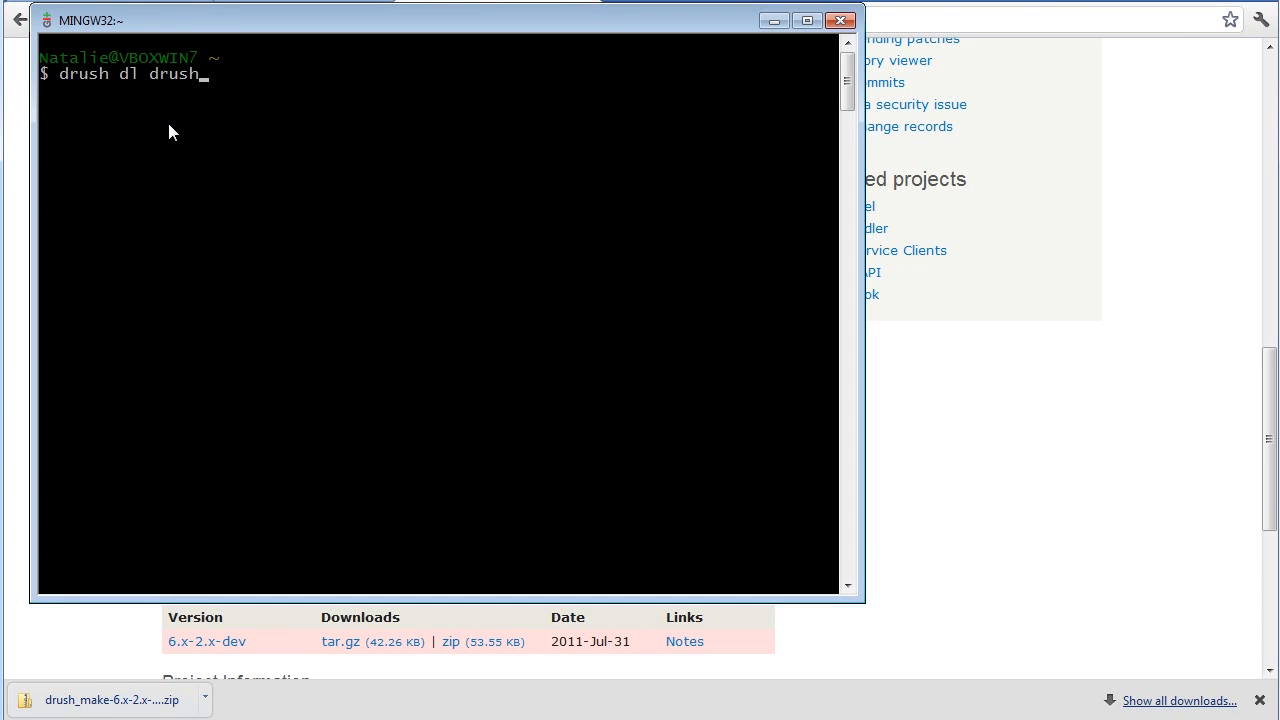
text(_make-)
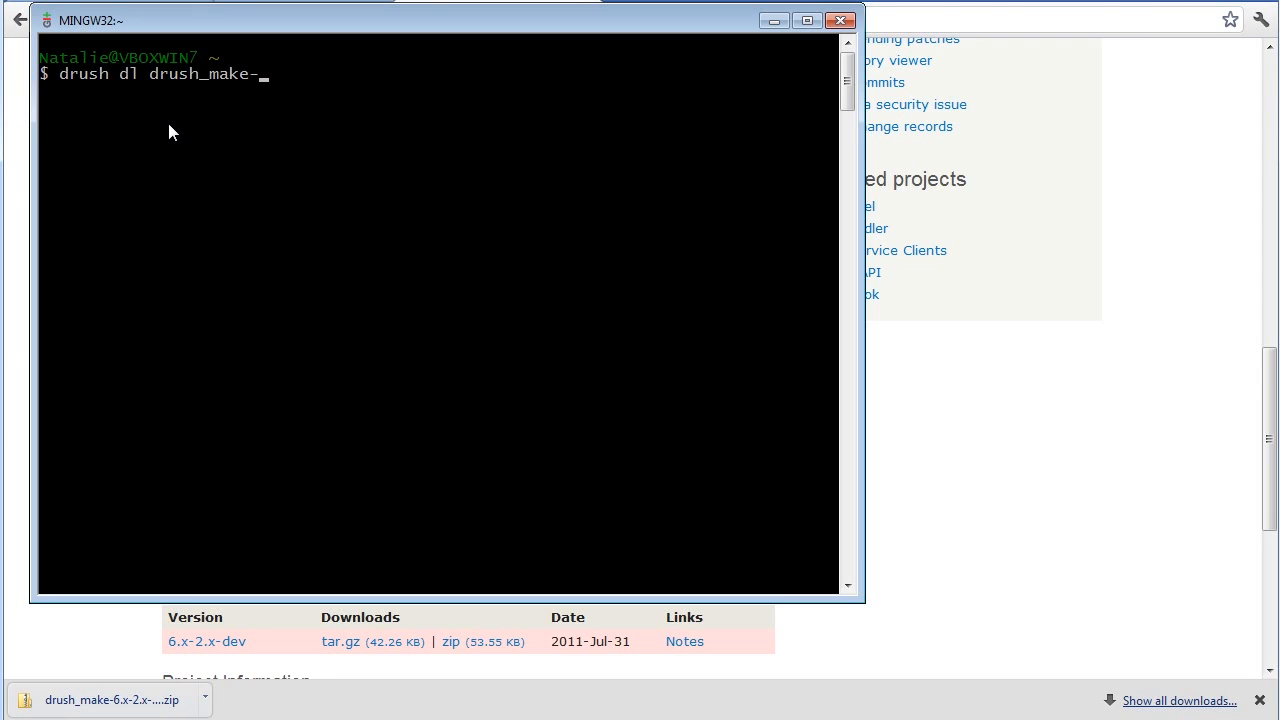
text(2.x)
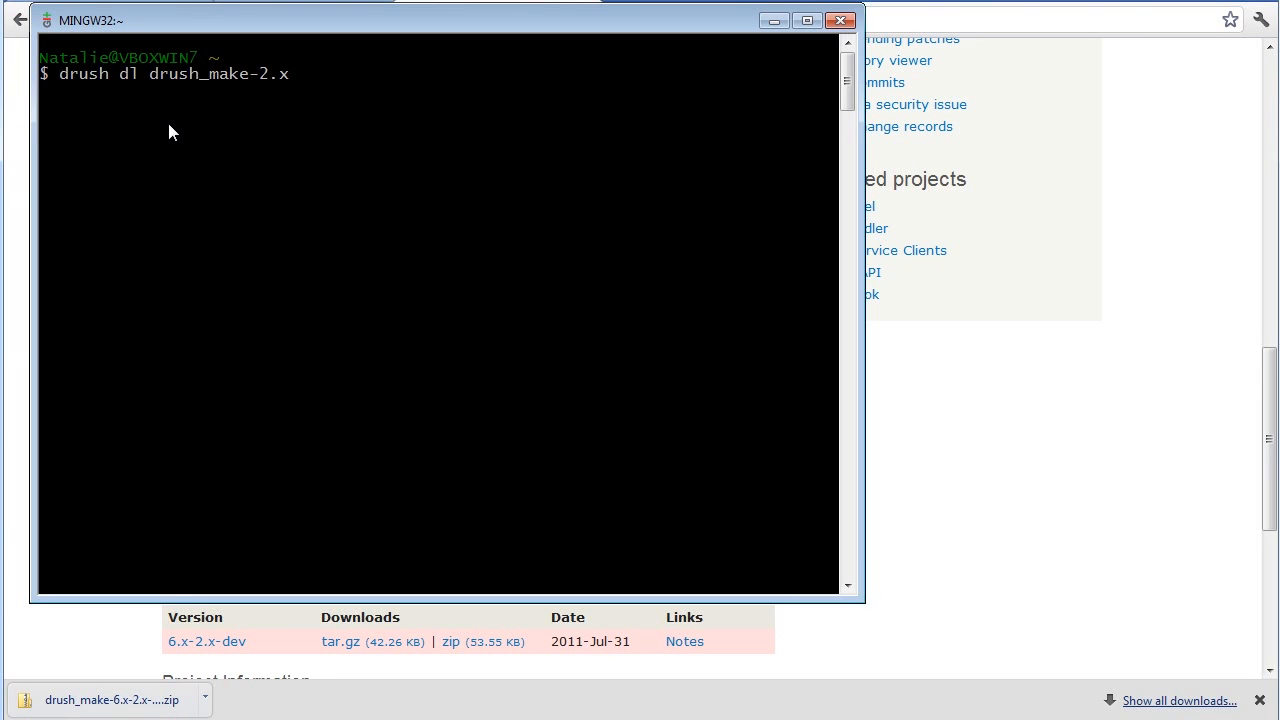
text(-2)
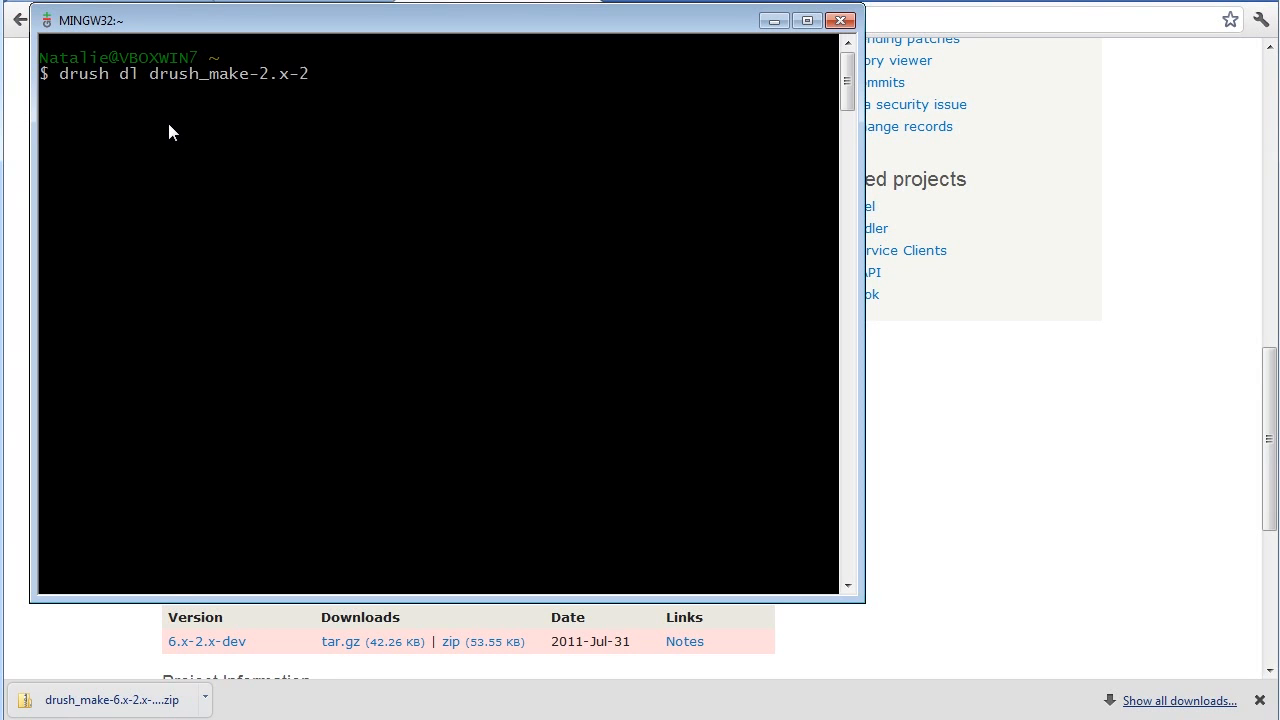
text(.3)
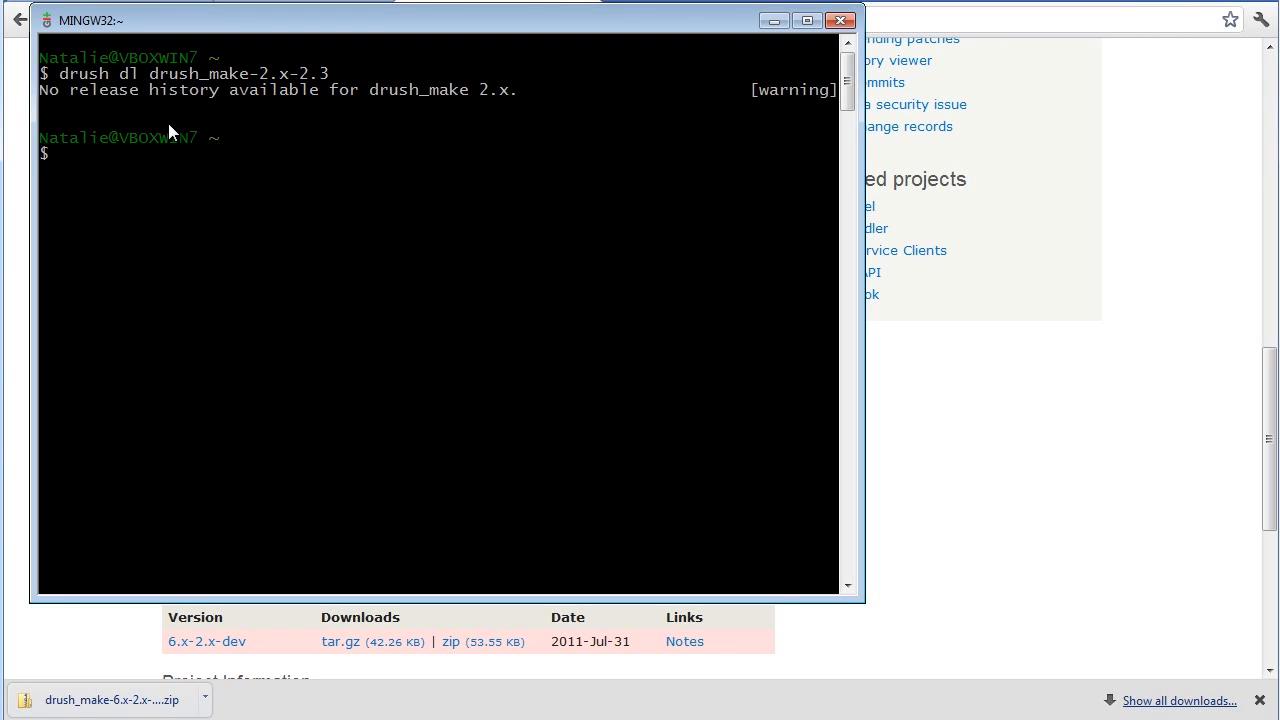
text(drush dl drush_make-6.x-2.3)
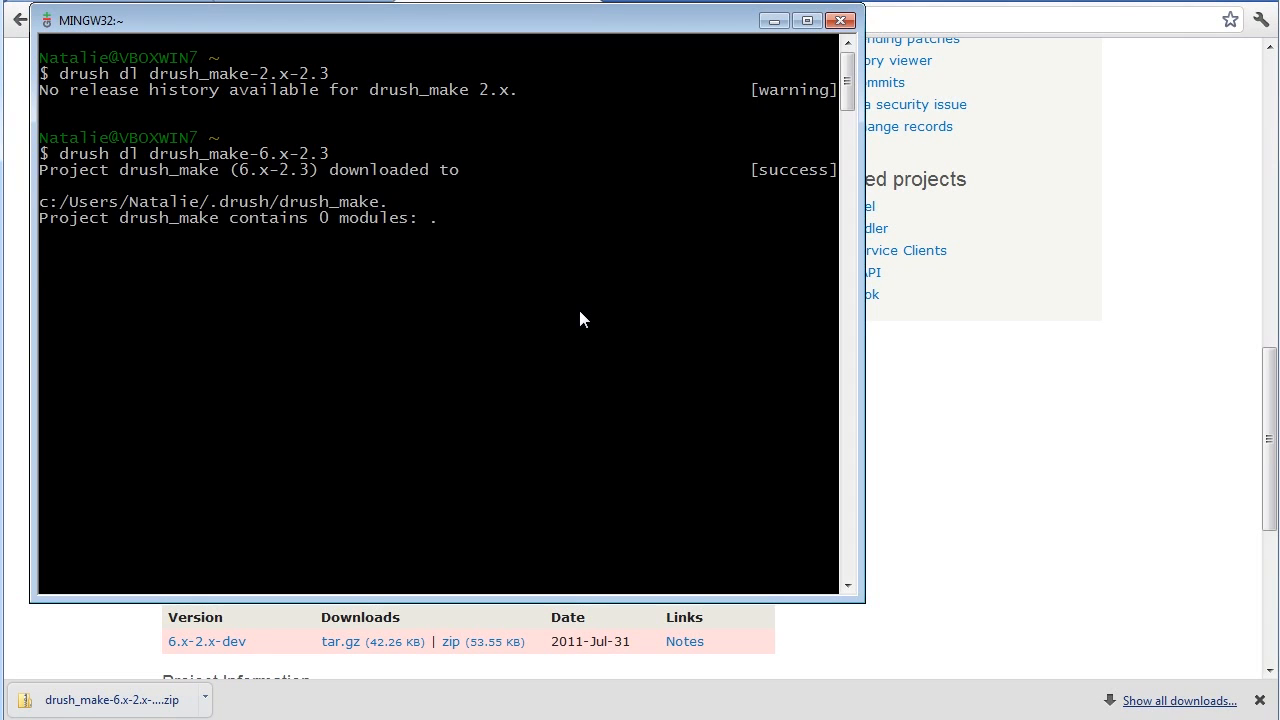
text(drush)
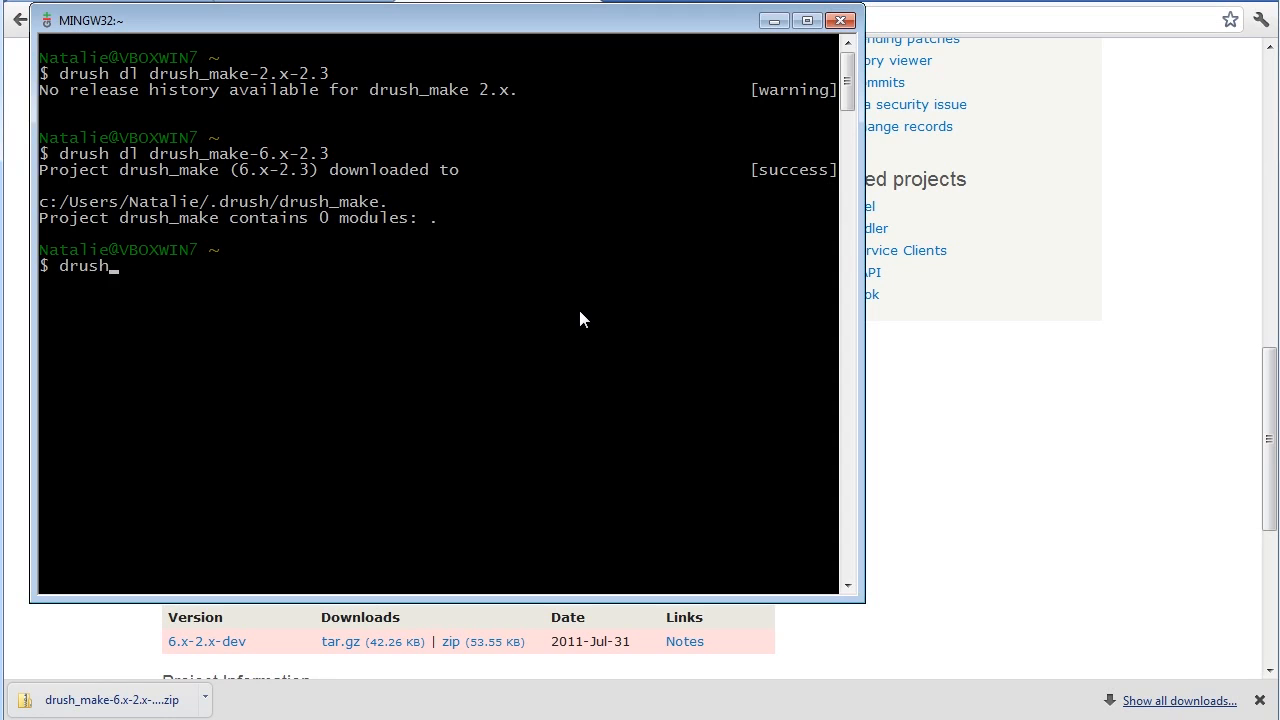
Step: Run drush make --help to list options such as --test and --working-copy
text(make)
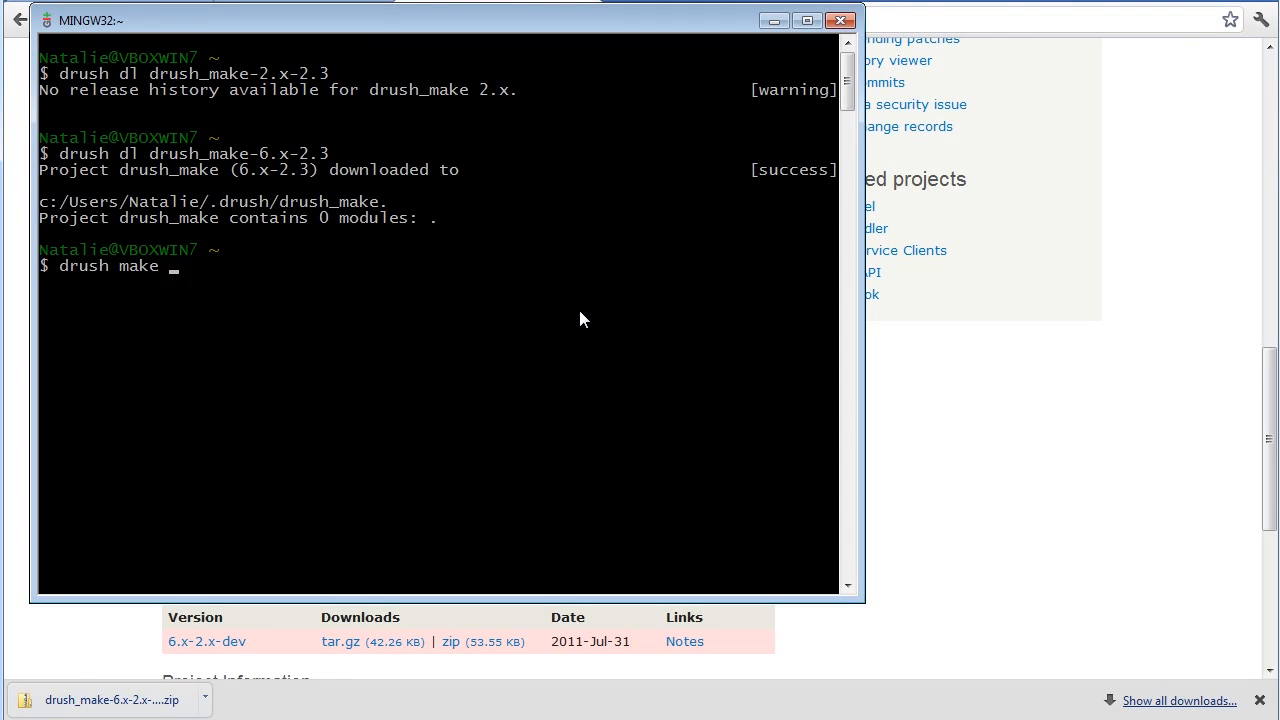
text(--help)
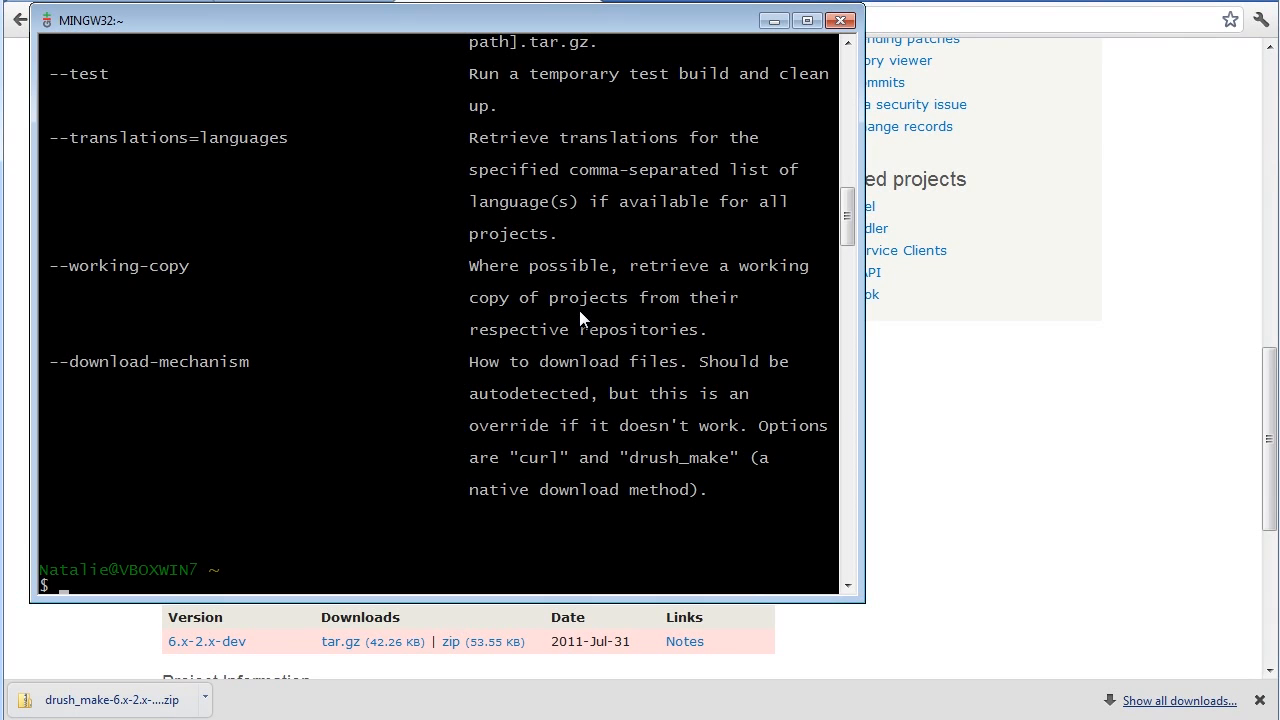
mouse_move(644, 579)
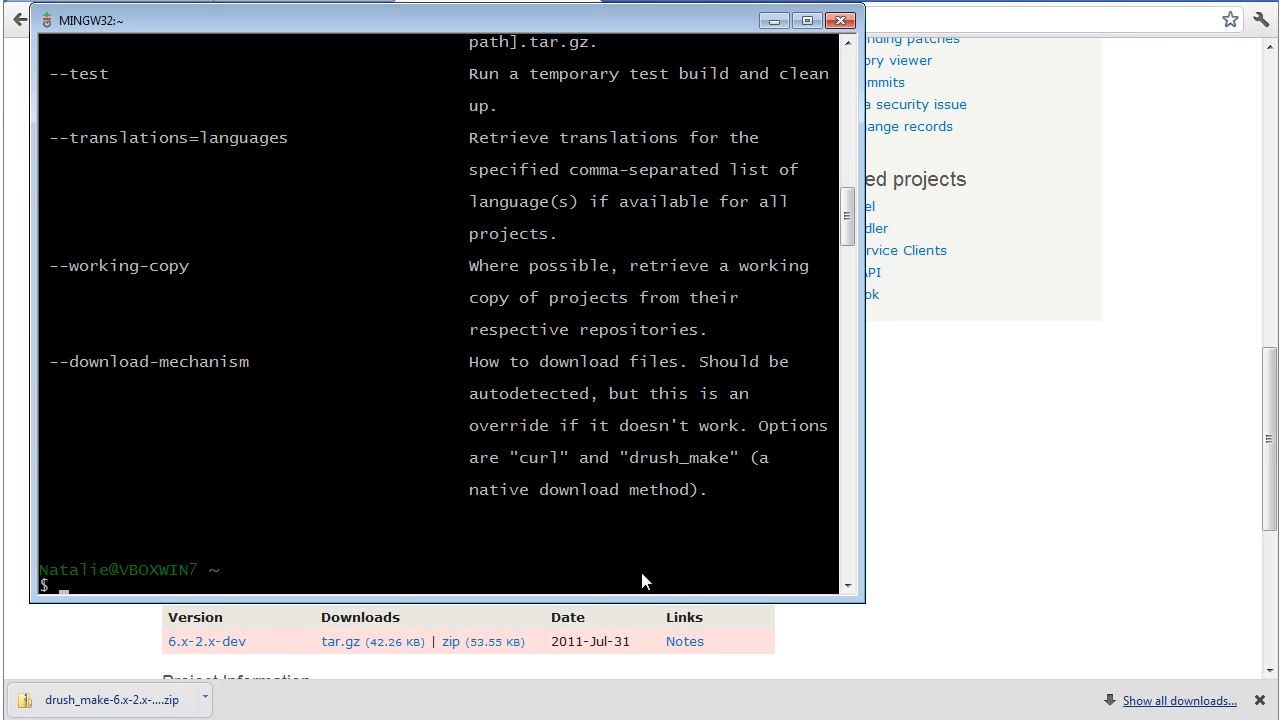